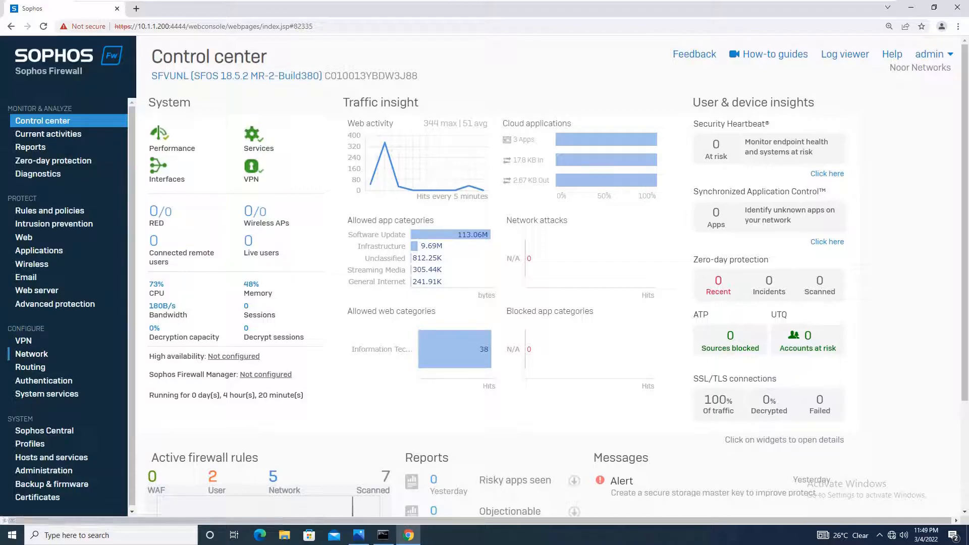
- Show the Network DNS configuration with static servers 8.8.8.8 and 4.2.2.2
click(31, 354)
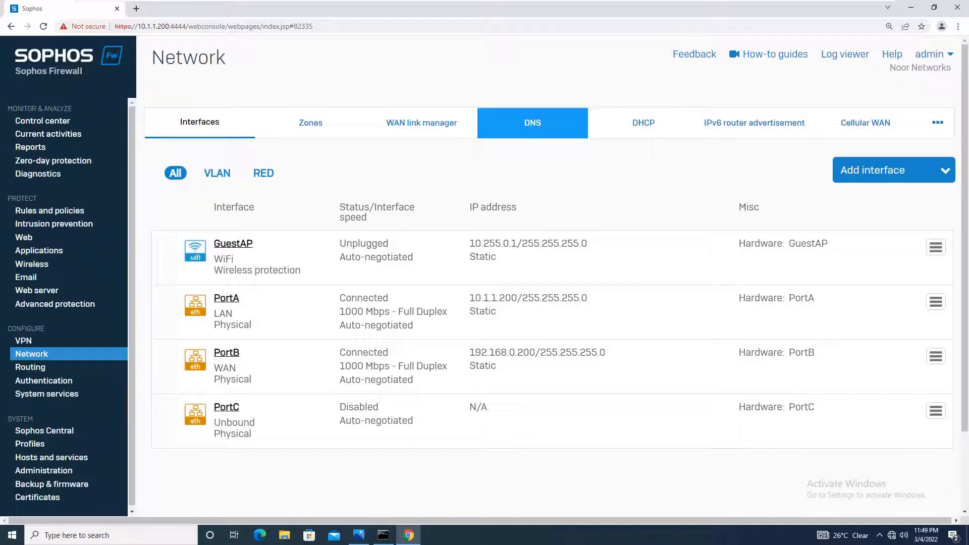
click(533, 122)
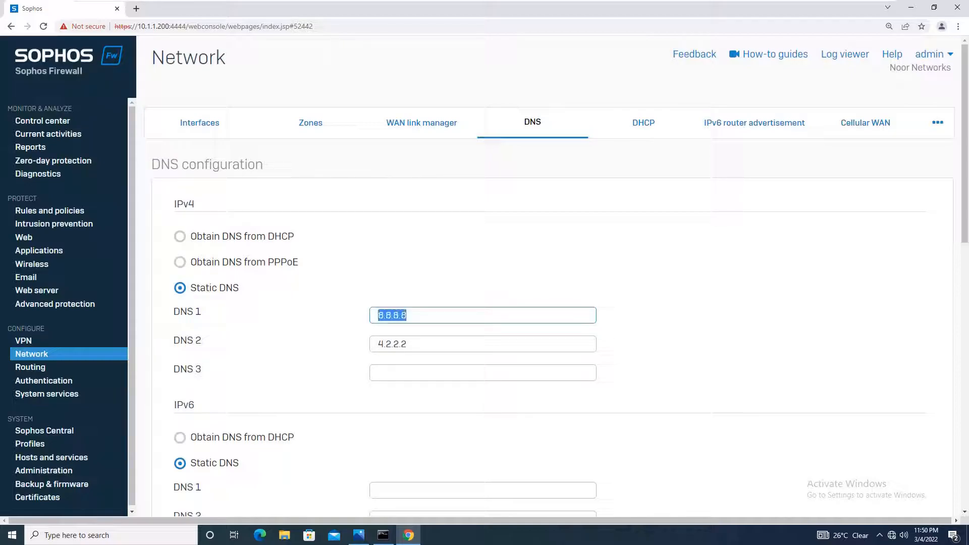
- Replace the static IPv4 DNS servers with 213.42.20.20 and 195.229.241.222
text(21)
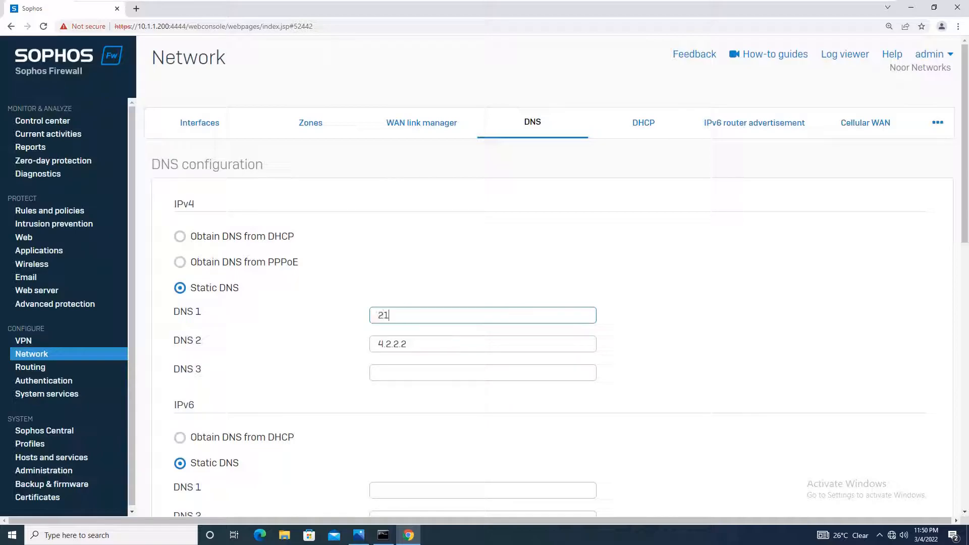
text(3)
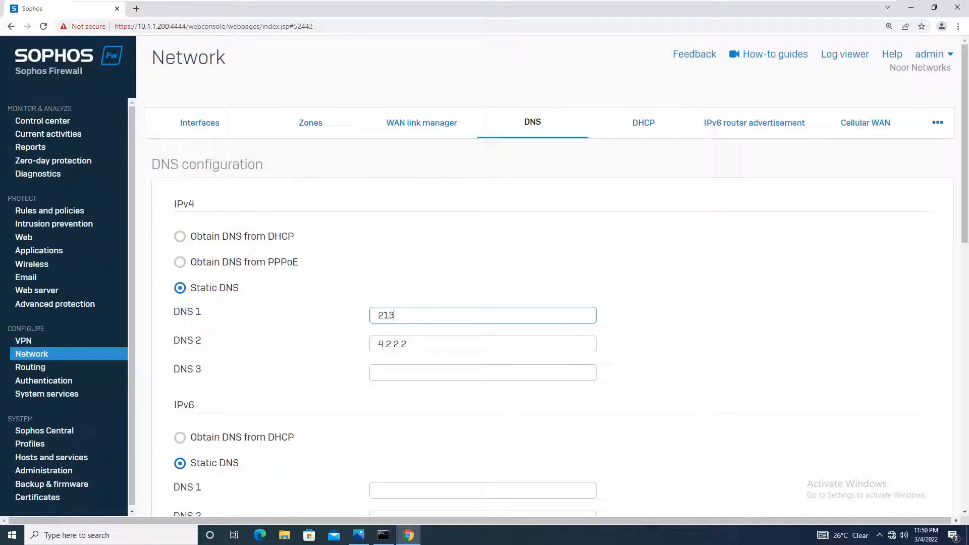
text(.42.20.20)
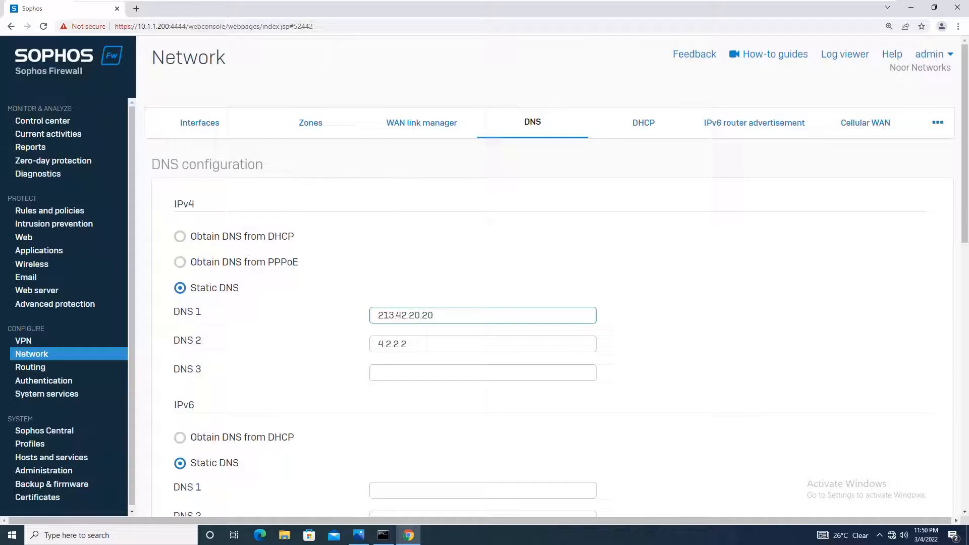
text(195.229)
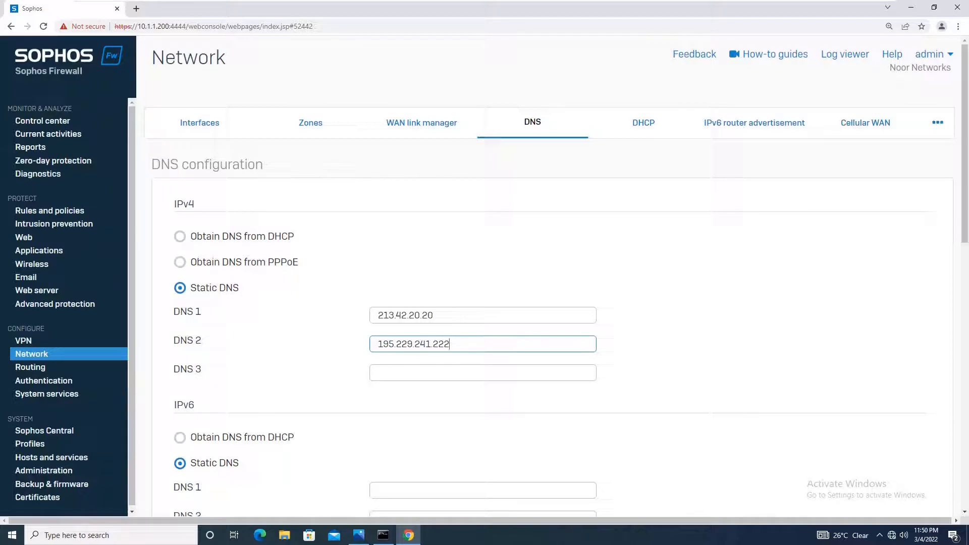
- Apply the new DNS servers, acknowledge the success message and return to the interface list
scroll(down, 3)
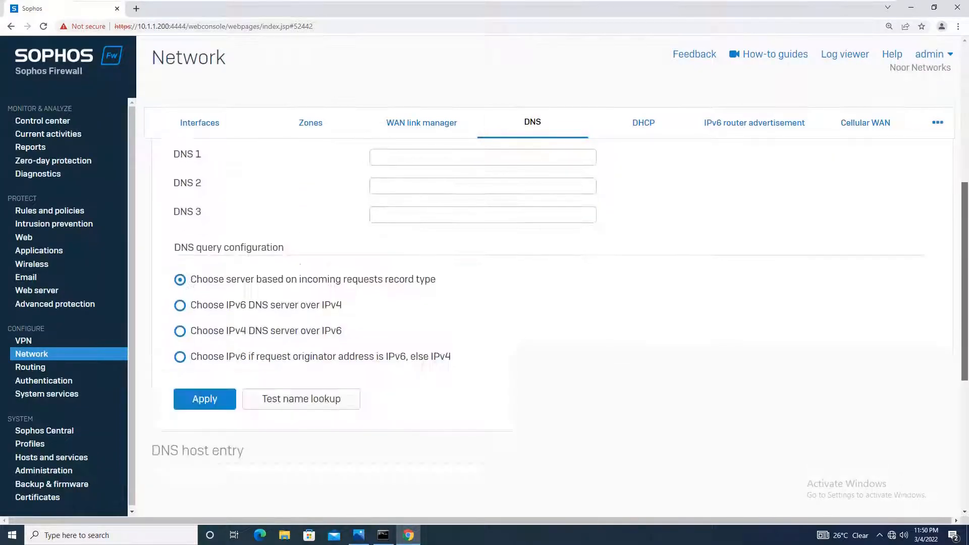
scroll(down, 3)
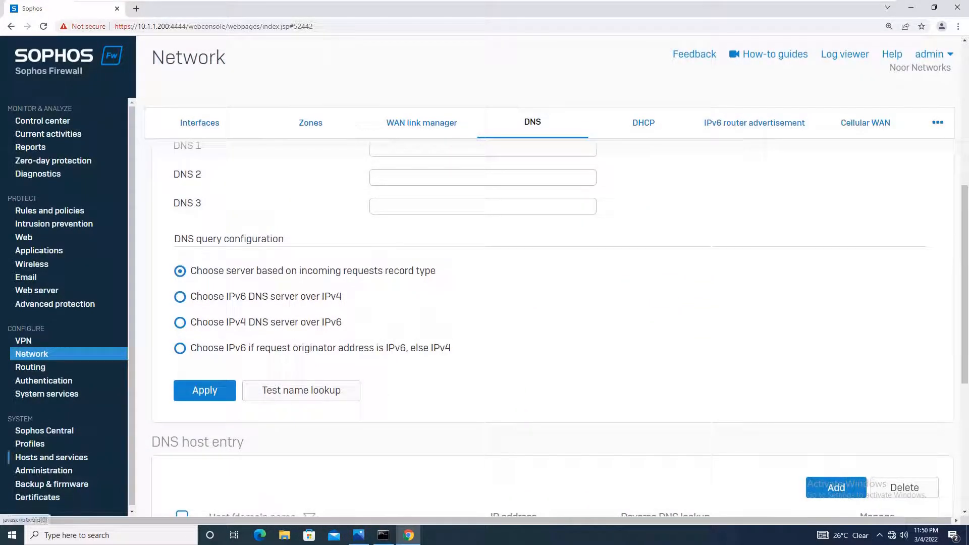
click(204, 389)
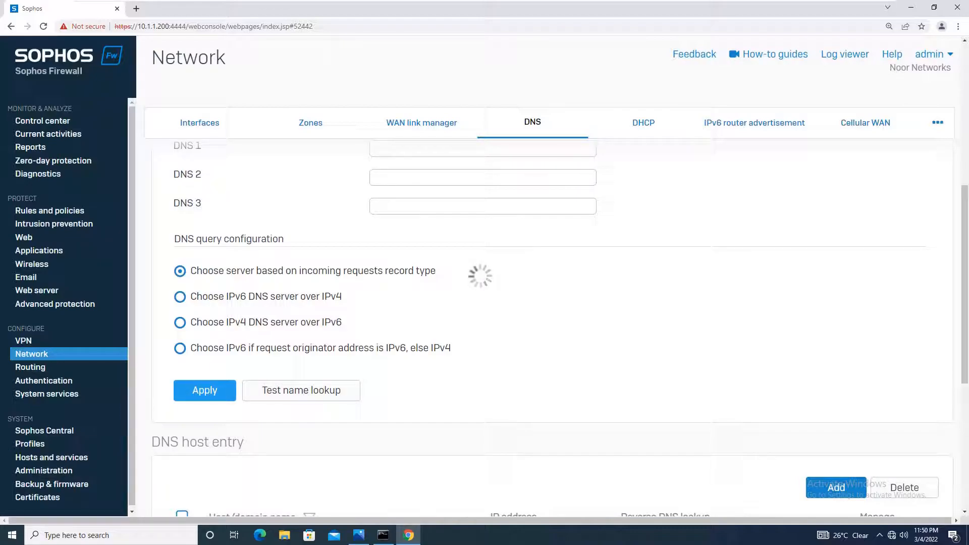
click(204, 391)
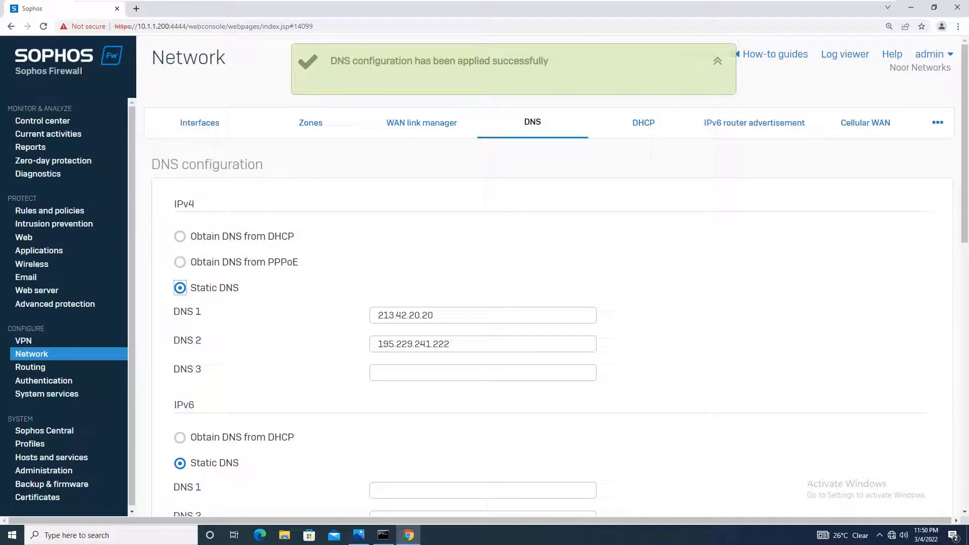
click(716, 60)
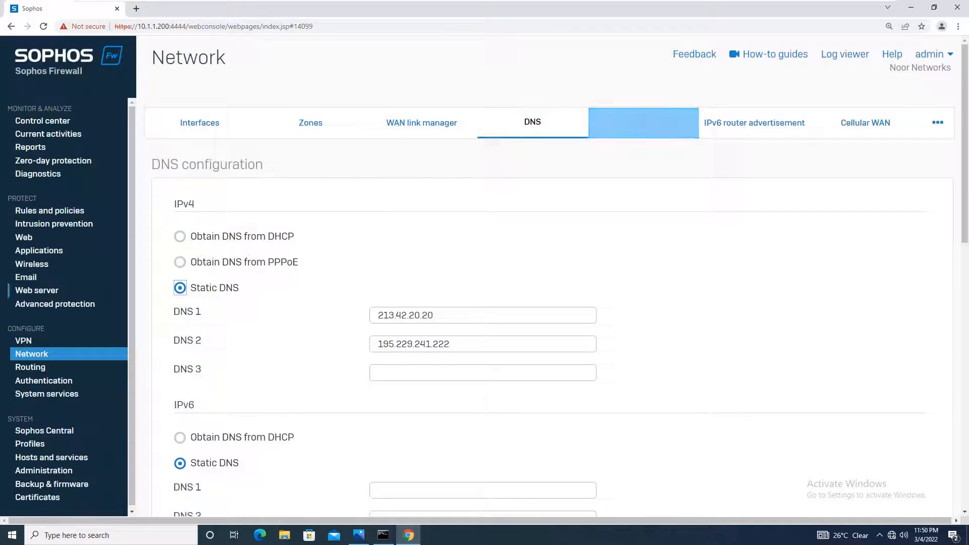
click(200, 122)
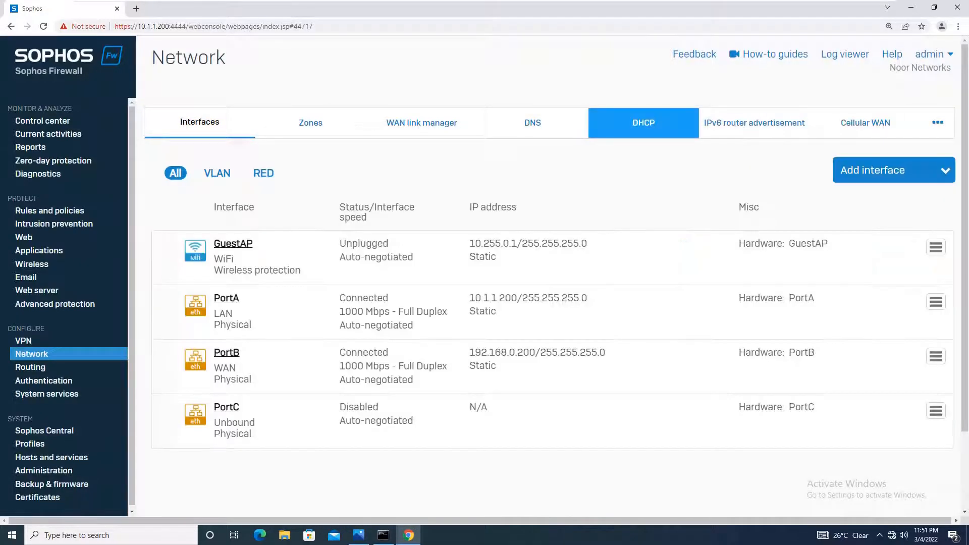
- Show the DHCP page listing GuestAccess_DHCP on GuestAP with no relay records
click(644, 122)
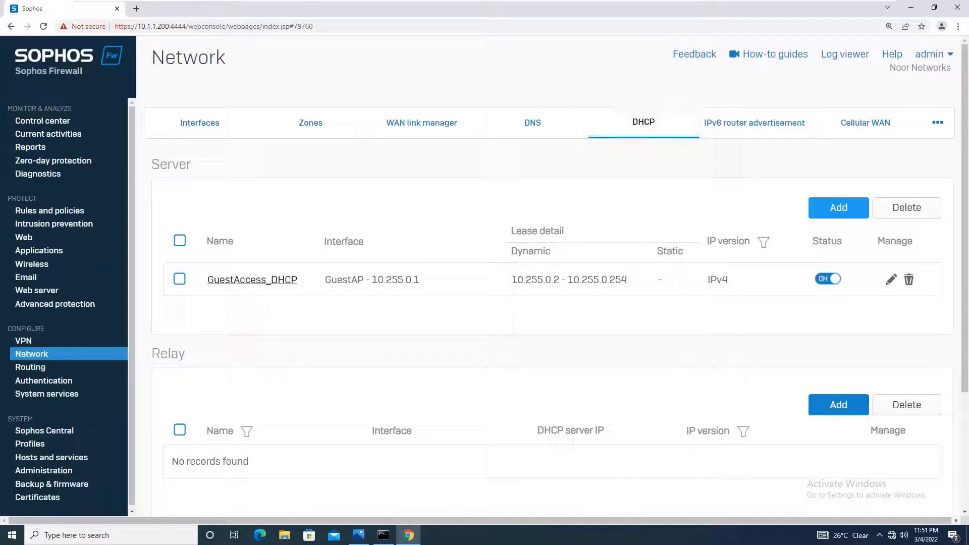
click(357, 534)
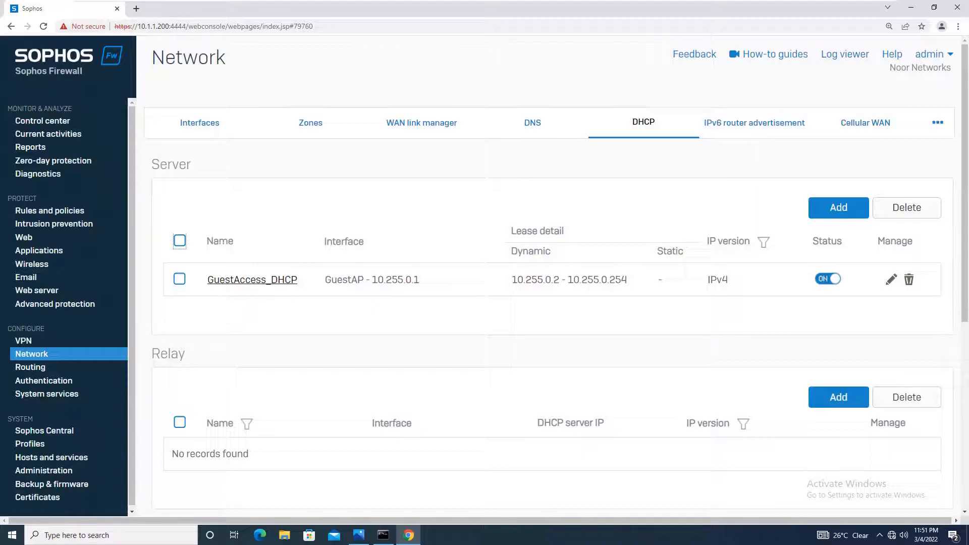
- Start a new DHCP server named DHCP-LAN-POOL serving PortA - 10.1.1.200
click(837, 208)
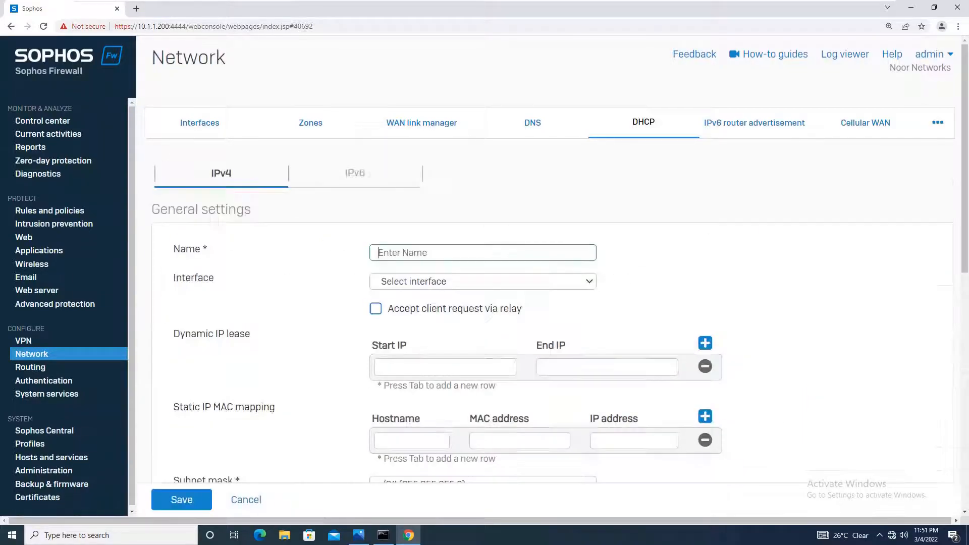
text(D)
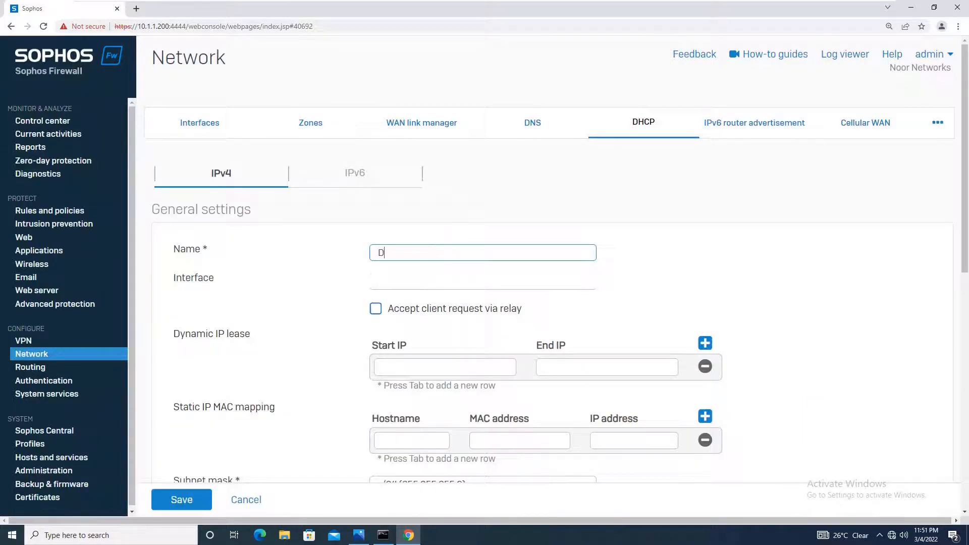
text(HCP-LAN-P)
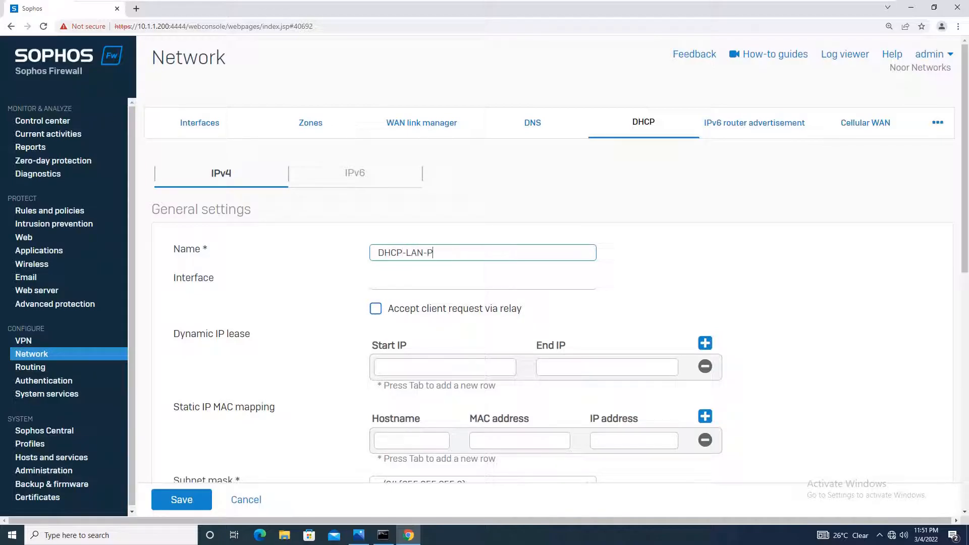
text(OOL)
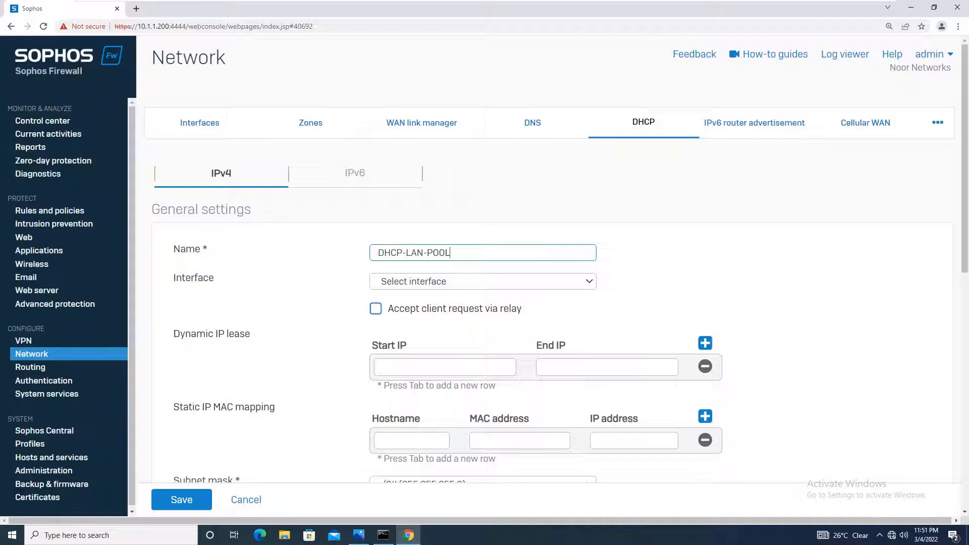
click(483, 280)
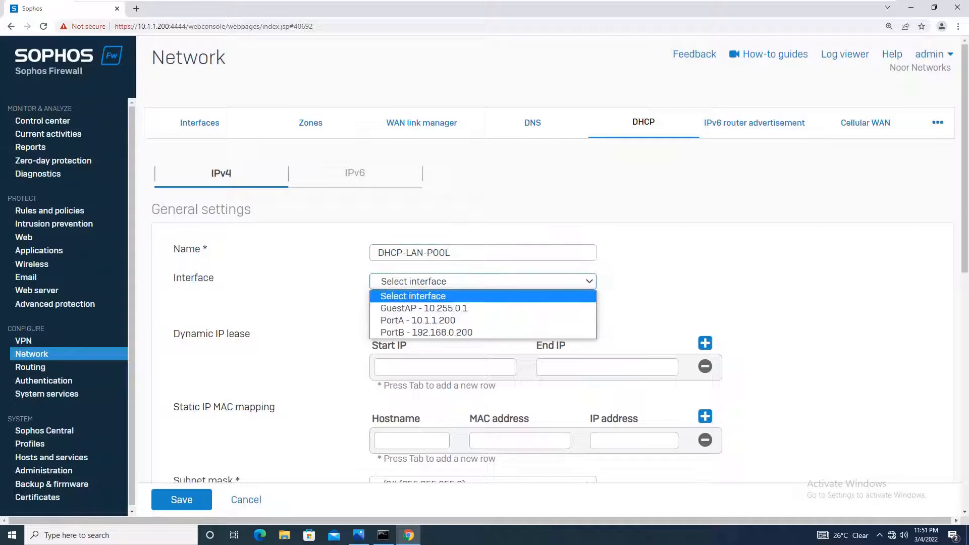
mouse_move(418, 320)
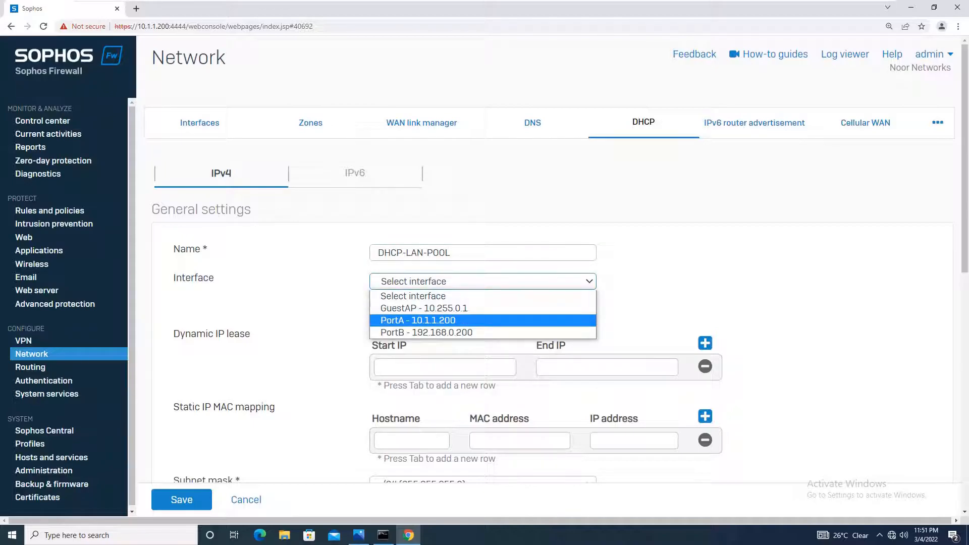
click(418, 320)
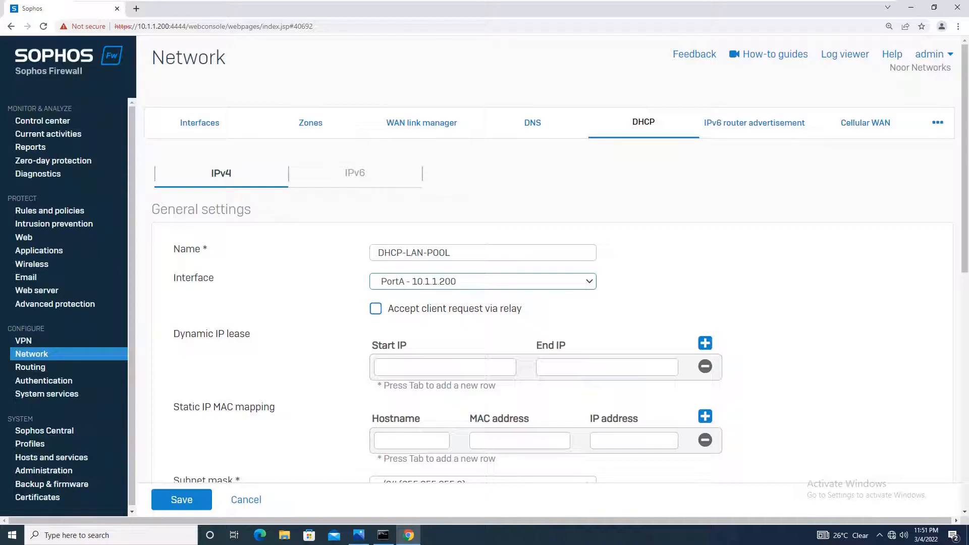
- Set the dynamic lease range from 10.1.1.151 to 10.1.1.199
click(444, 367)
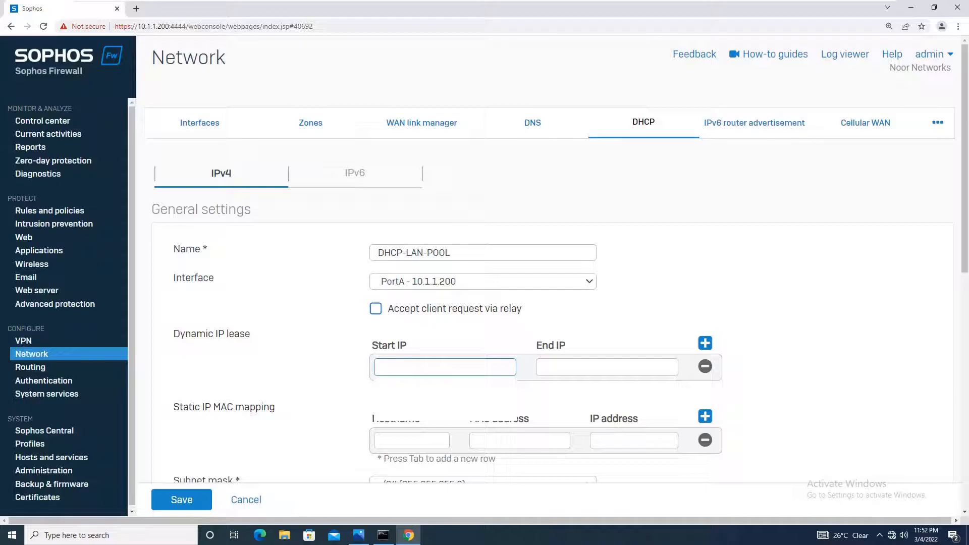
text(1)
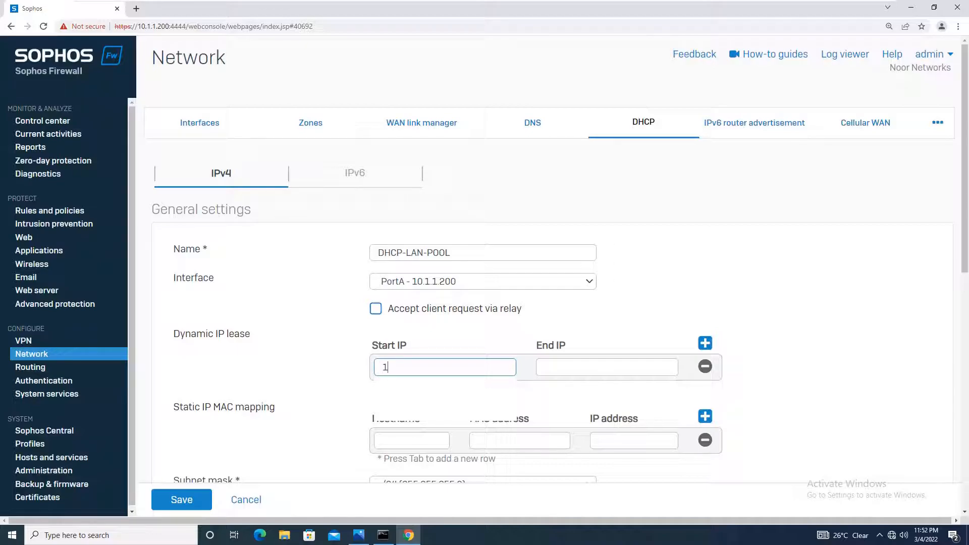
text(0.1.1.15)
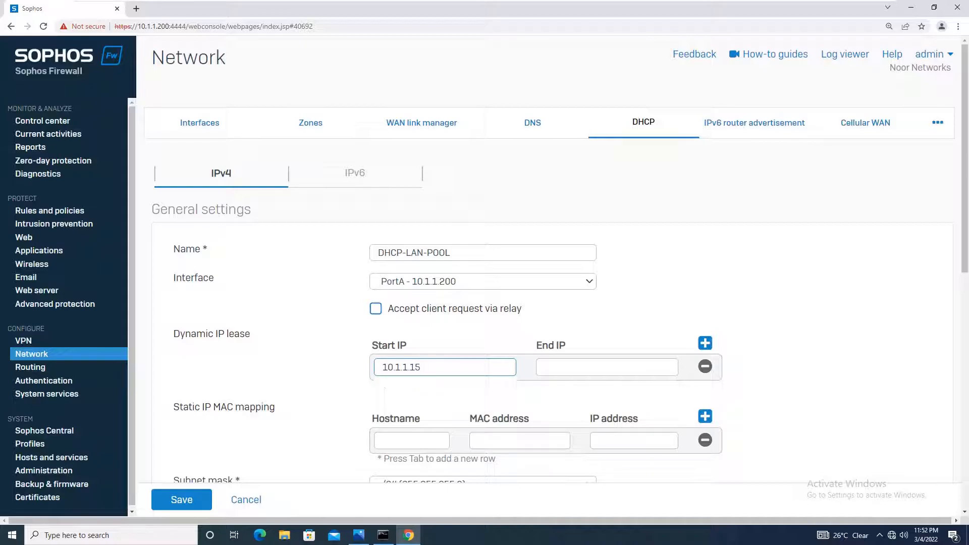
text(1)
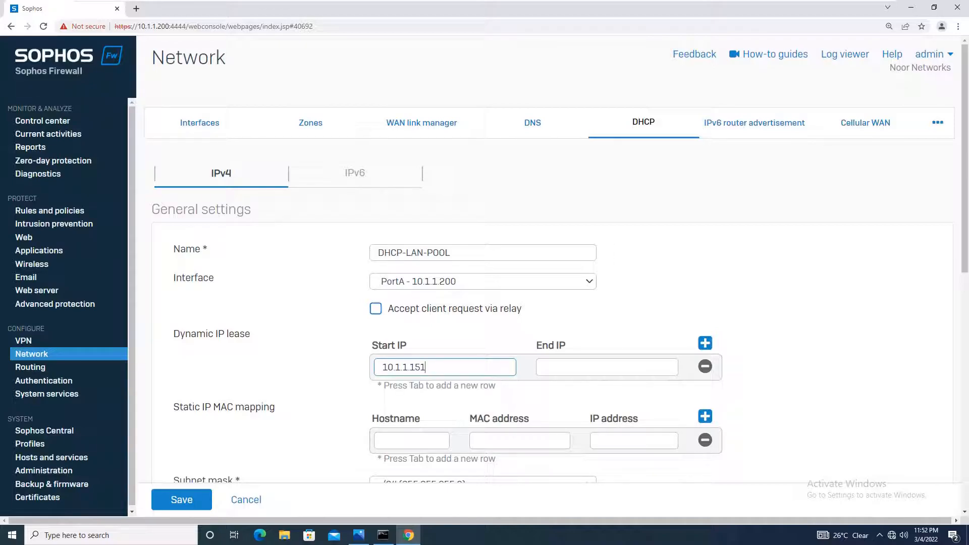
text(10.1.1.199)
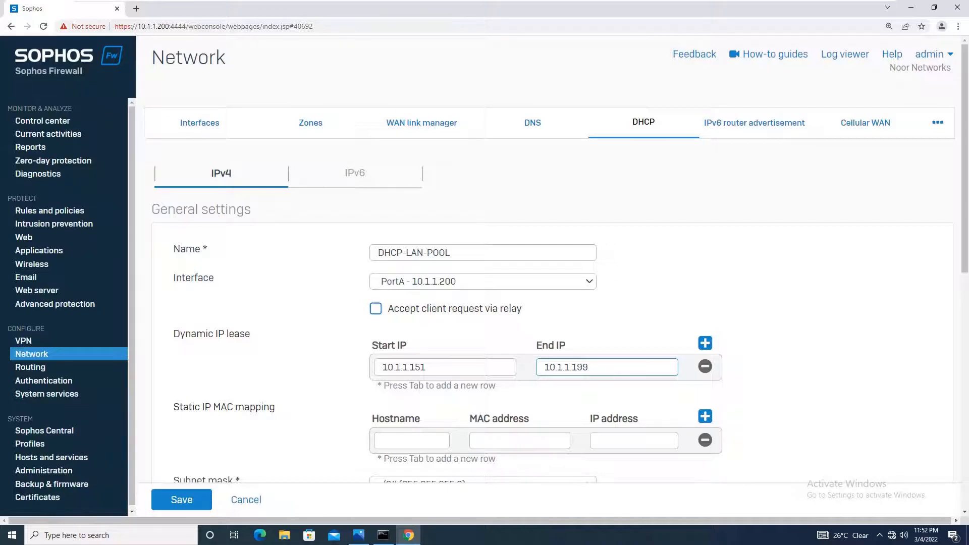
click(606, 368)
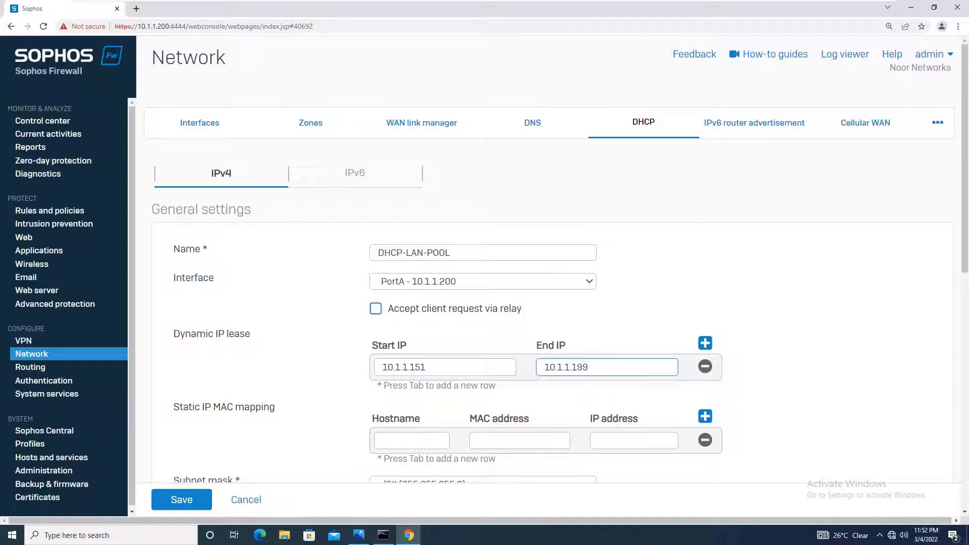
- Keep the /24 subnet mask and the interface IP as gateway
scroll(down, 3)
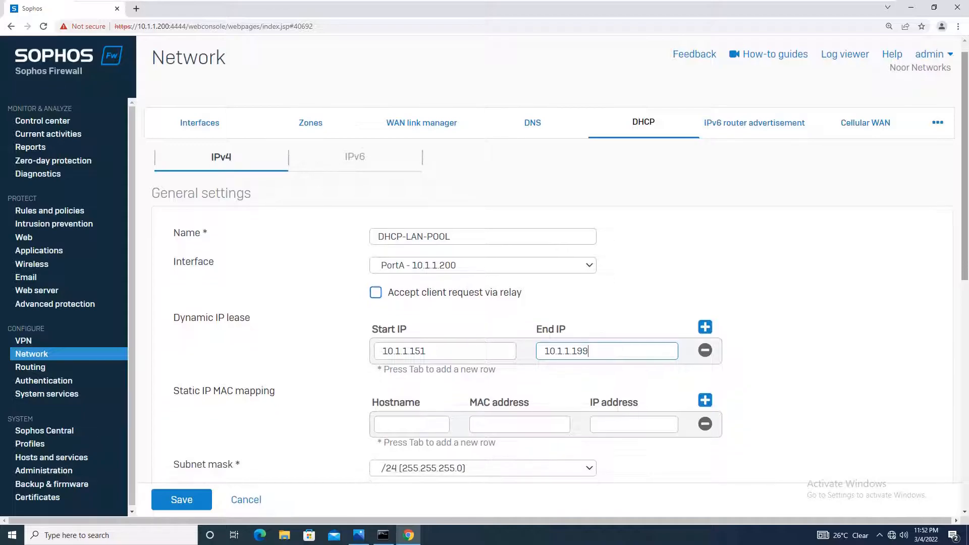
scroll(down, 3)
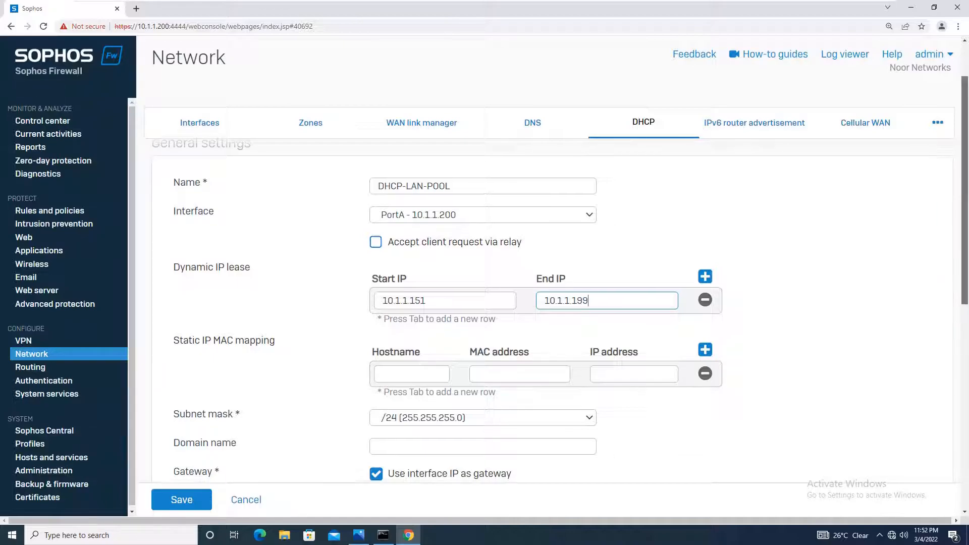
scroll(down, 3)
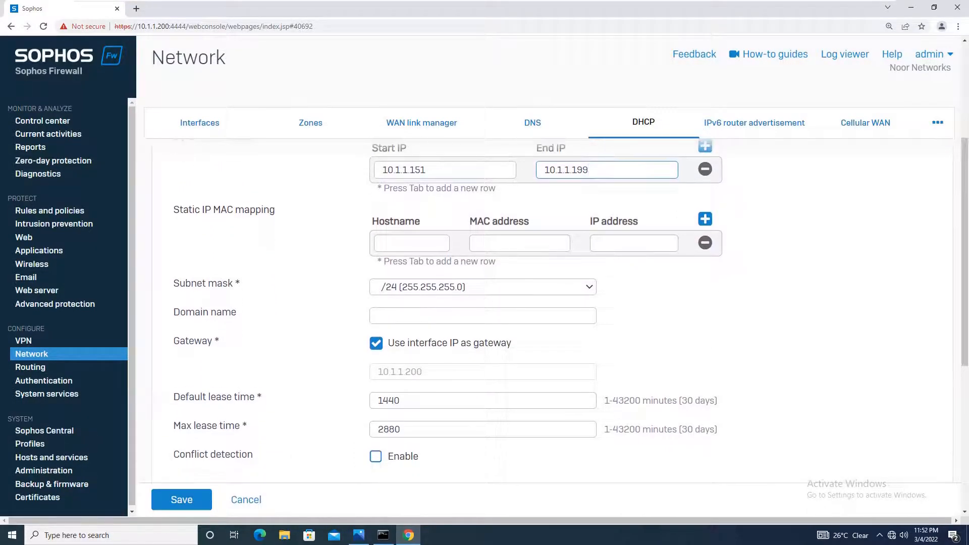
click(483, 286)
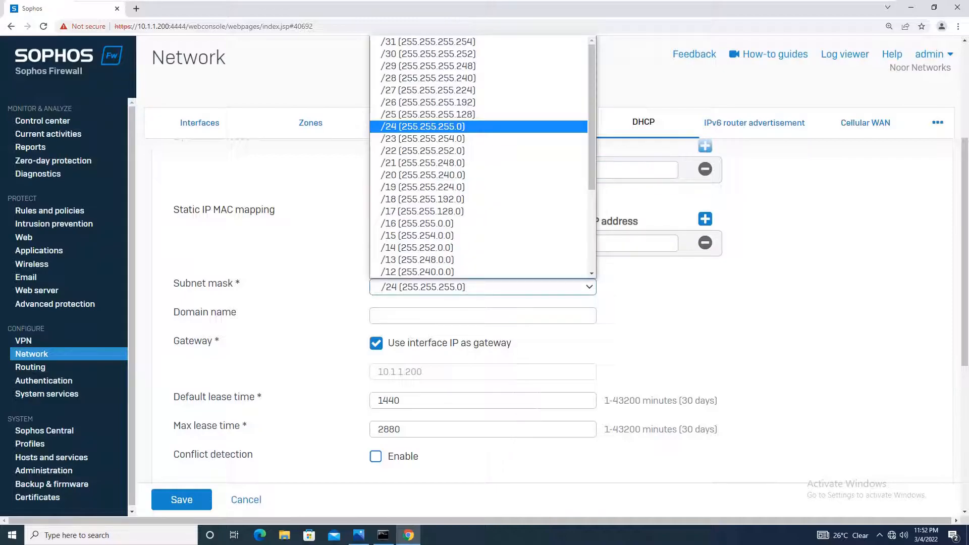
click(423, 126)
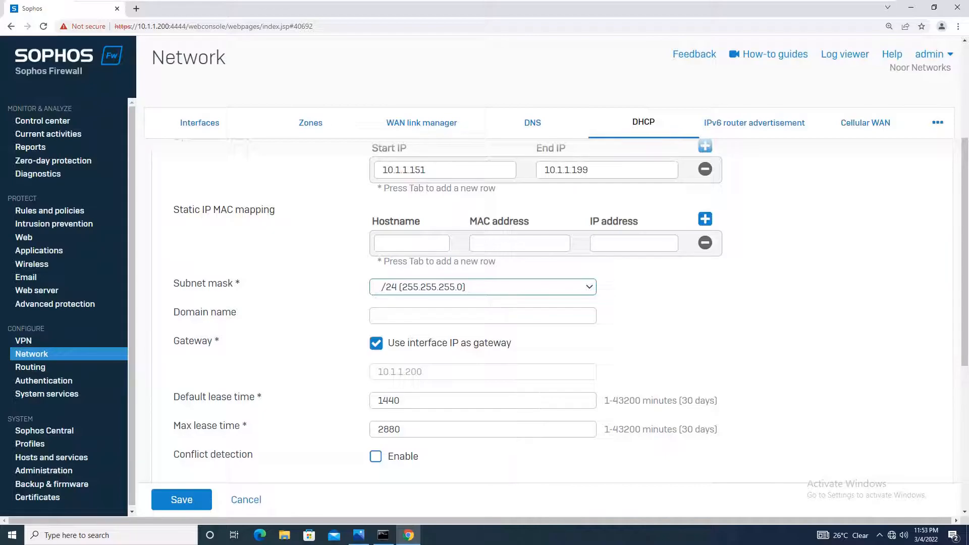
click(376, 343)
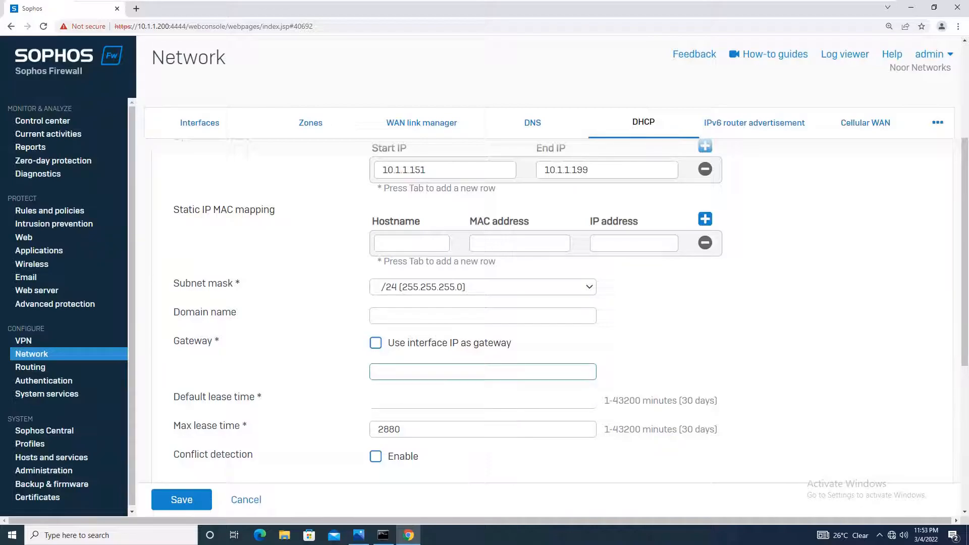
click(375, 343)
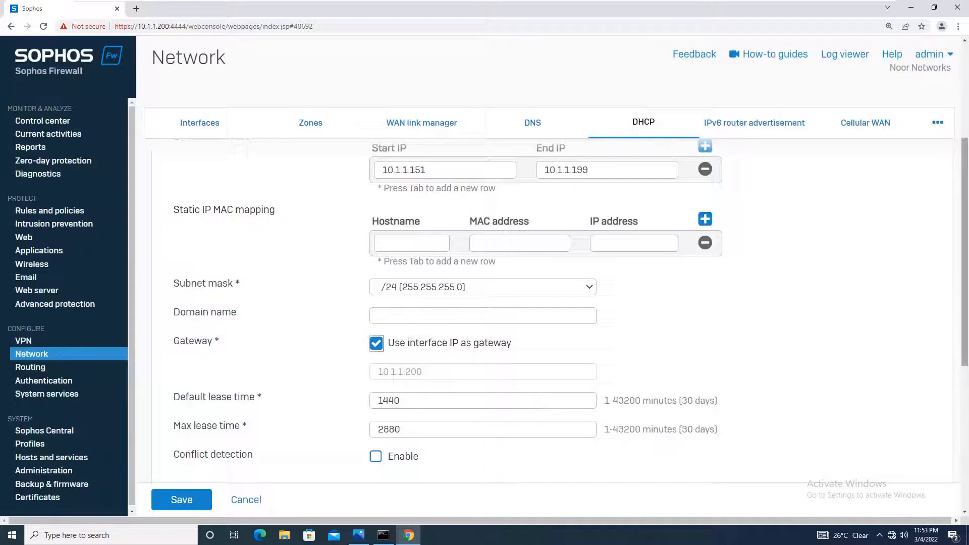
- Enable conflict detection and use the device's own DNS settings
scroll(down, 3)
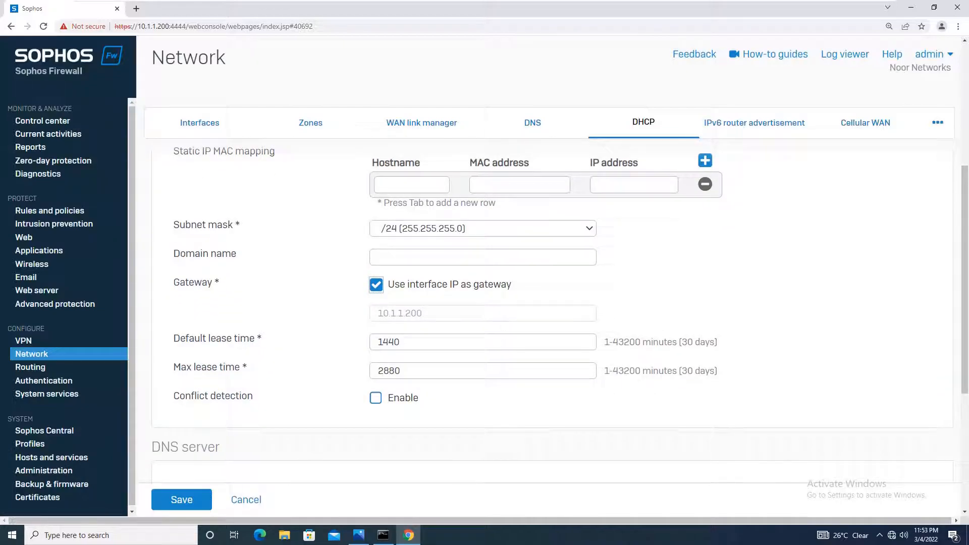
click(375, 398)
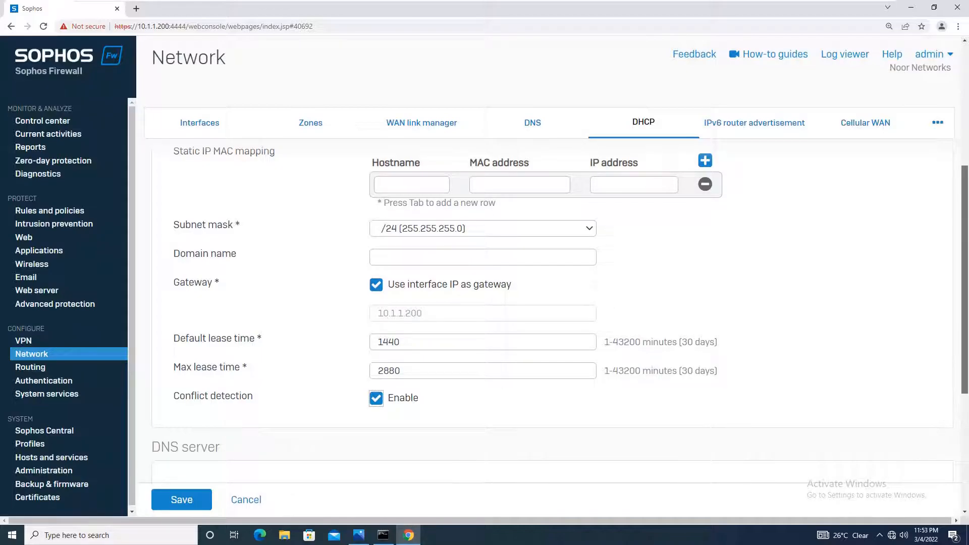
scroll(down, 3)
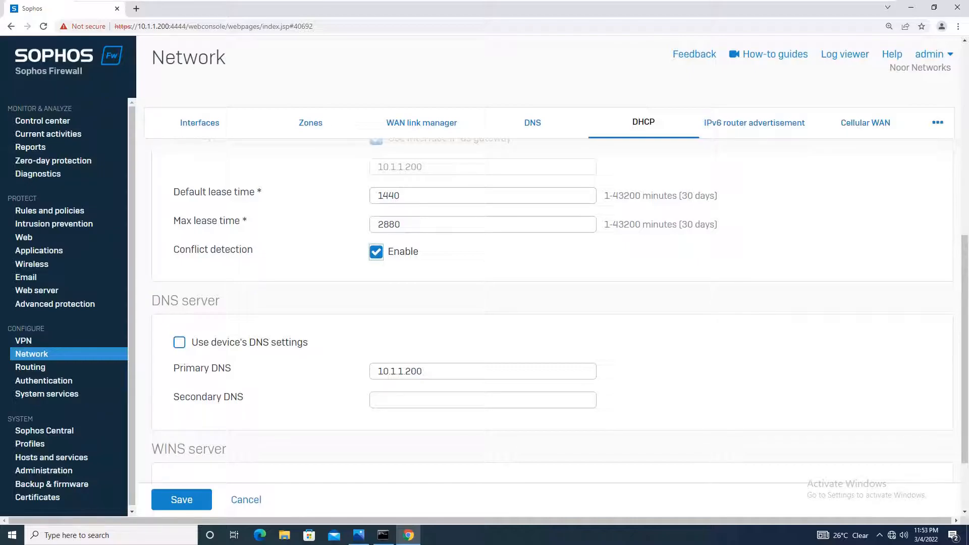
click(180, 342)
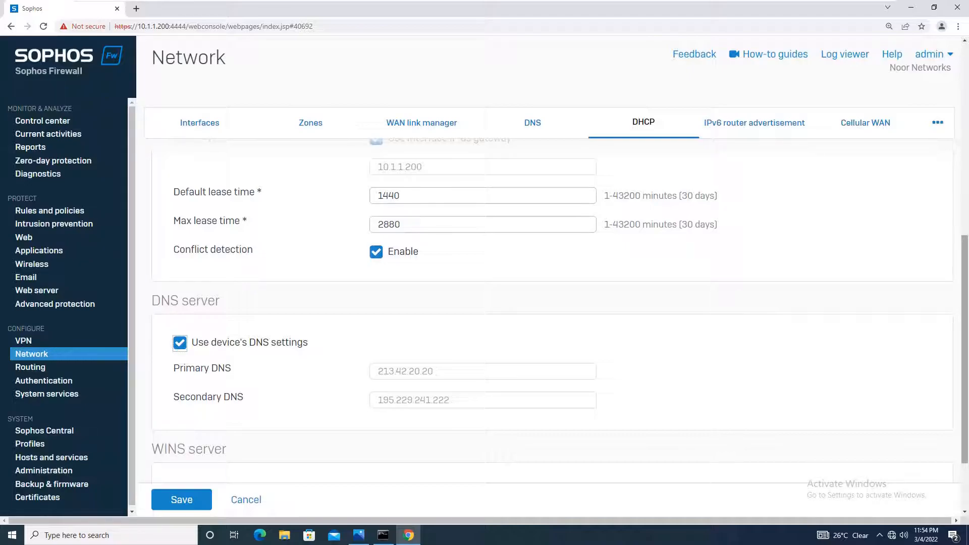
scroll(down, 3)
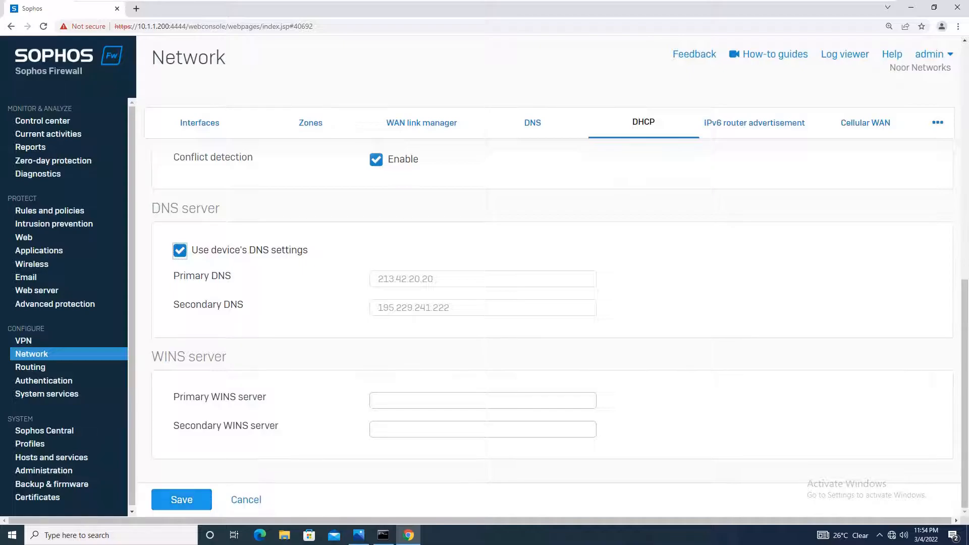
- Save DHCP-LAN-POOL so it lists as an enabled server on PortA leasing 10.1.1.151-10.1.1.199
click(181, 500)
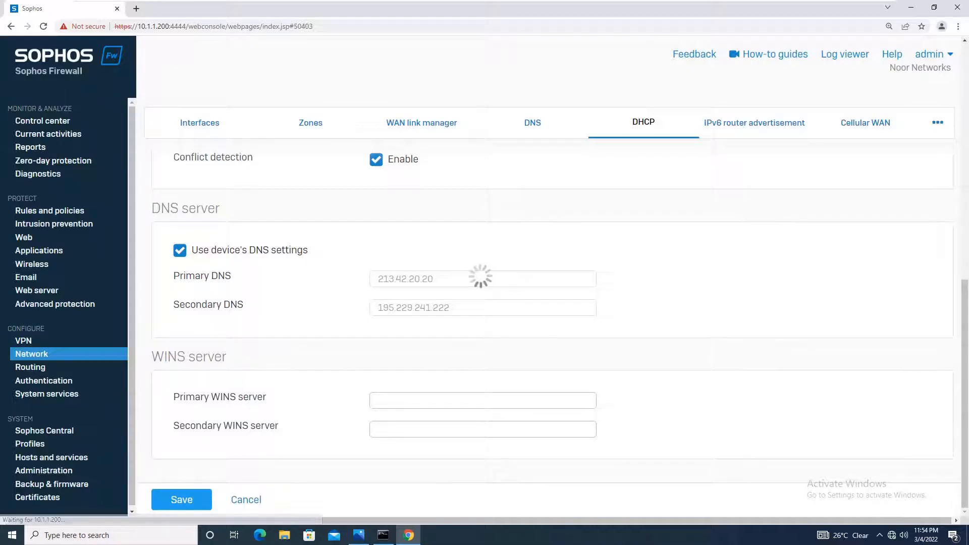
click(182, 499)
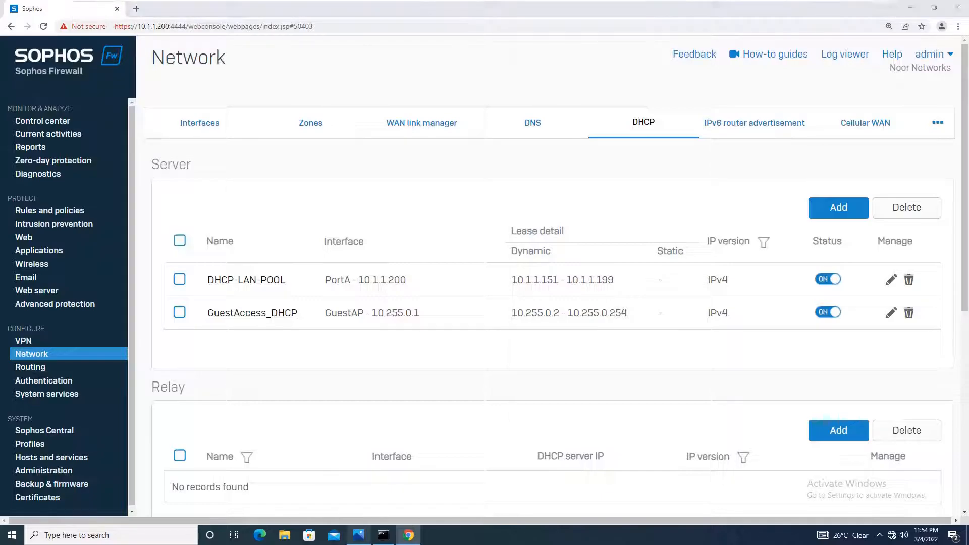
click(358, 535)
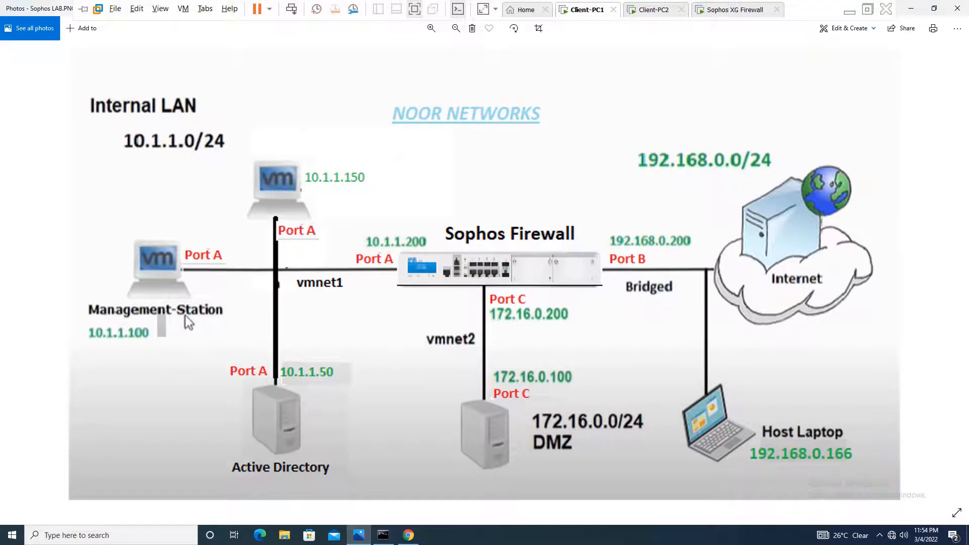
mouse_move(583, 9)
text(cmd)
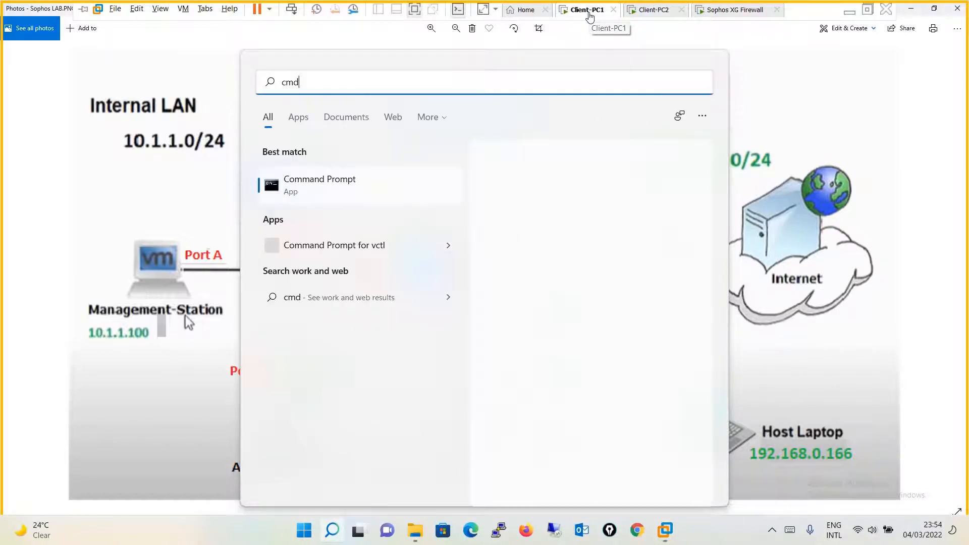
- Run ipconfig /all on the client showing static 10.1.1.150 with DHCP disabled
click(319, 184)
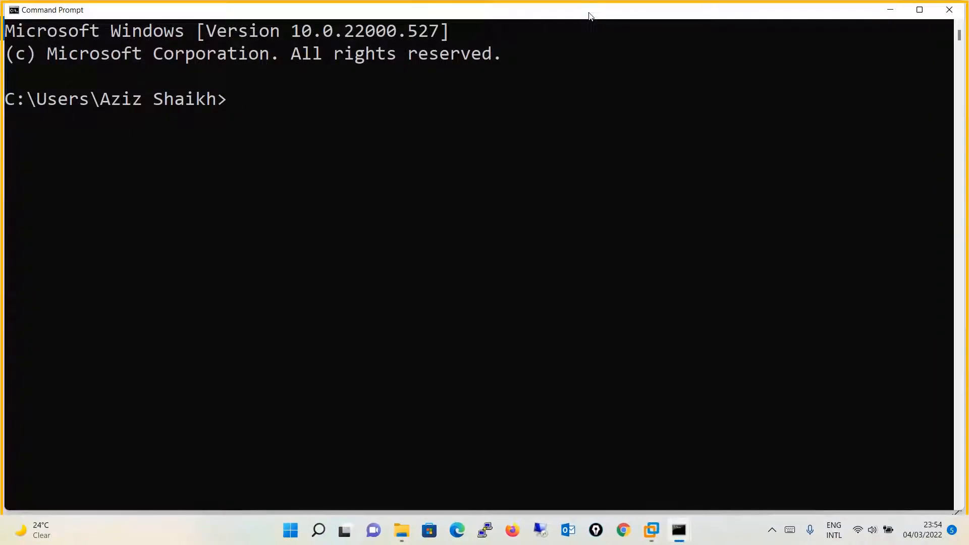
text(ipconfig /)
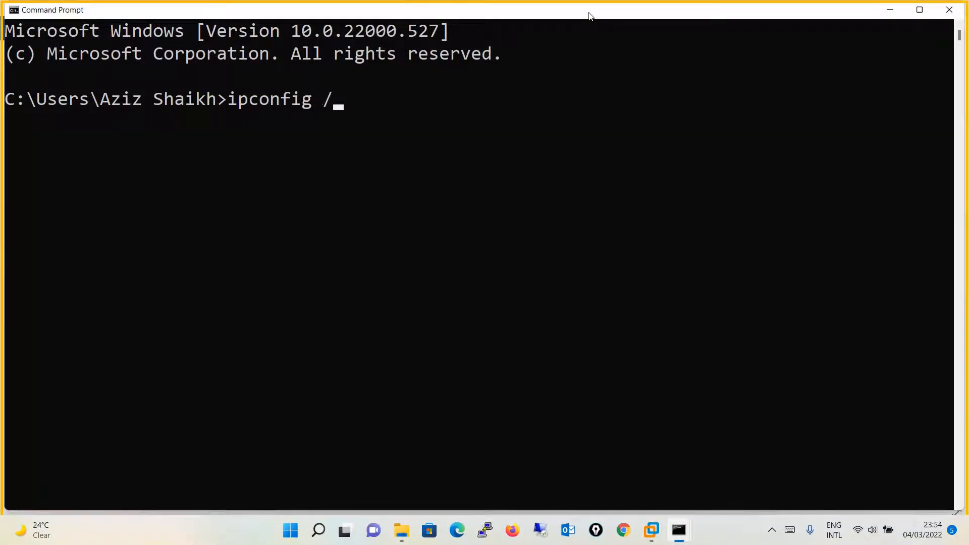
key(Enter)
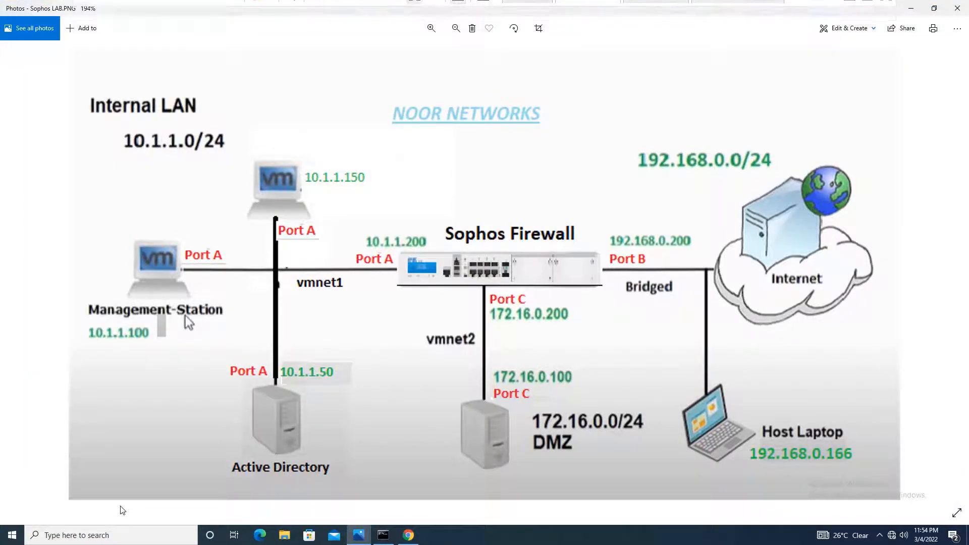
click(383, 535)
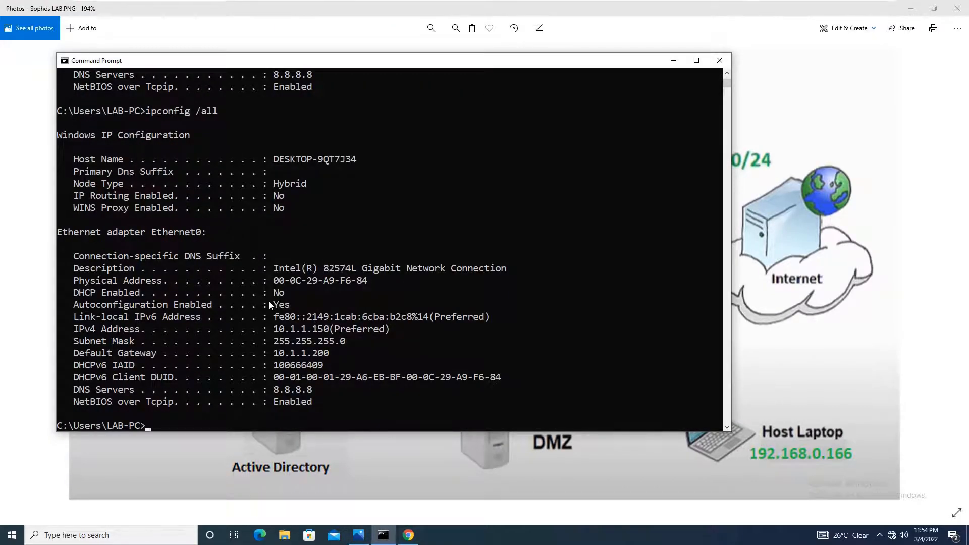
drag(73, 293, 306, 293)
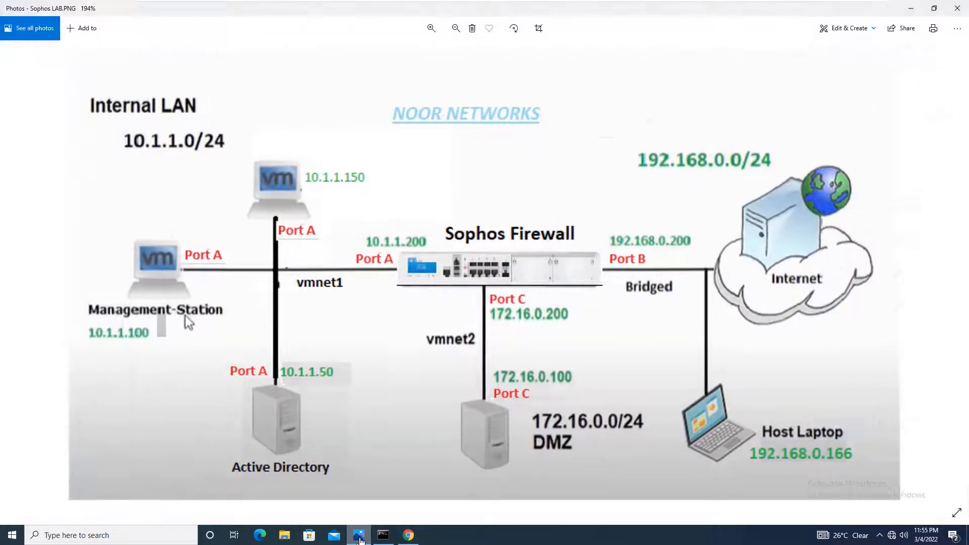
mouse_move(350, 505)
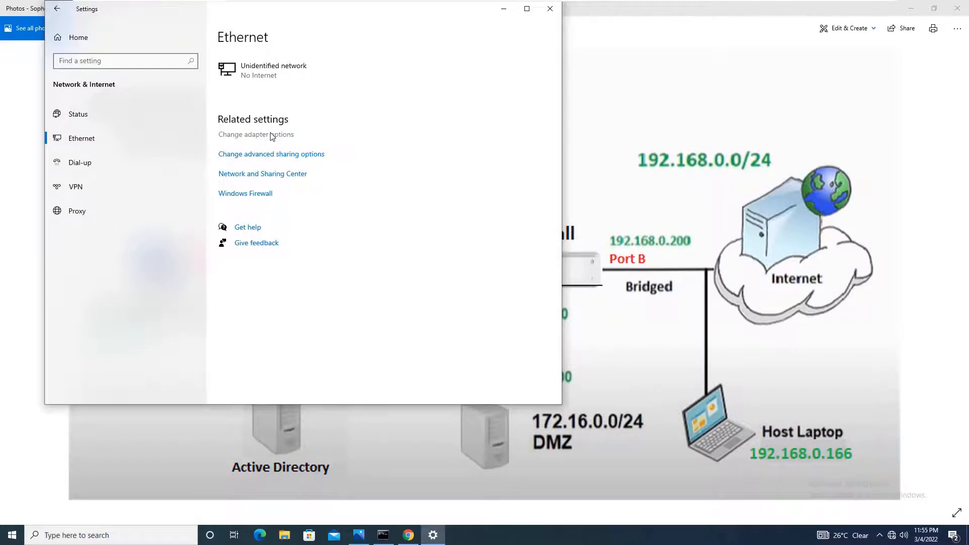
- Set Ethernet0's IPv4 to obtain its IP address and DNS servers automatically
click(255, 135)
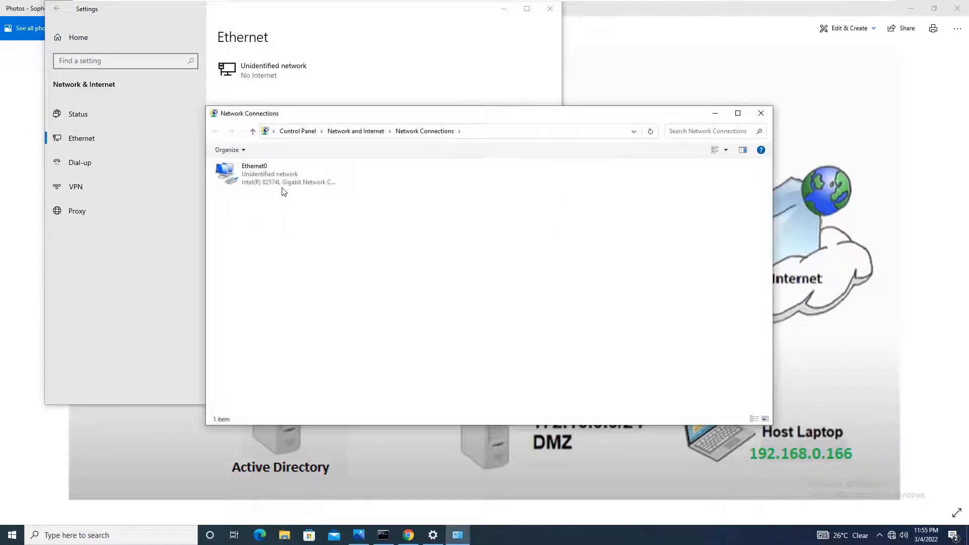
double_click(254, 173)
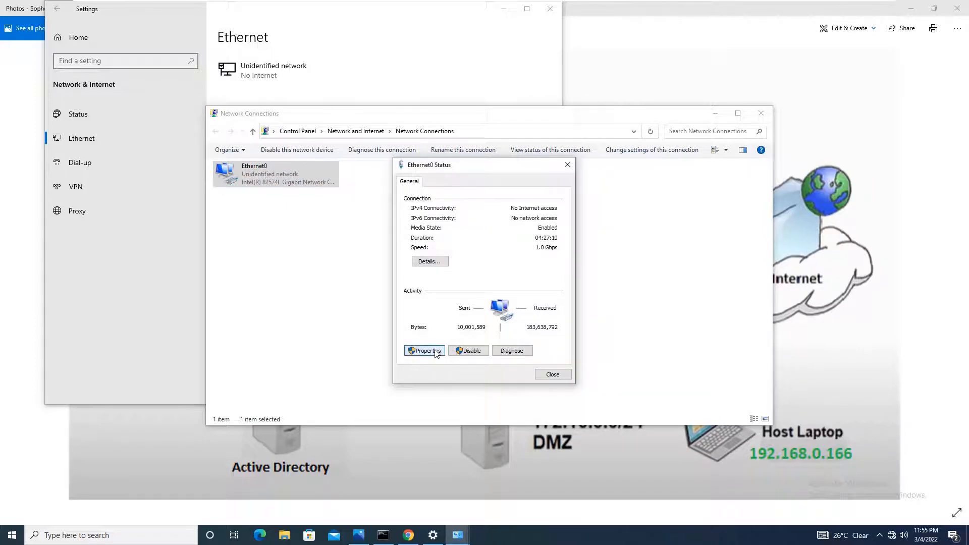
click(425, 351)
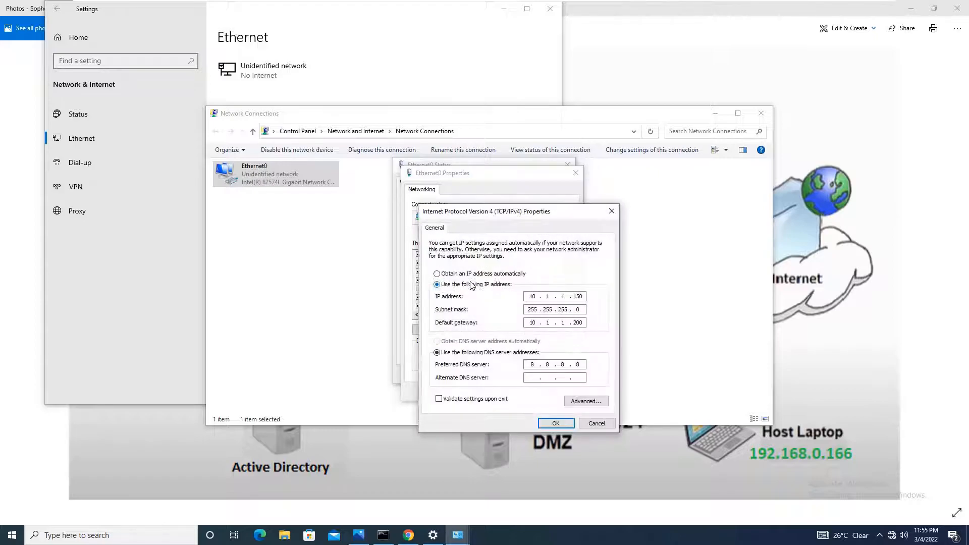
click(436, 273)
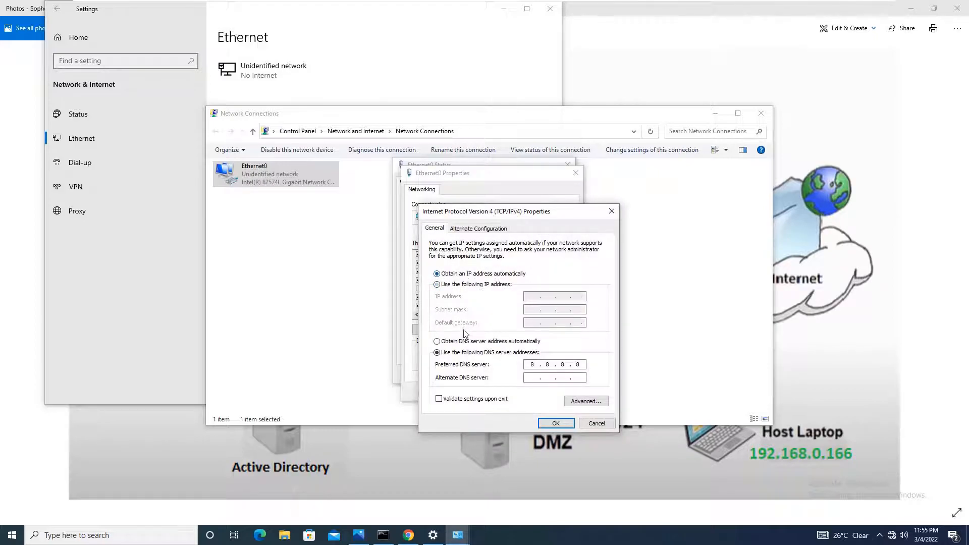
click(436, 341)
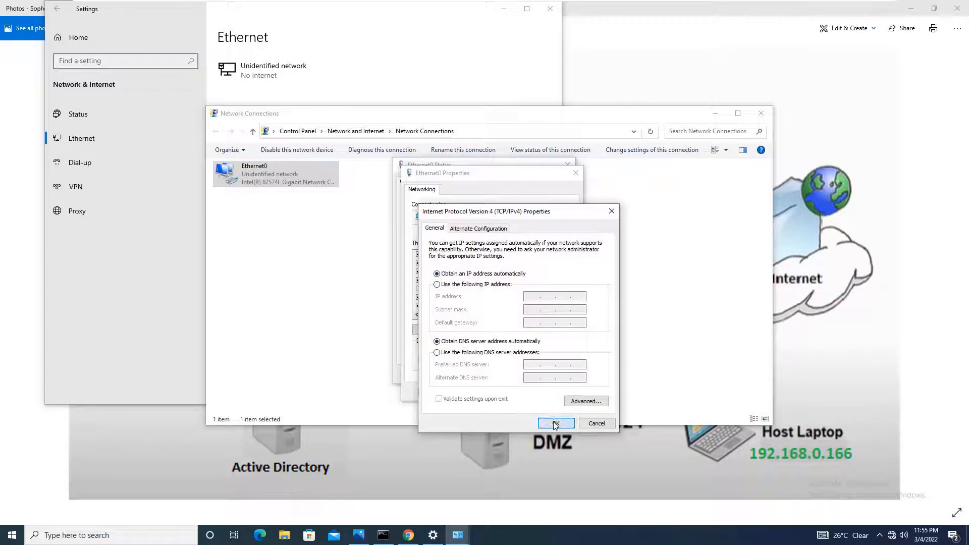
click(555, 423)
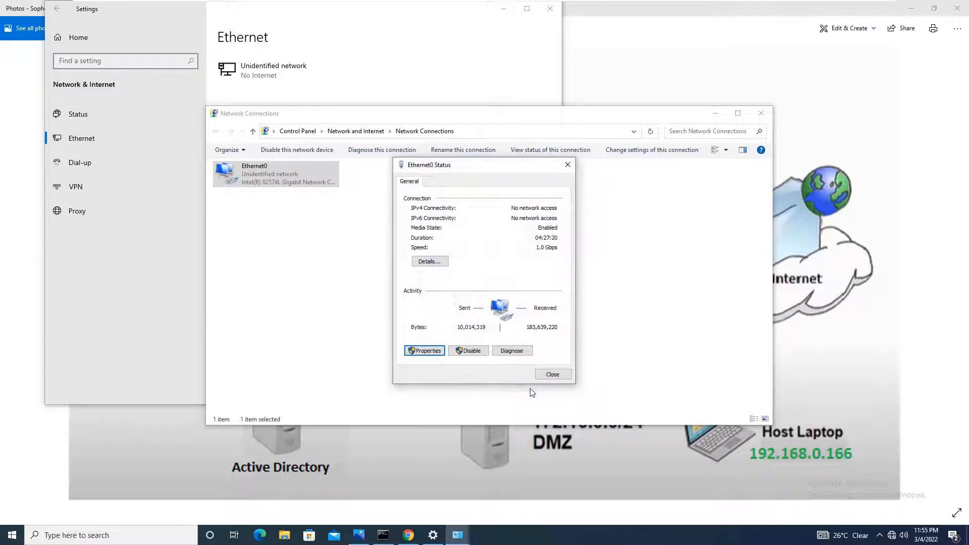
click(430, 260)
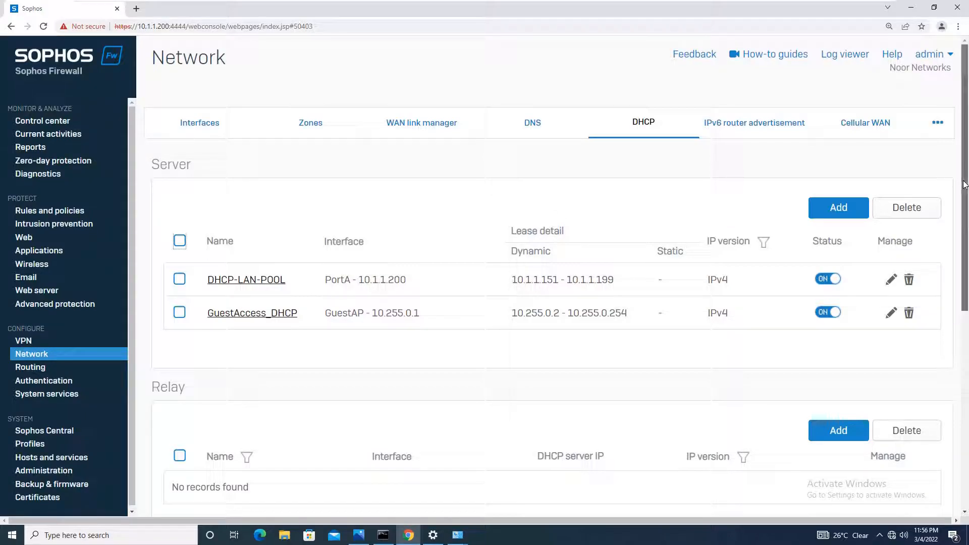
- Refresh the DHCP page and check the IPv4 lease table shows dynamic leases 10.1.1.151 and 10.1.1.152
scroll(down, 3)
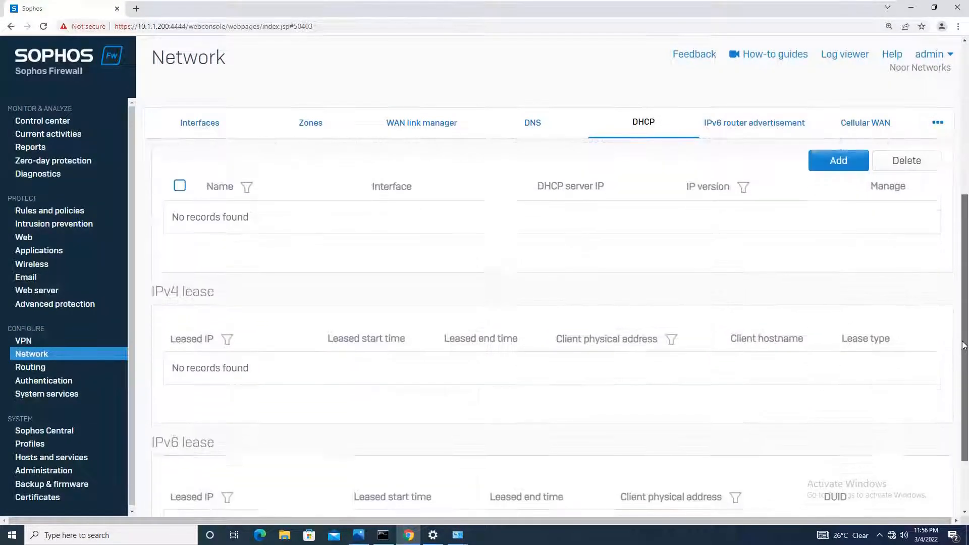
scroll(down, 3)
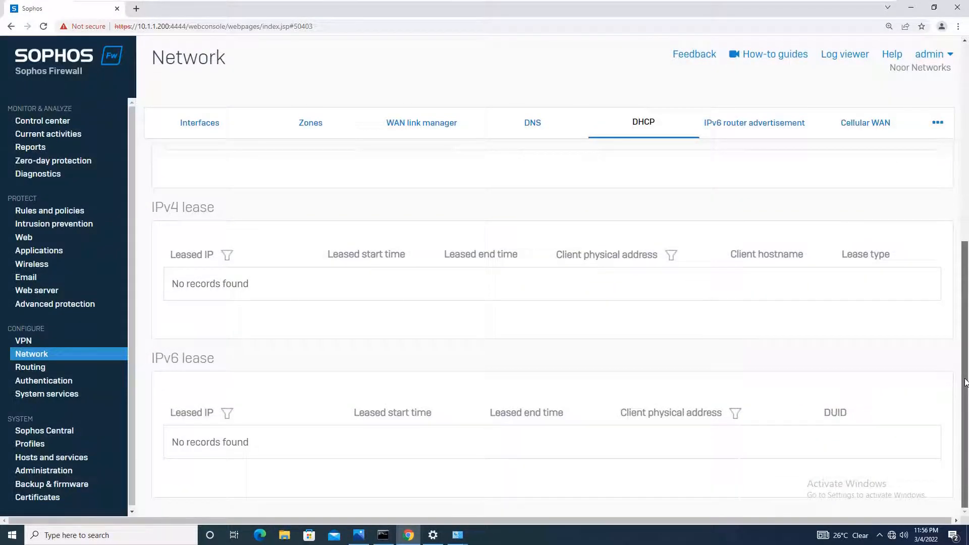
click(643, 122)
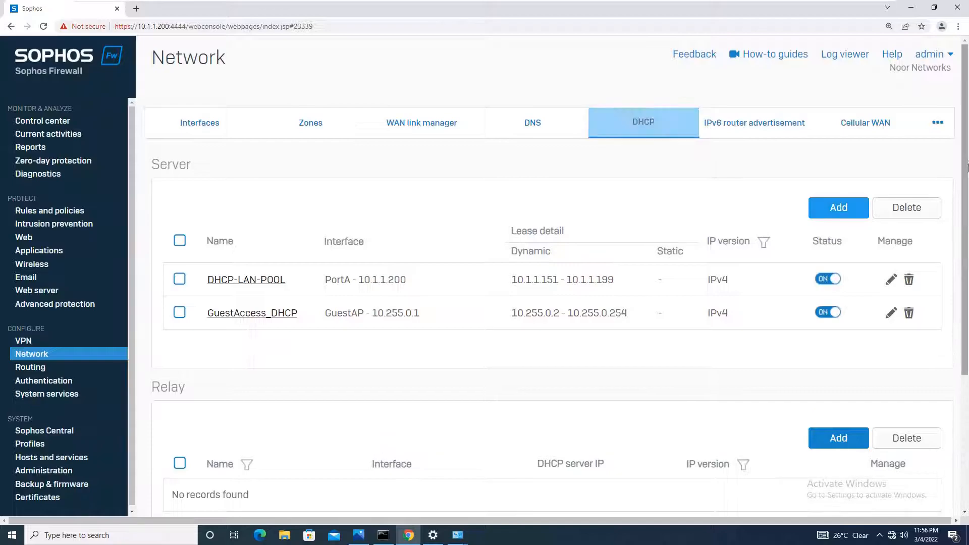
scroll(down, 3)
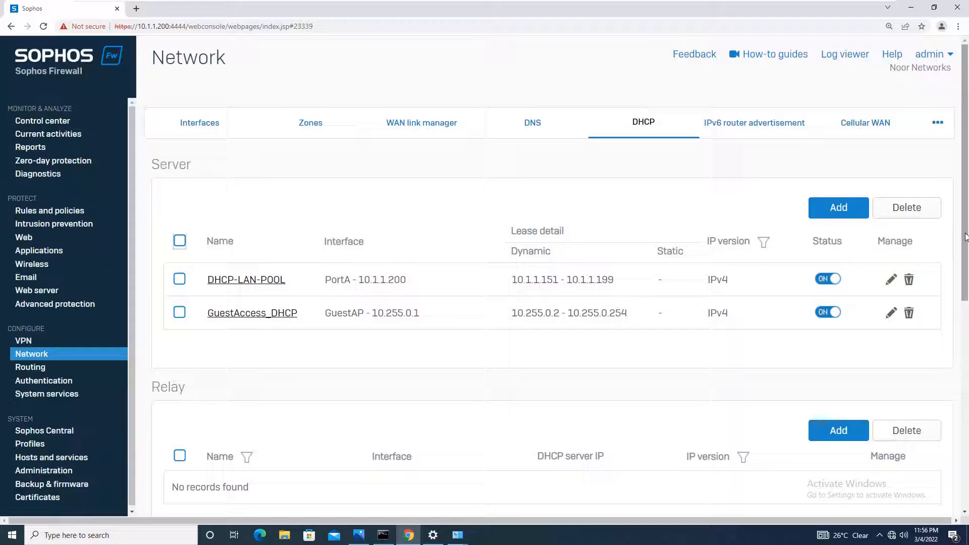
scroll(down, 3)
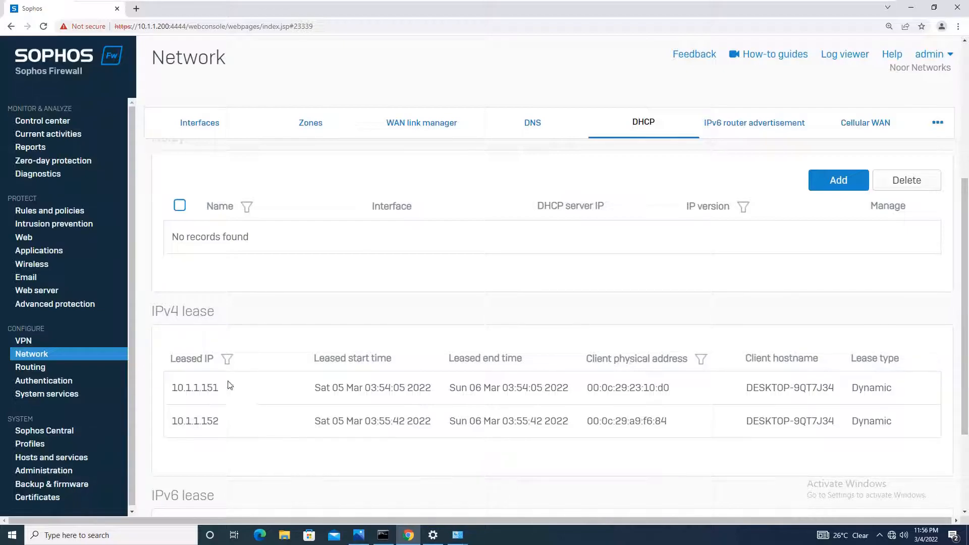
mouse_move(797, 412)
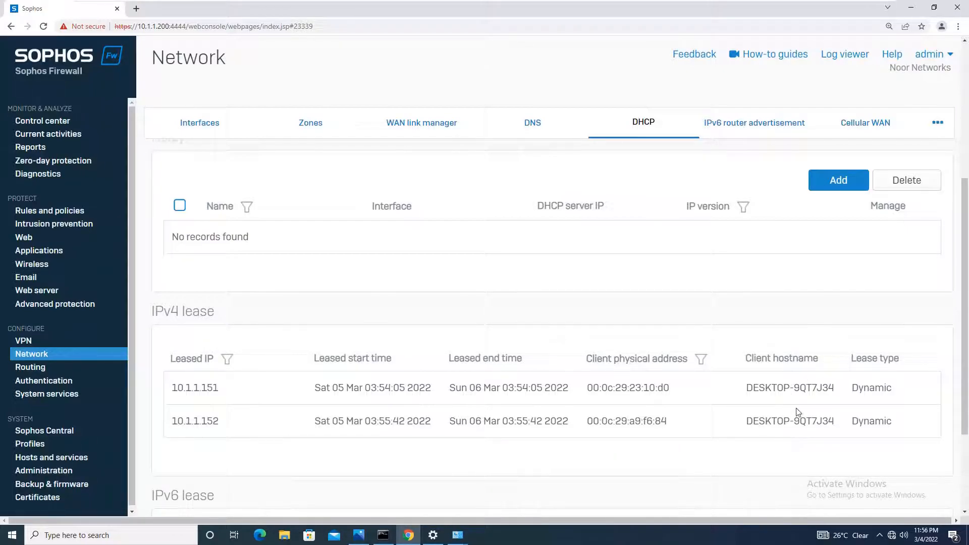
mouse_move(813, 404)
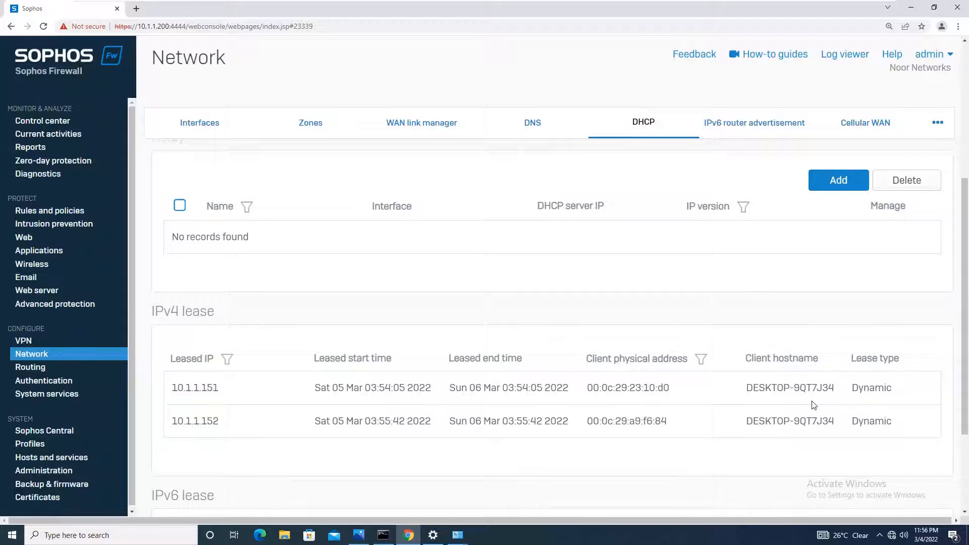
mouse_move(534, 391)
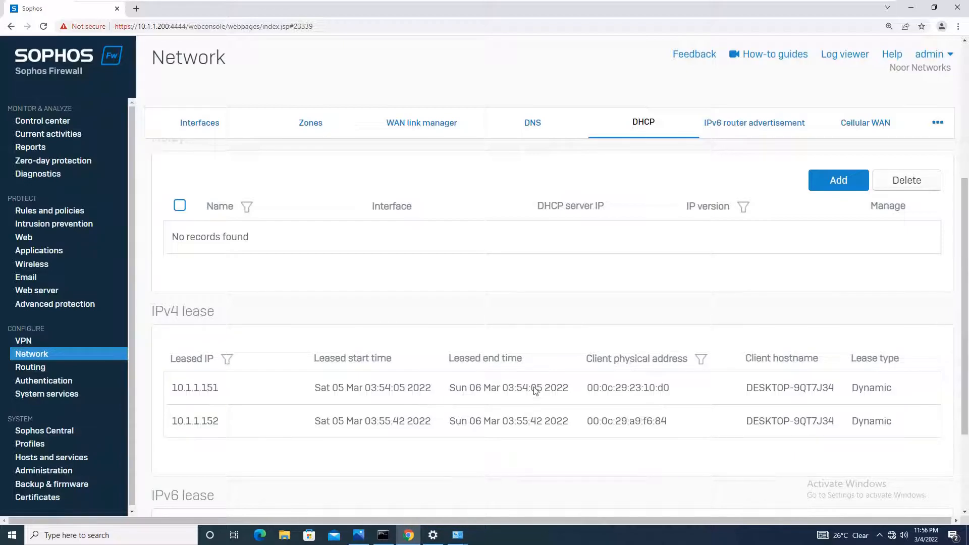
mouse_move(640, 404)
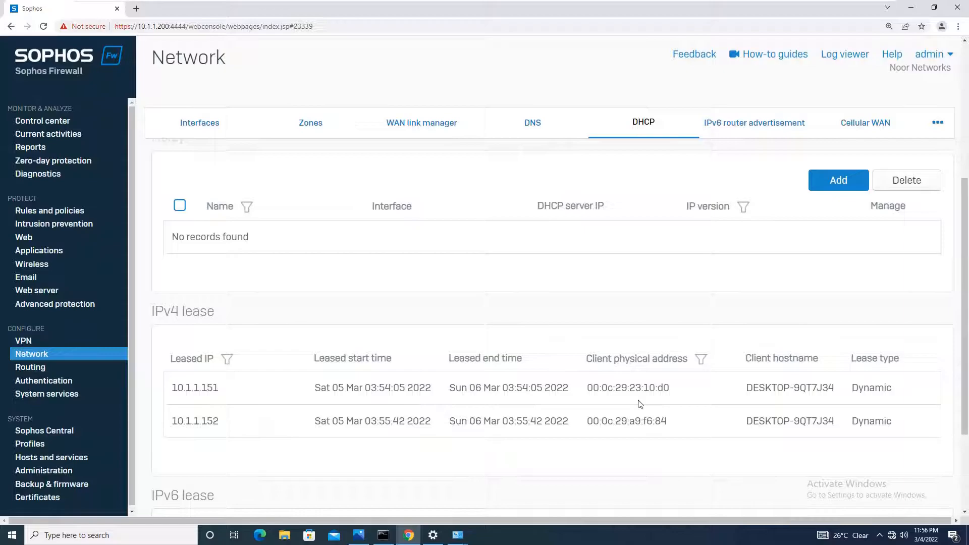
click(381, 535)
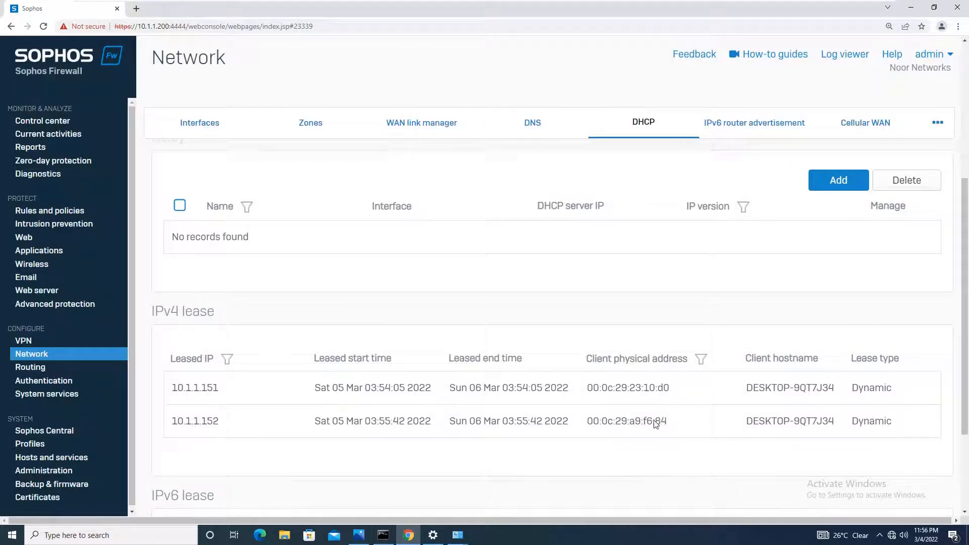
mouse_move(205, 425)
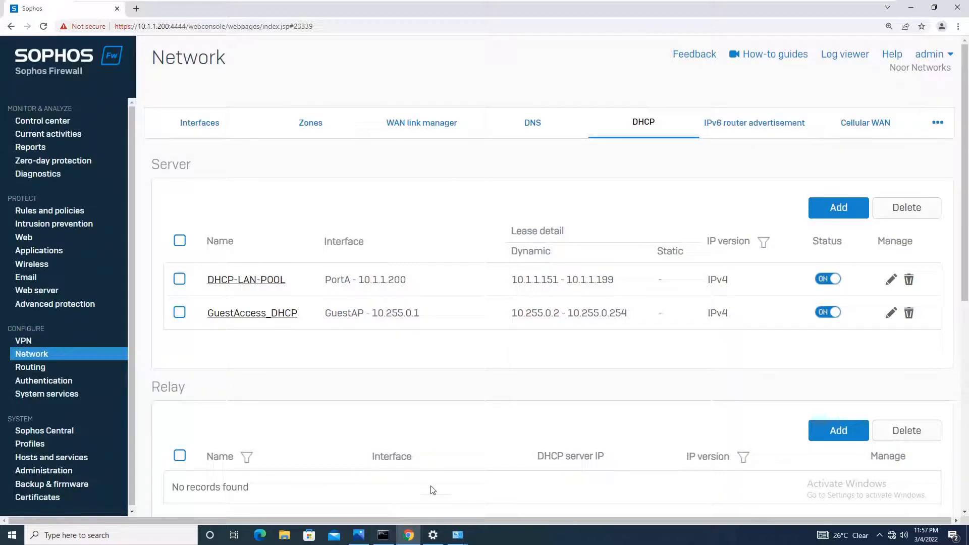
mouse_move(446, 471)
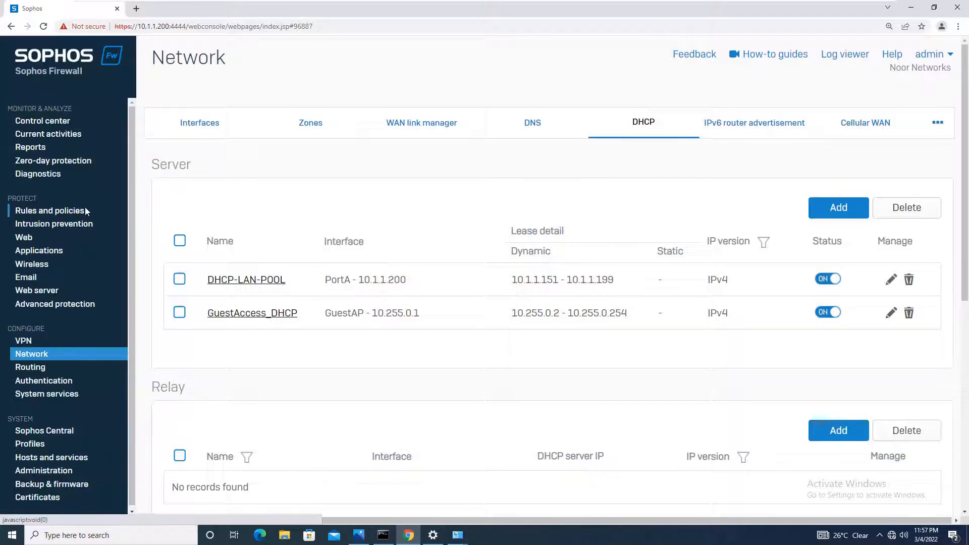
- Show the Firewall rules list under Rules and policies with the Add firewall rule choices offered
click(49, 210)
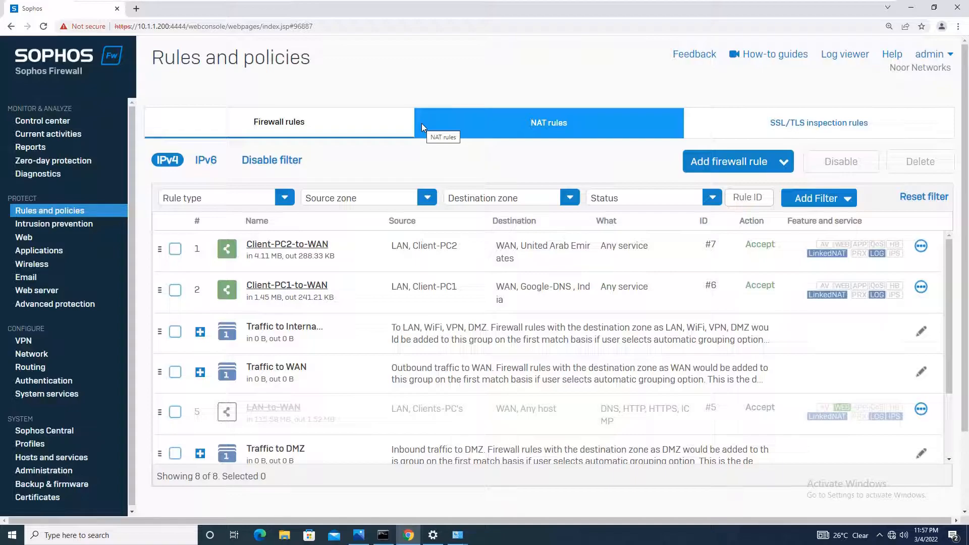
click(279, 121)
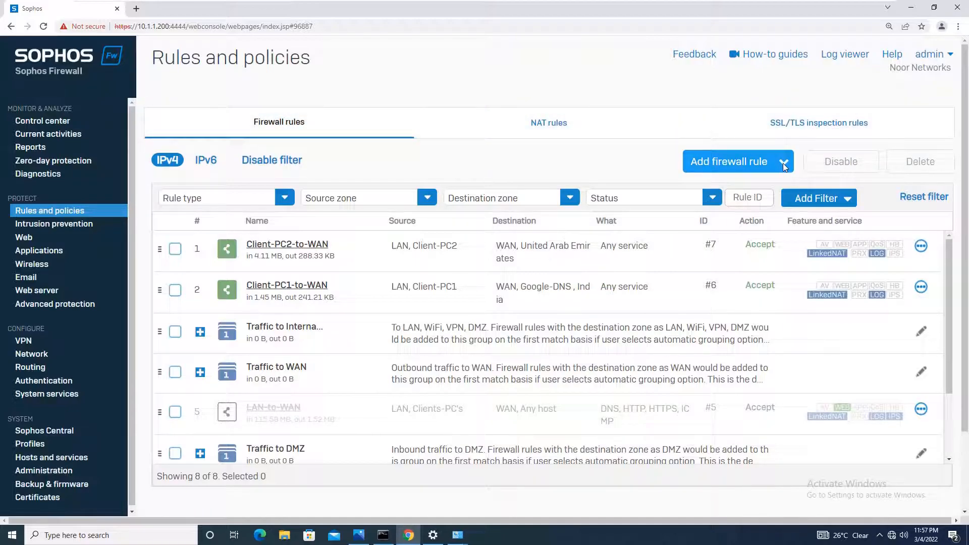
click(783, 162)
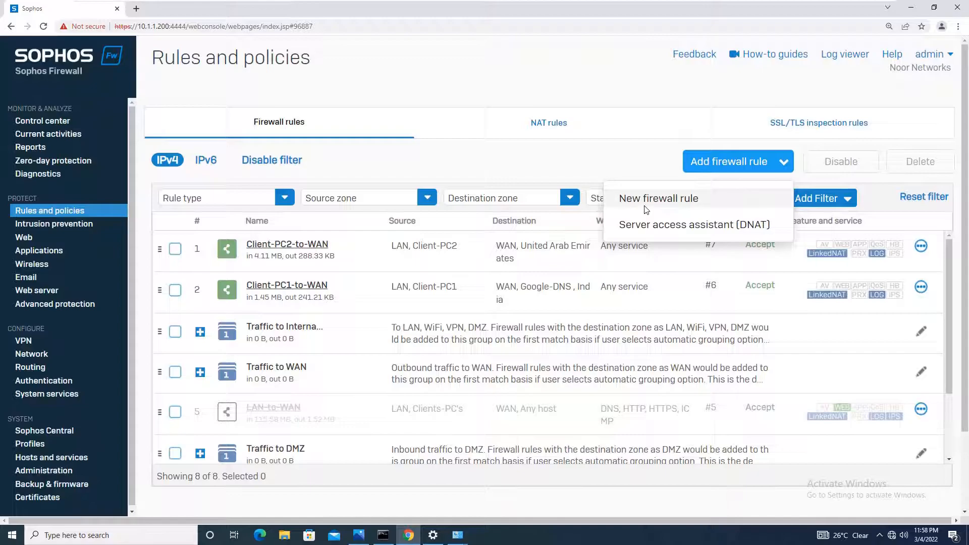
- Start a new firewall rule named Client-PC-to-WAN positioned at the top
click(658, 198)
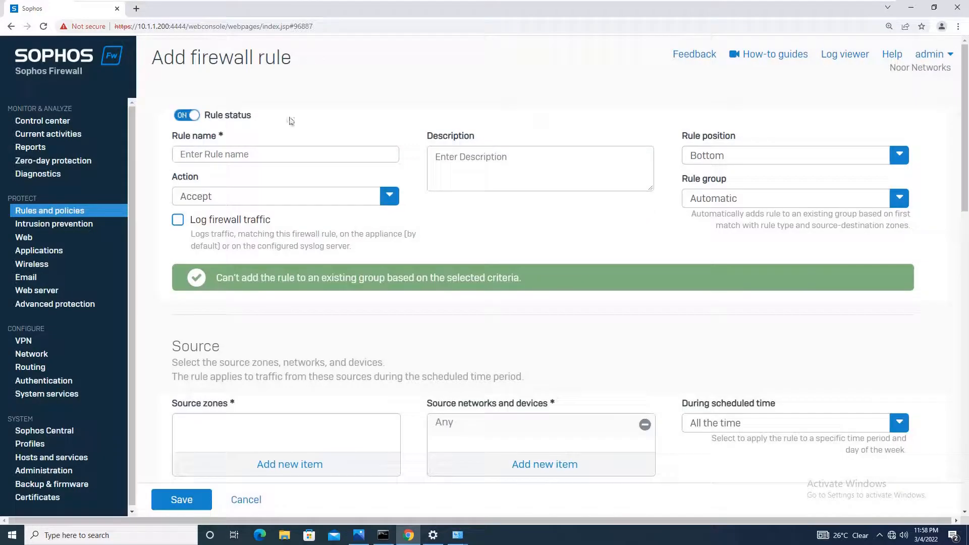
text(Client-PC-to-WAN)
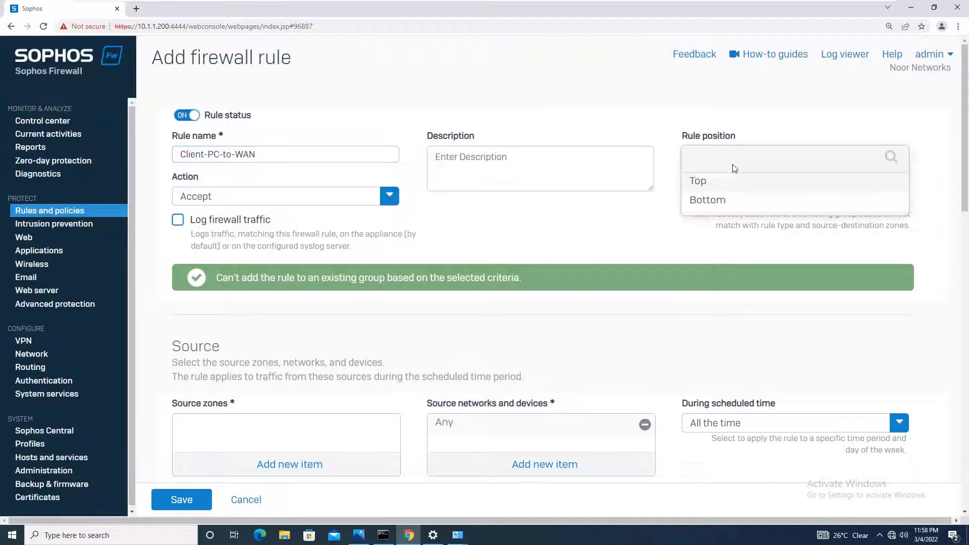
click(697, 180)
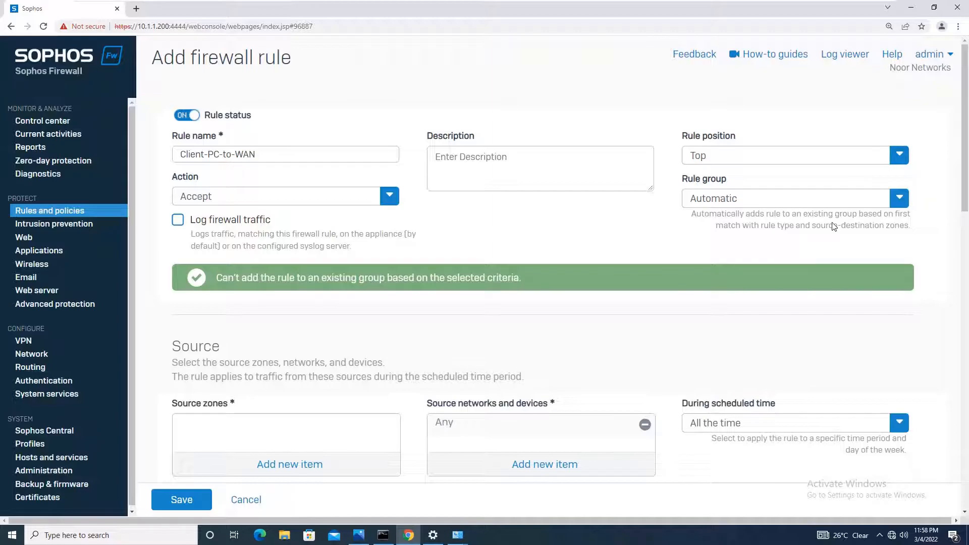
- Leave the rule in no rule group and enable logging of firewall traffic
click(898, 198)
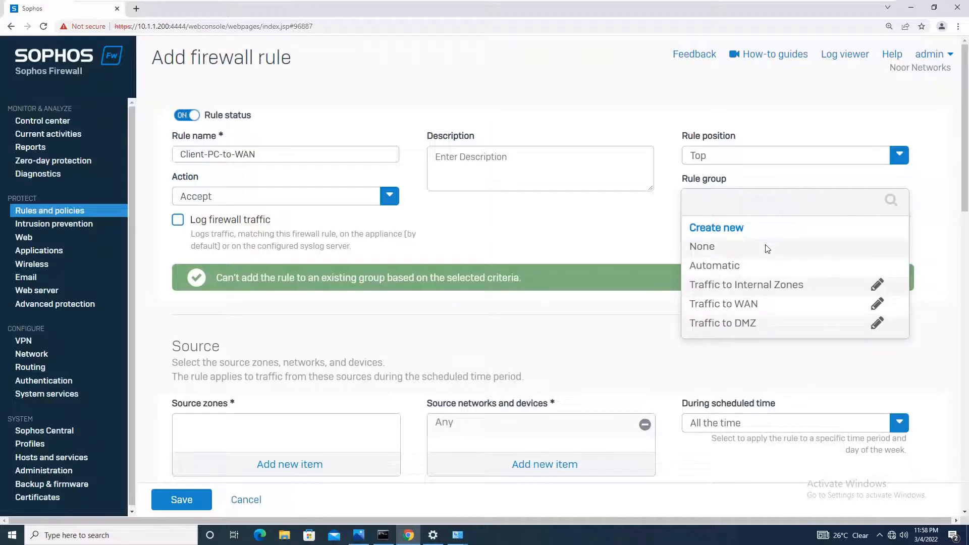
click(702, 246)
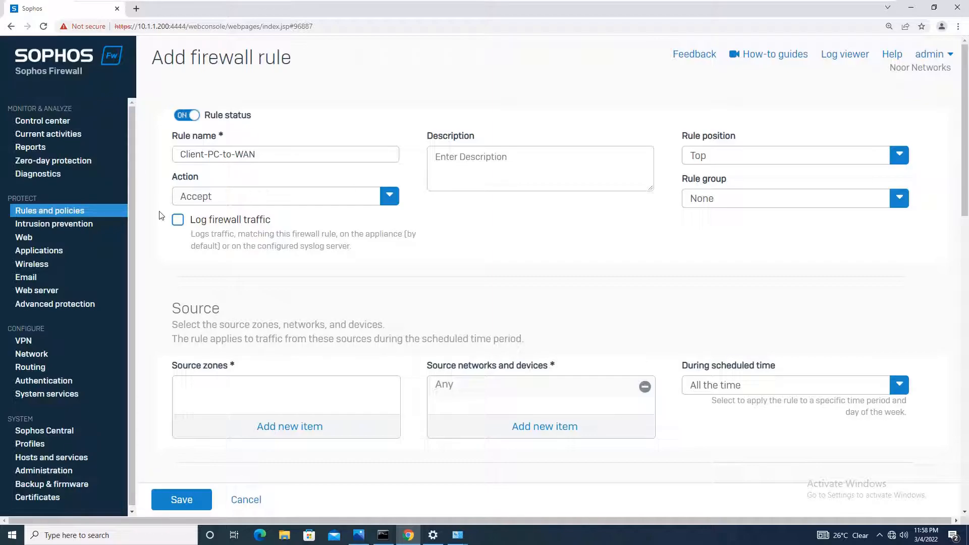
click(178, 220)
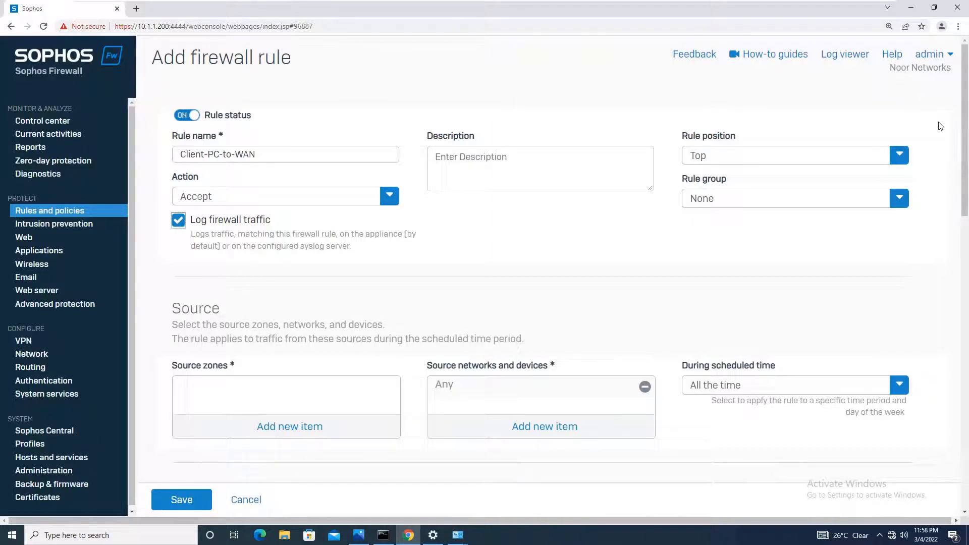
scroll(down, 3)
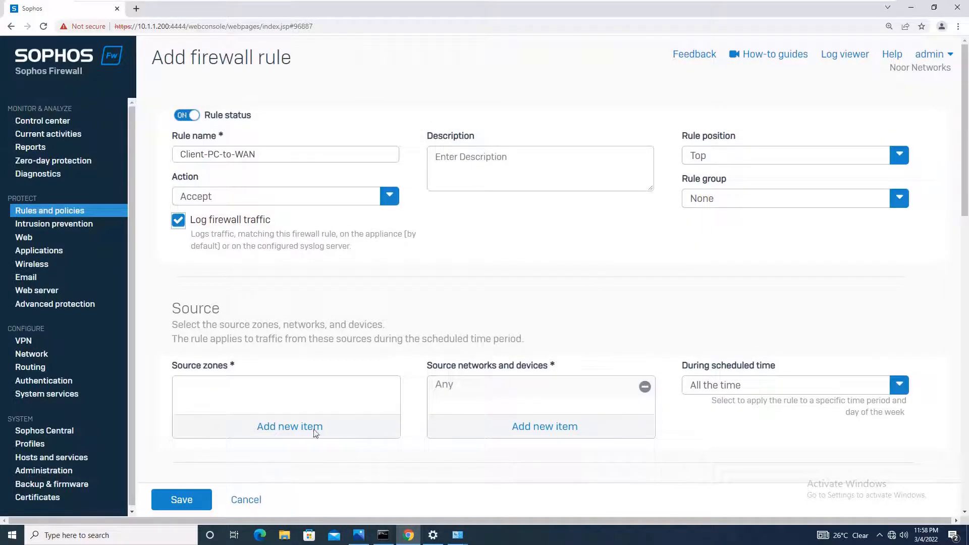
mouse_move(306, 432)
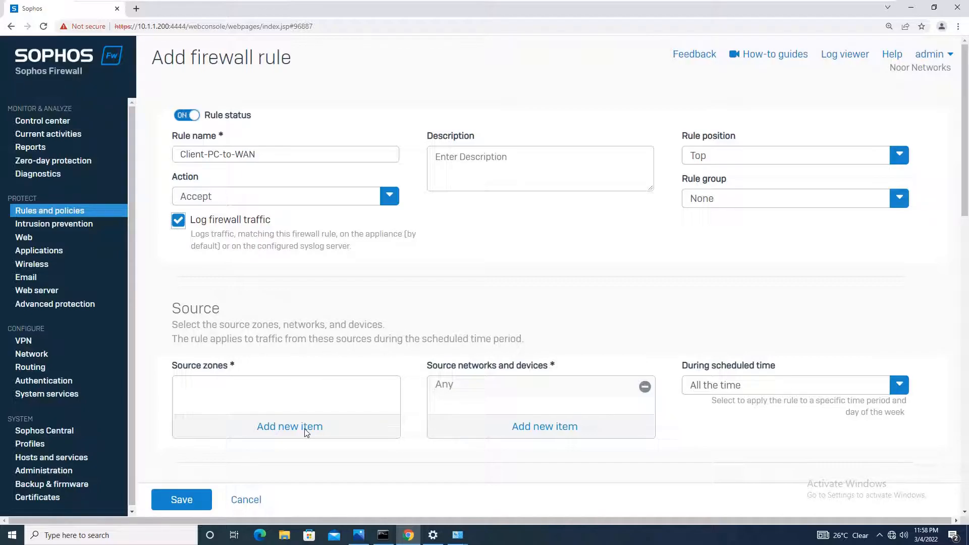
- Set source zone LAN, drop Any, and begin creating a new source IP host
click(288, 426)
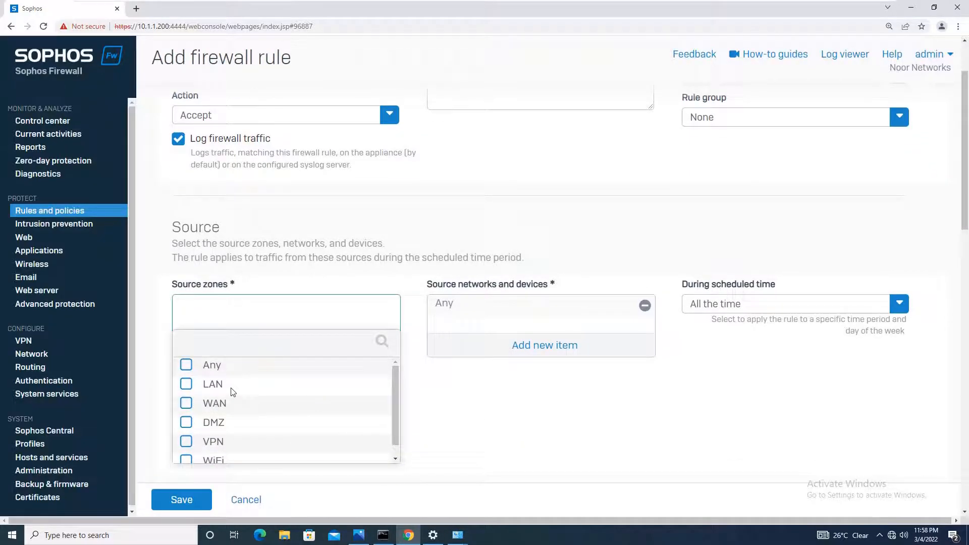
click(212, 383)
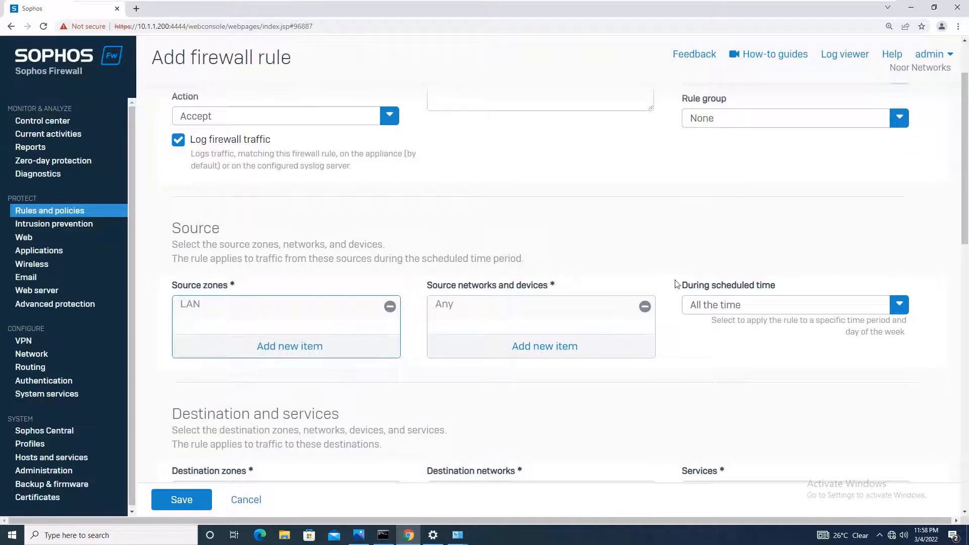
click(644, 307)
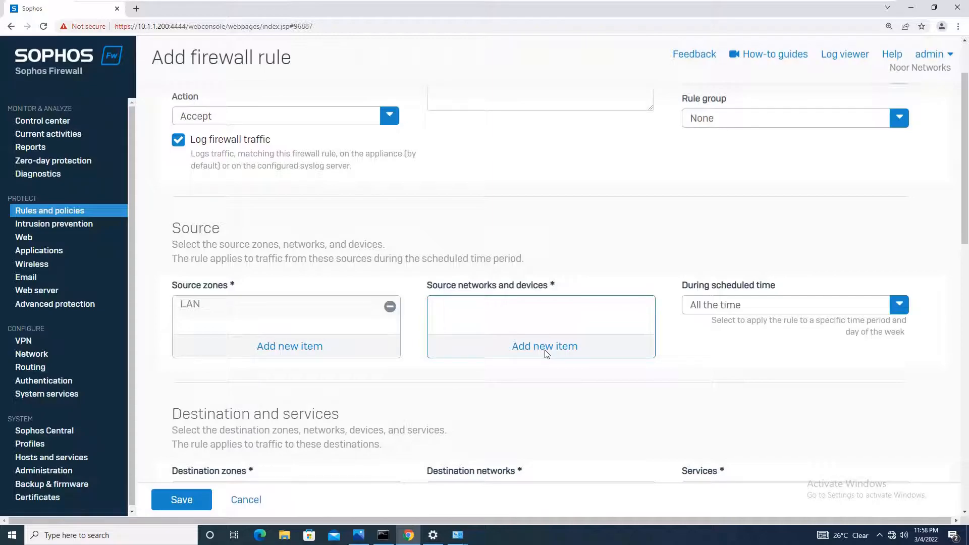
click(544, 346)
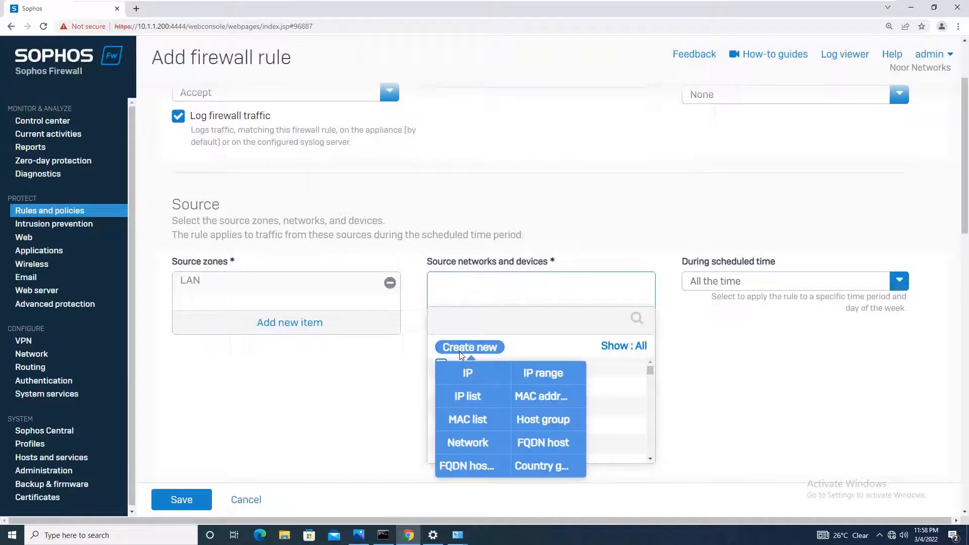
click(467, 374)
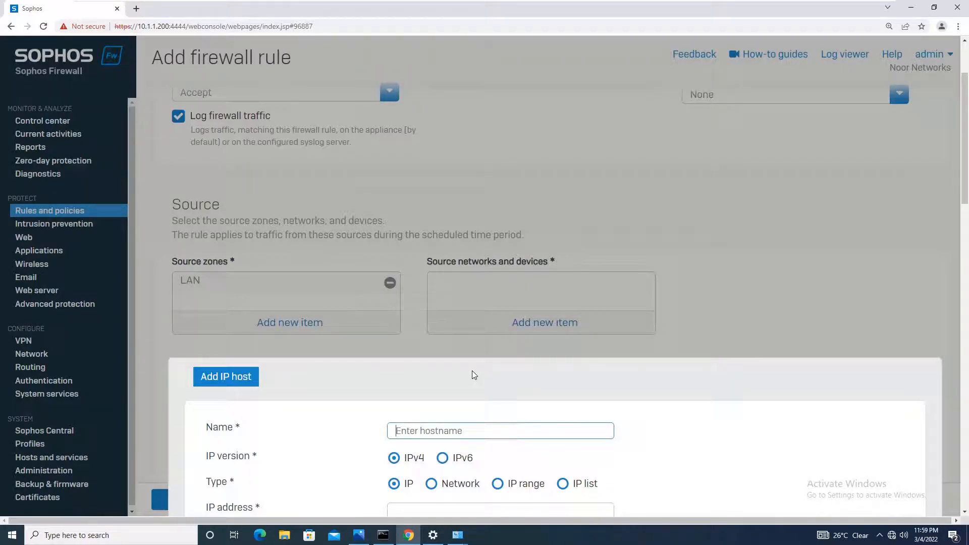
- Enter the host address 10.1.1.152 after correcting mistypes and save the new IP host
text(172.16.)
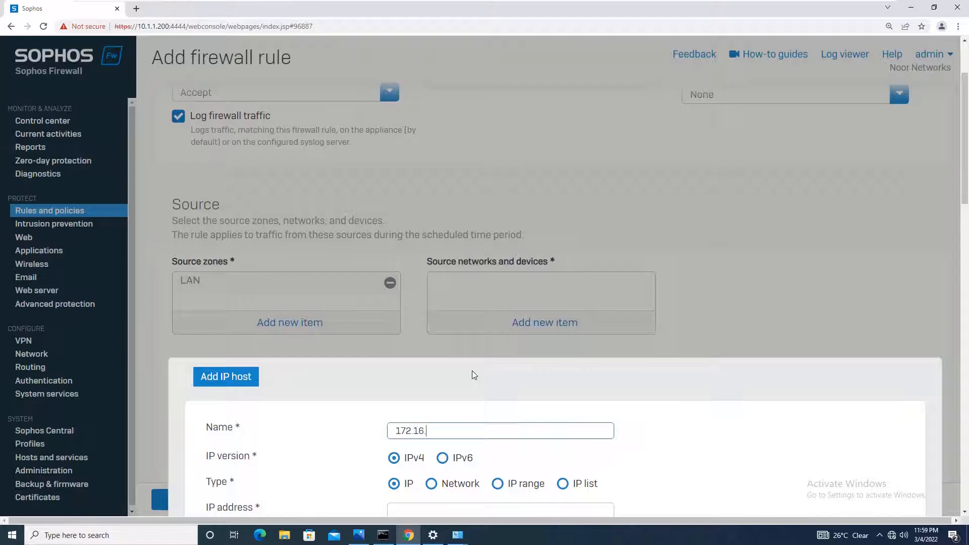
key(Backspace)
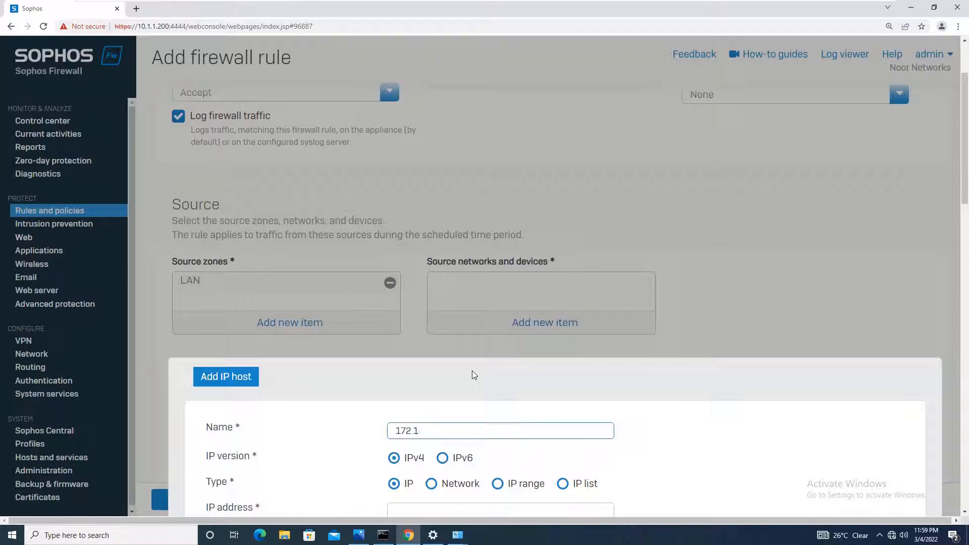
text(10.10.1)
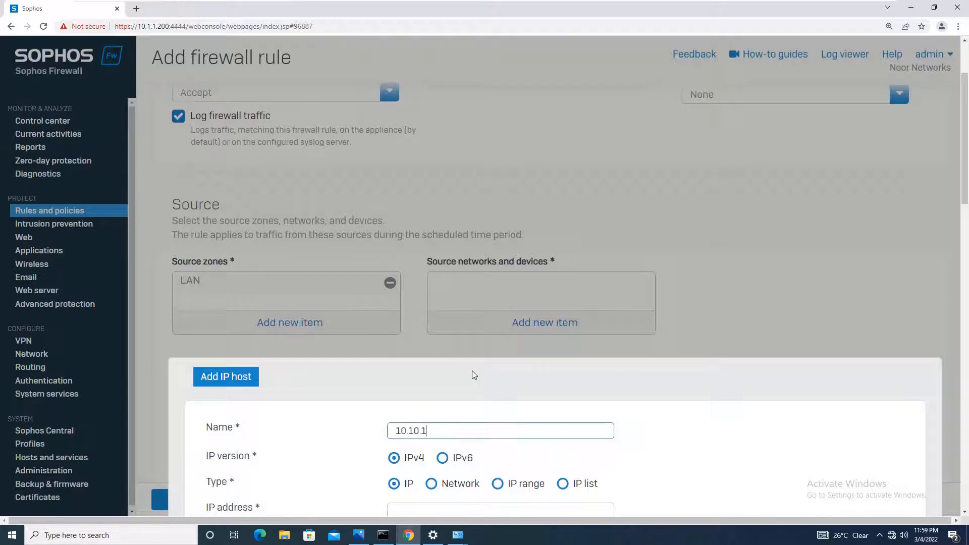
key(Backspace)
text(.152)
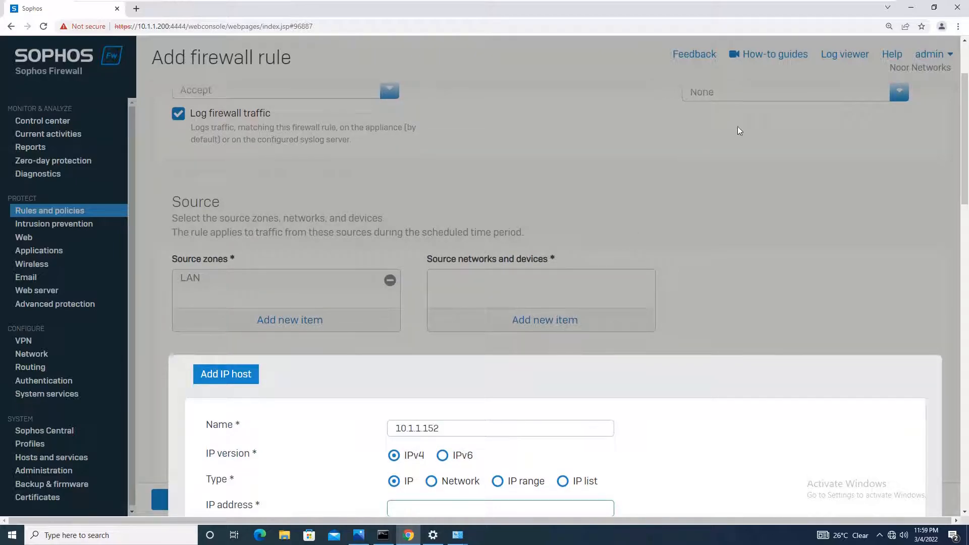
scroll(down, 3)
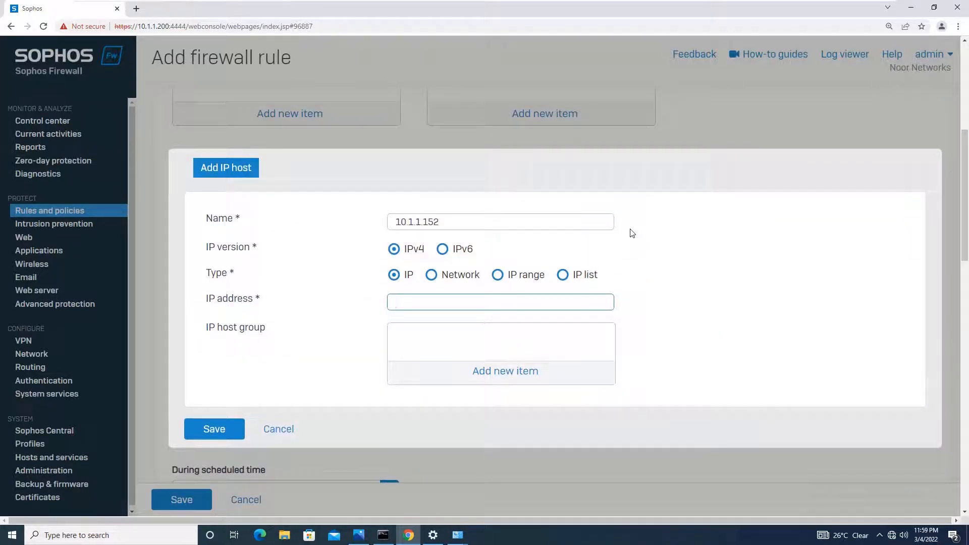
text(10.1.1.152)
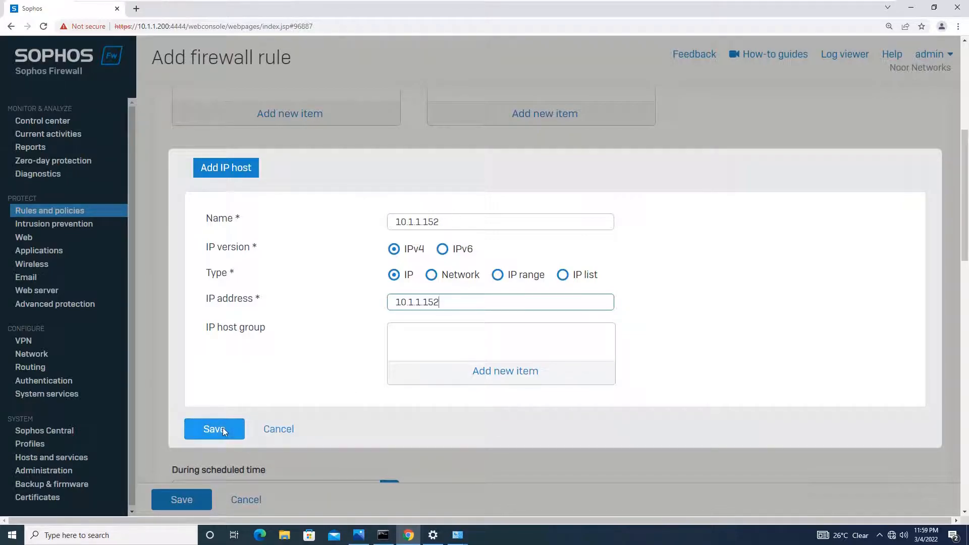
click(213, 429)
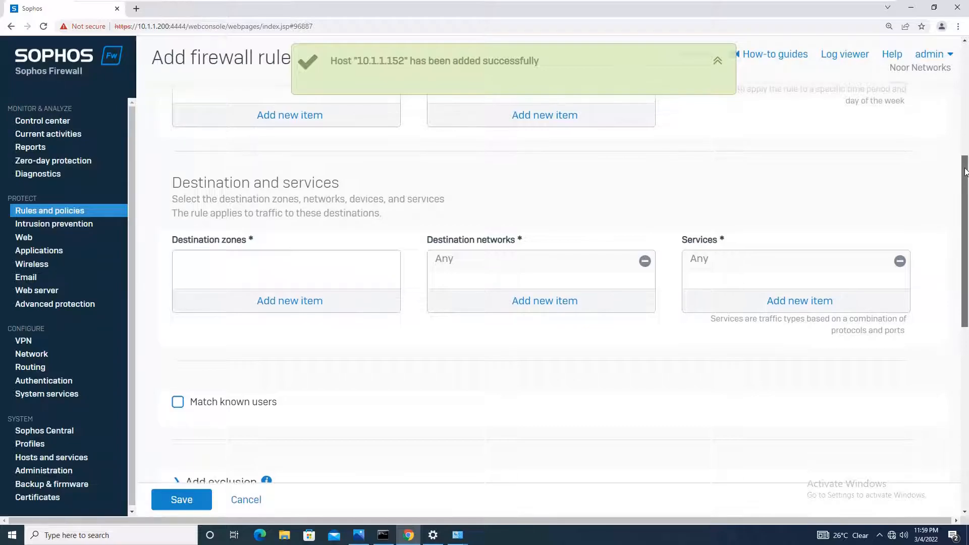
- Set destination zone WAN and destination network United Arab Emirates, found by searching 'unit'
scroll(up, 3)
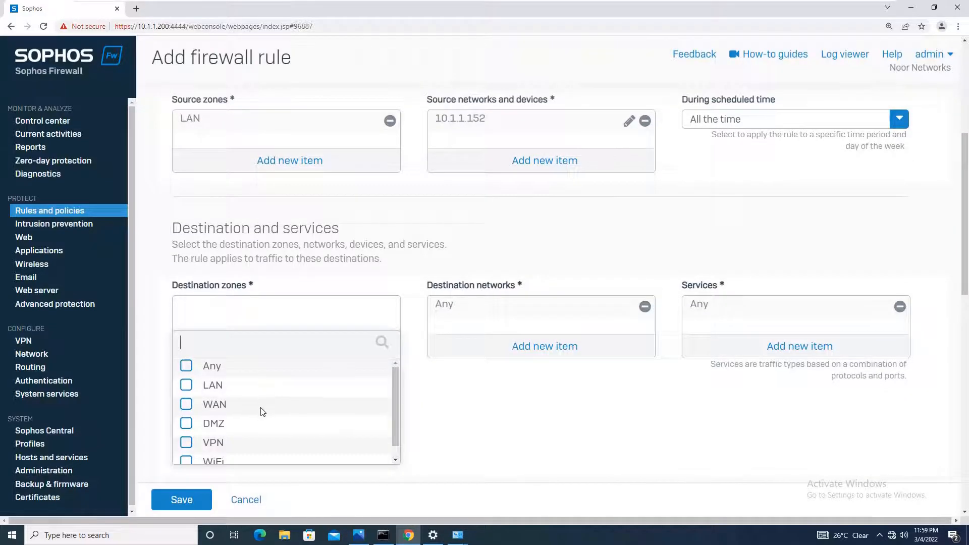
click(186, 403)
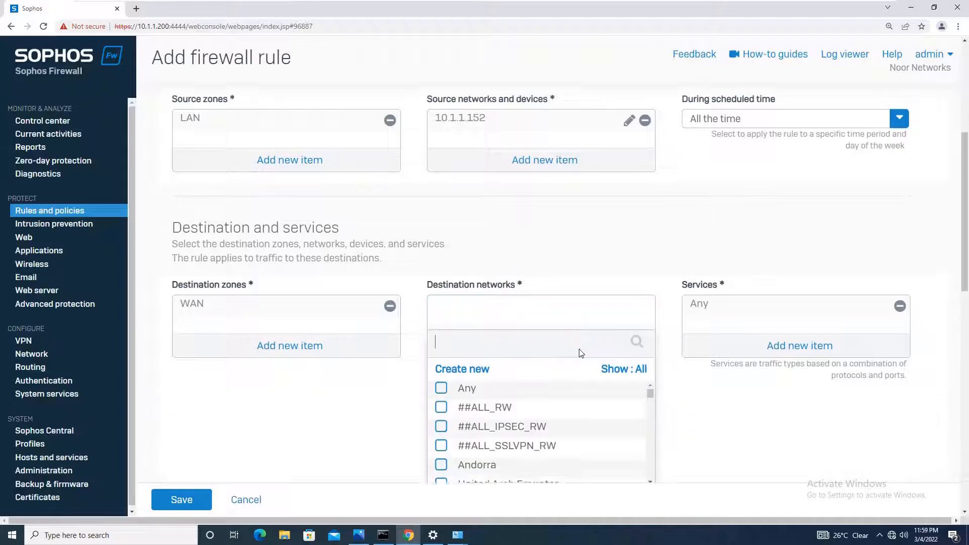
text(unit)
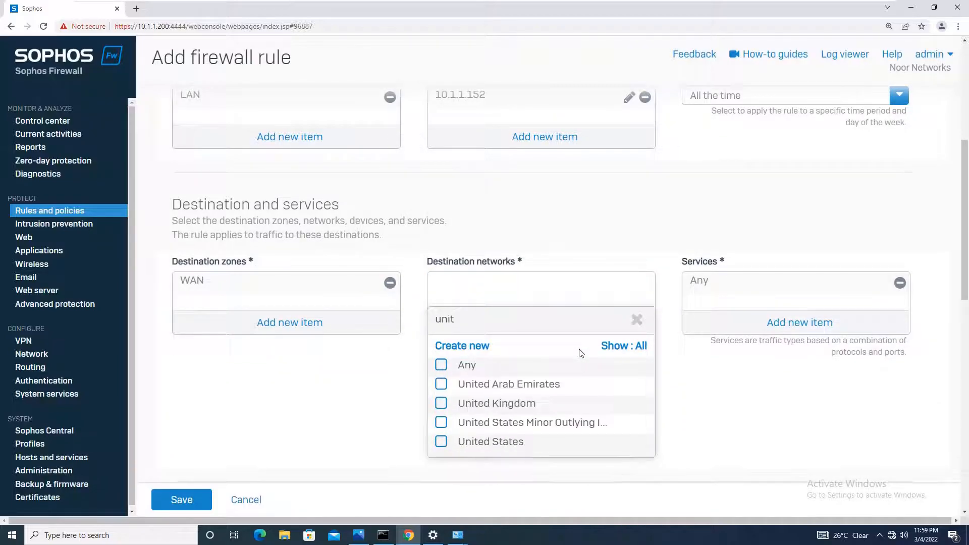
click(440, 383)
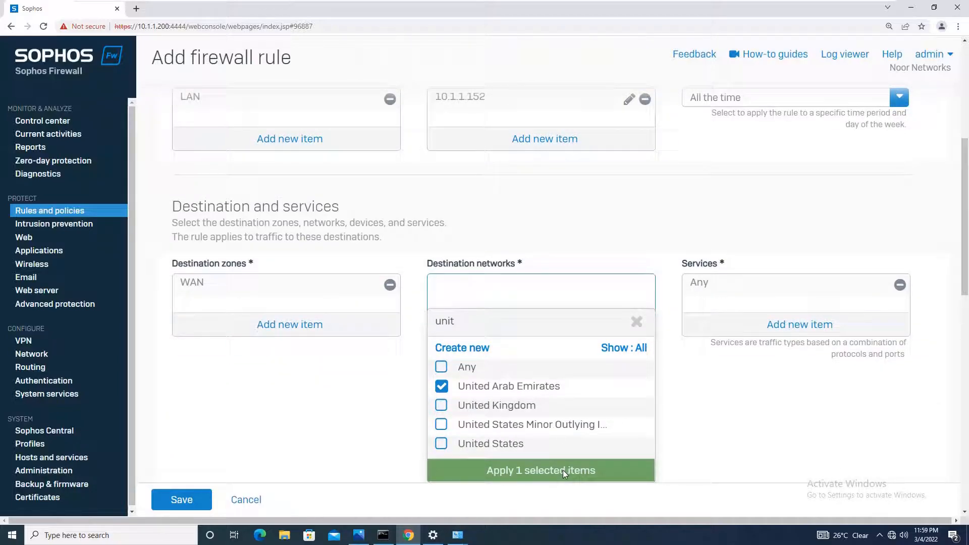
click(541, 470)
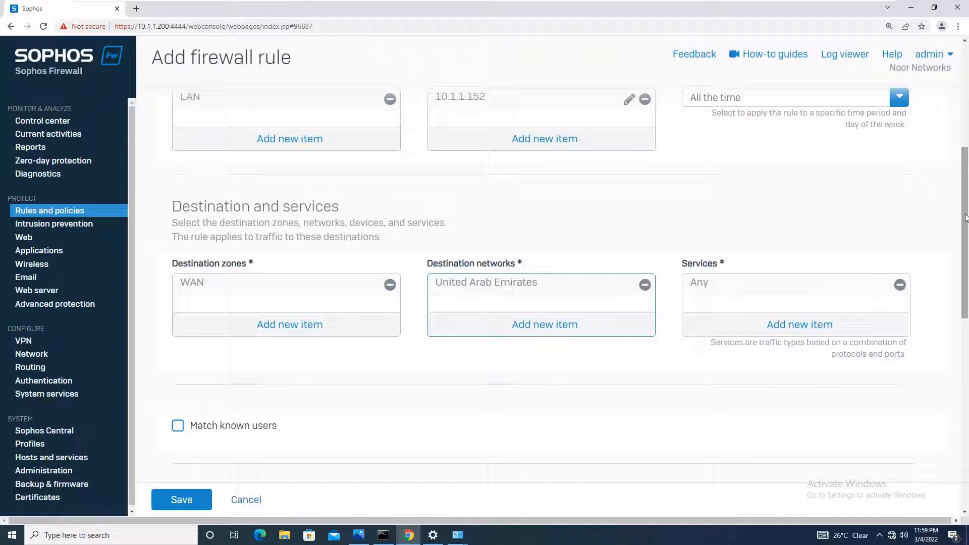
scroll(down, 3)
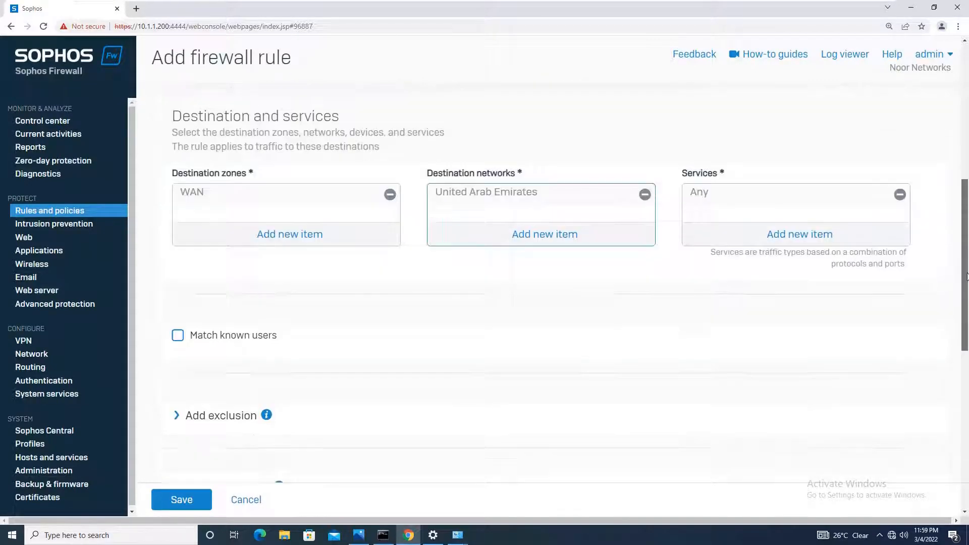
scroll(down, 3)
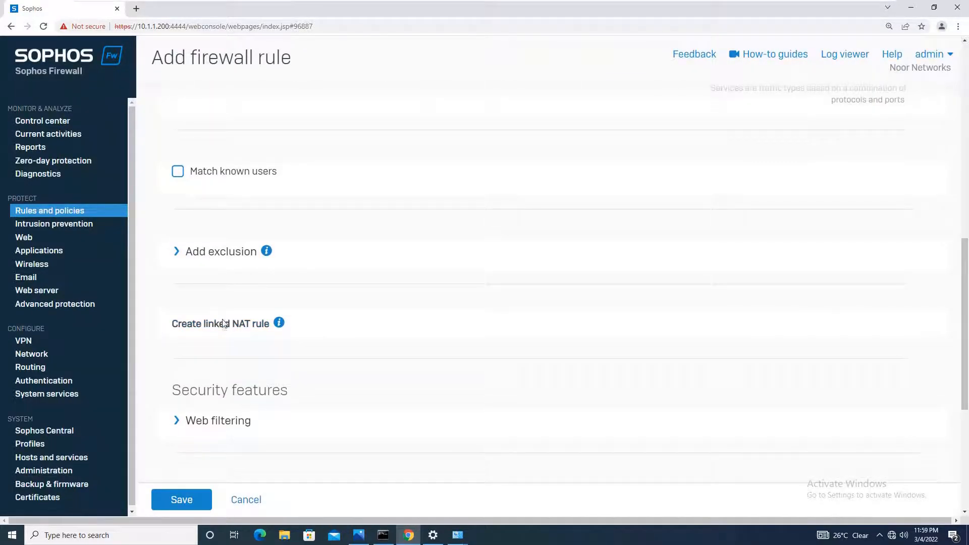
- Create a linked NAT rule with translated source (SNAT) set to MASQ
click(218, 322)
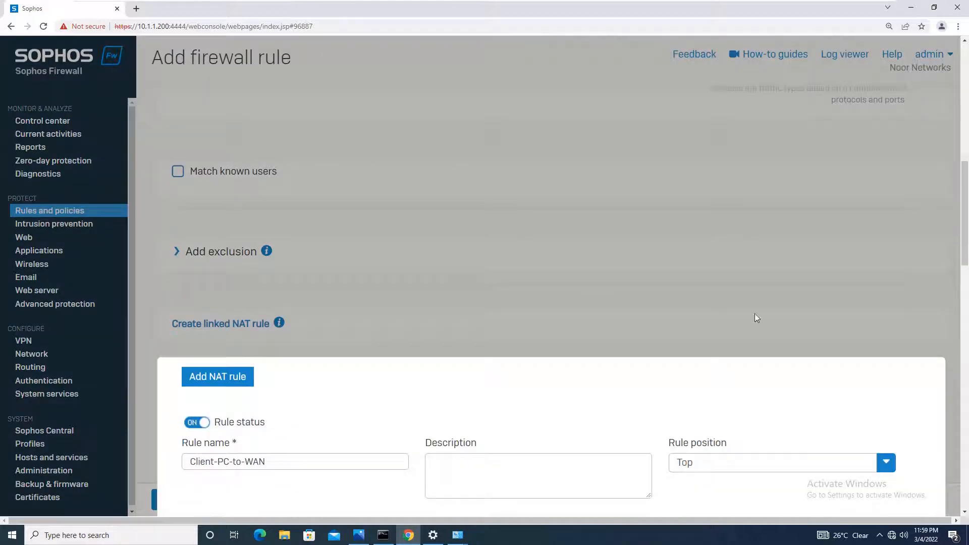
scroll(down, 3)
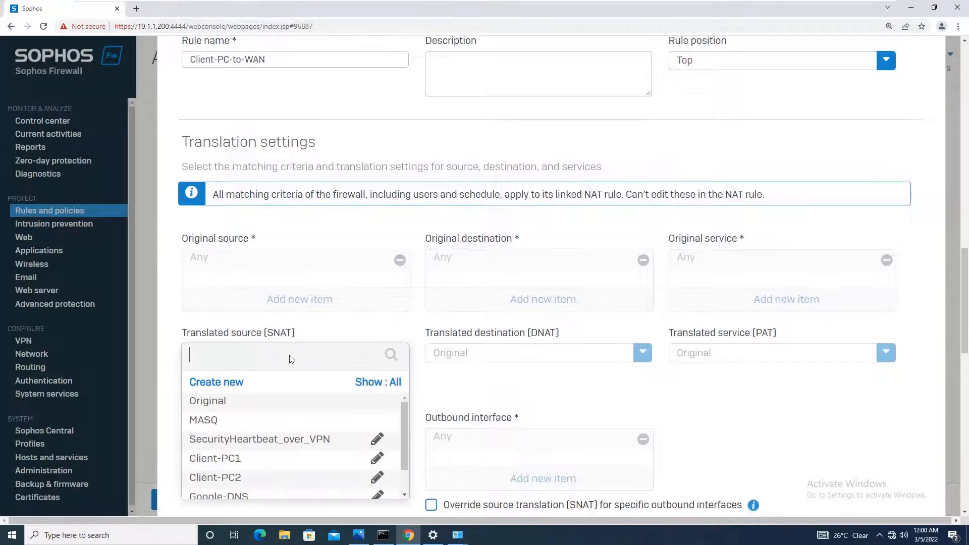
click(204, 420)
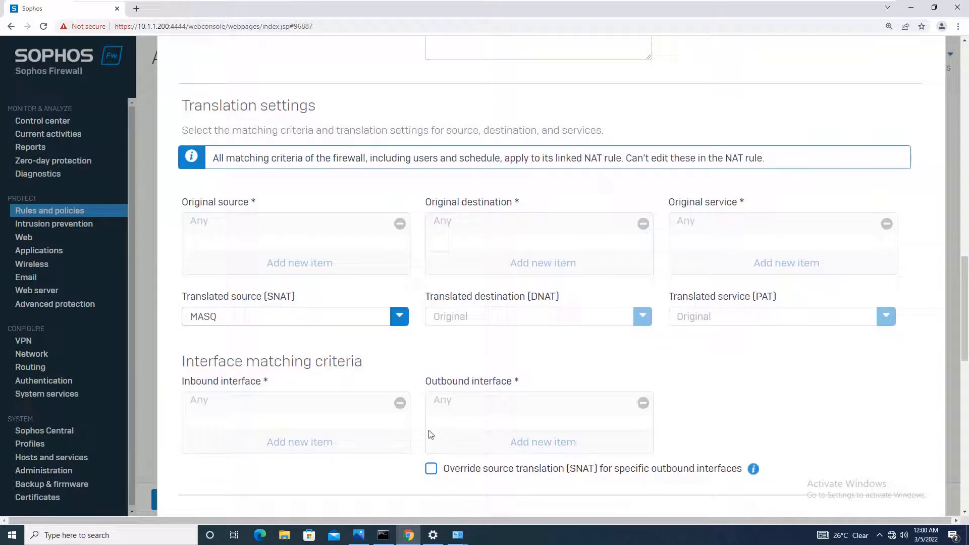
scroll(down, 3)
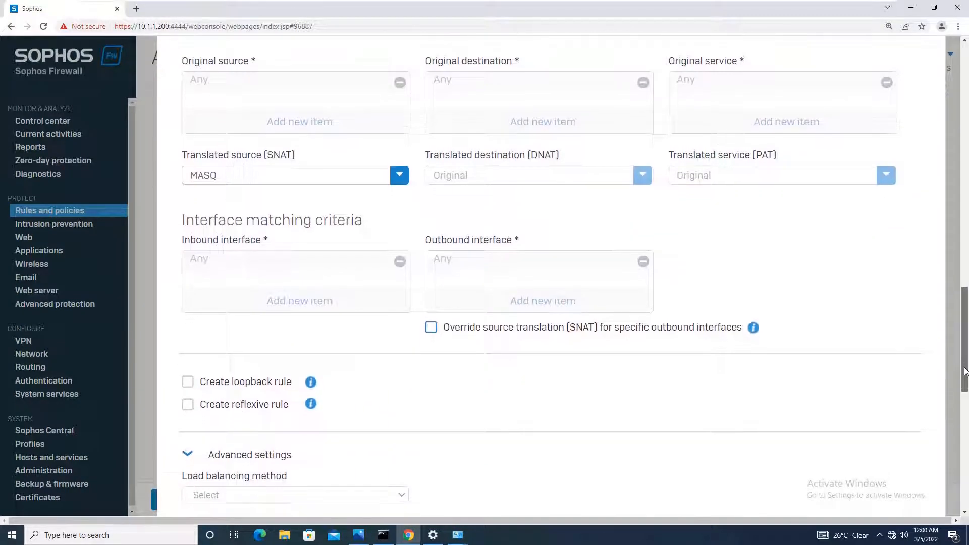
scroll(down, 3)
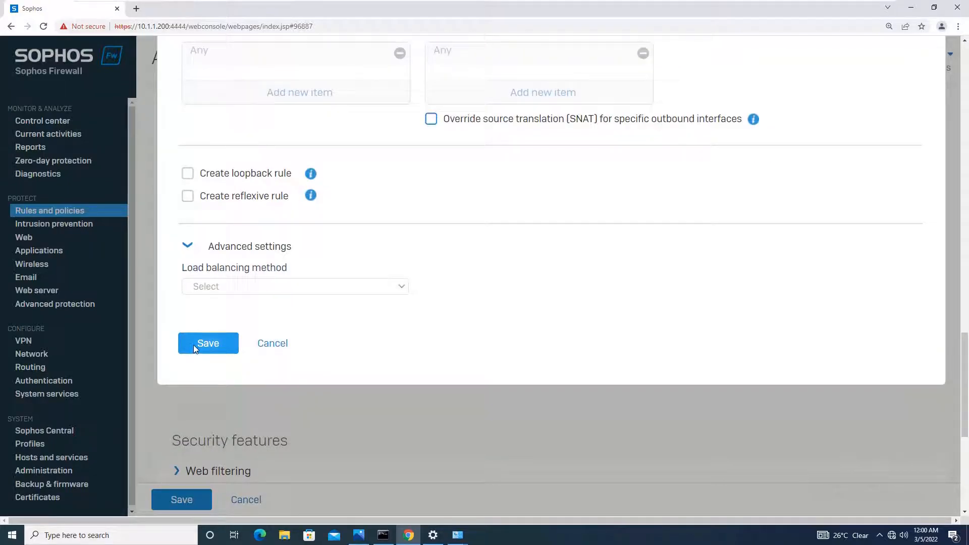
scroll(down, 3)
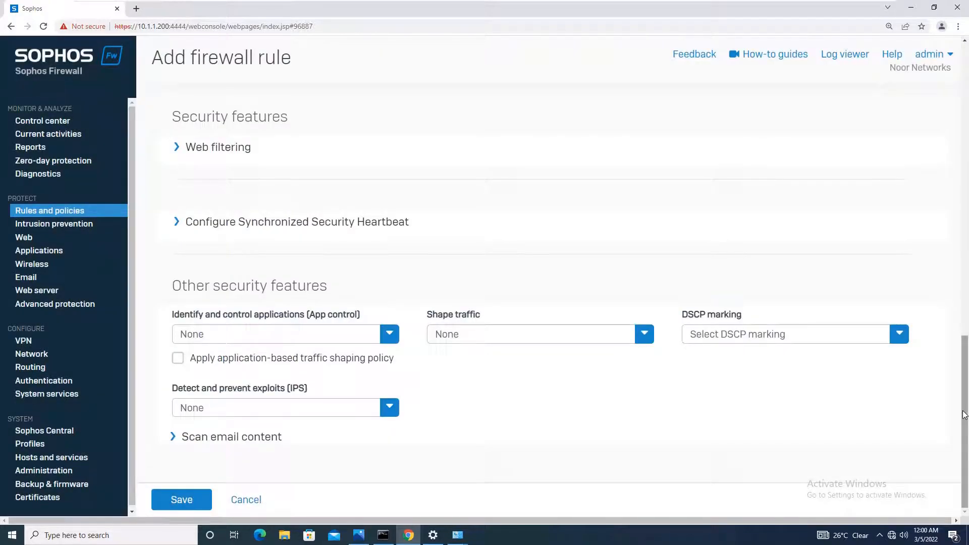
mouse_move(472, 507)
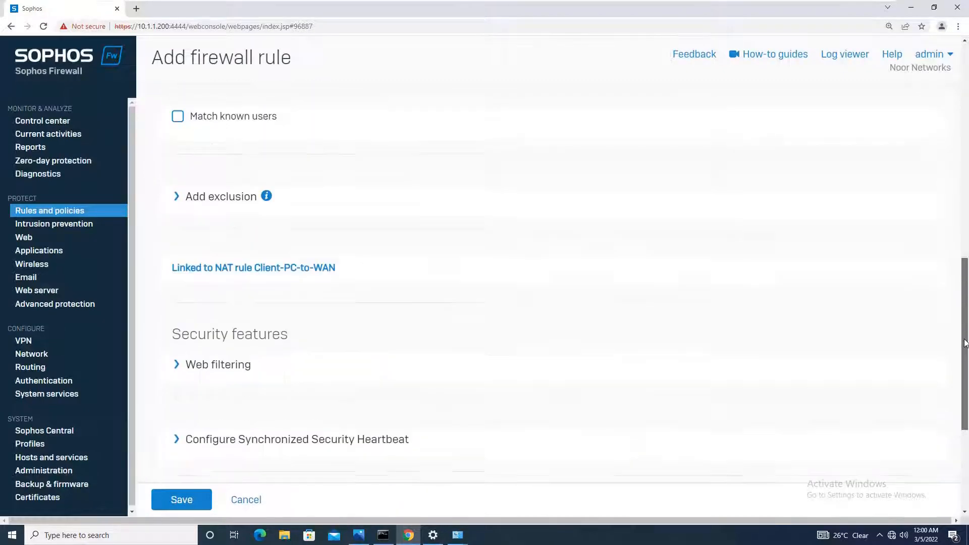
scroll(down, 3)
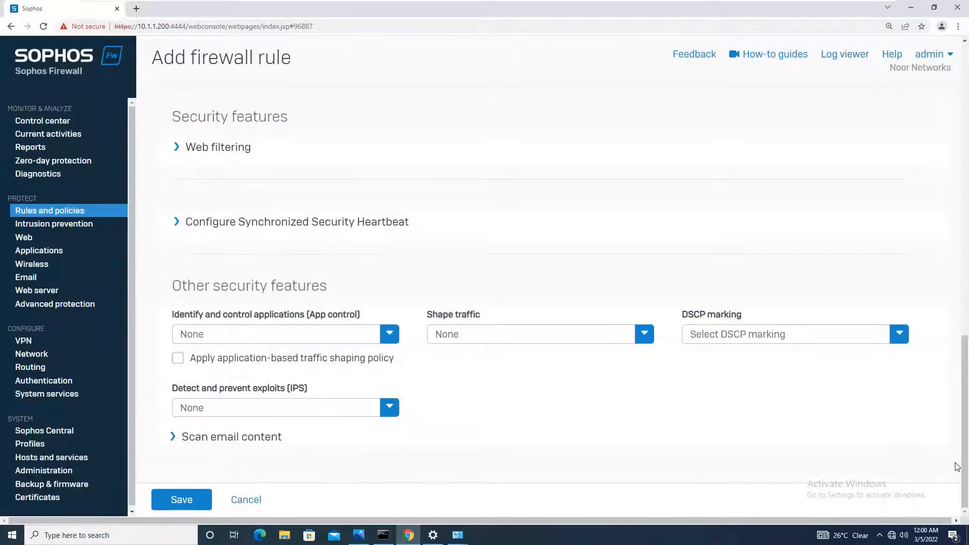
- Save the Client-PC-to-WAN rule so it appears as rule 1 in the Firewall rules list
click(181, 499)
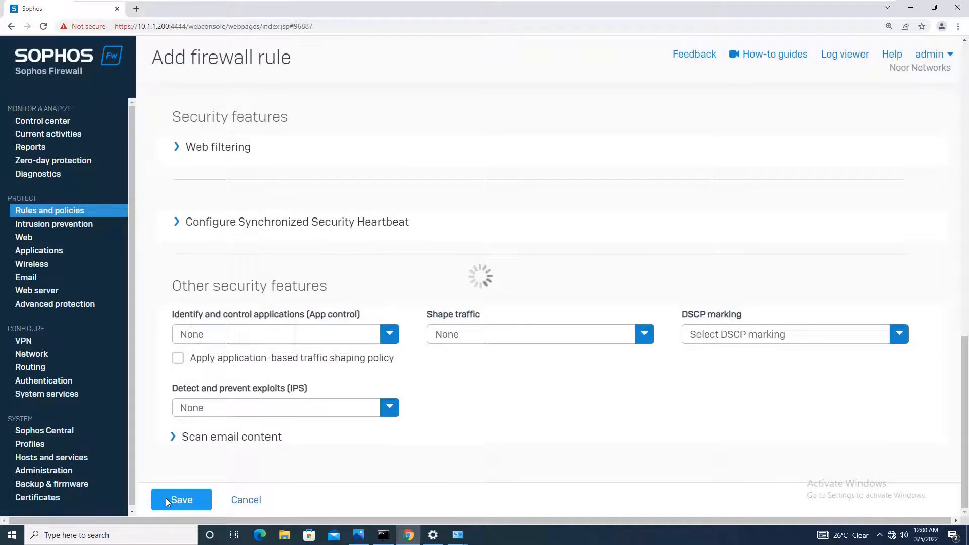
click(181, 500)
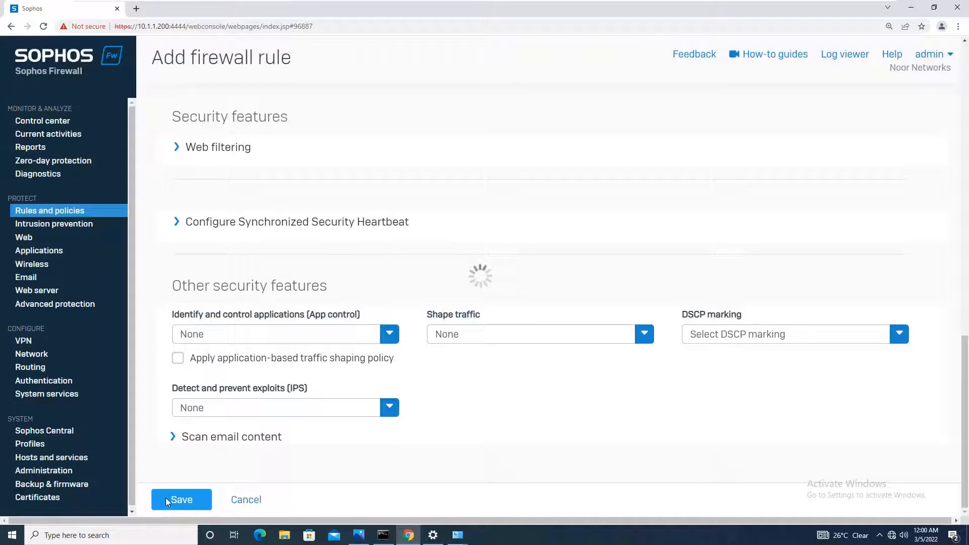
click(182, 499)
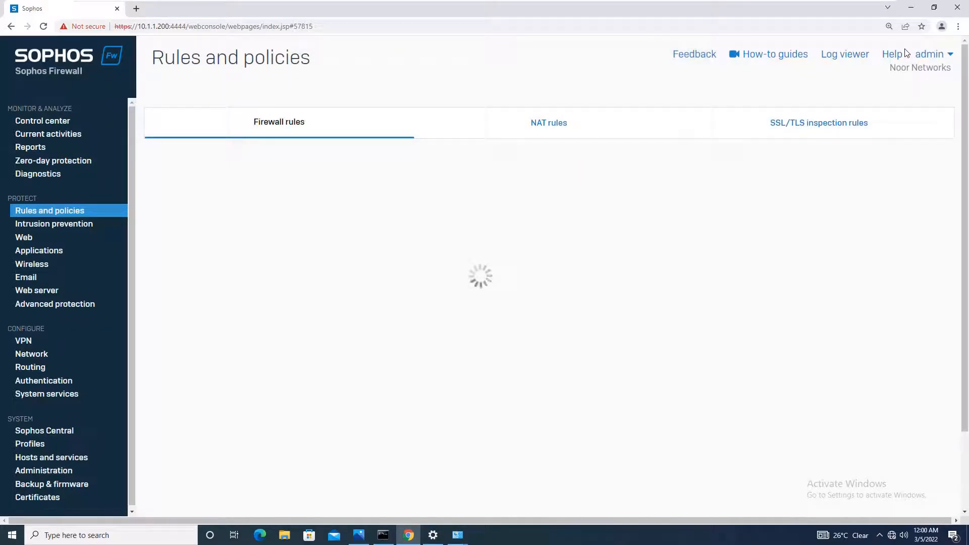
click(956, 26)
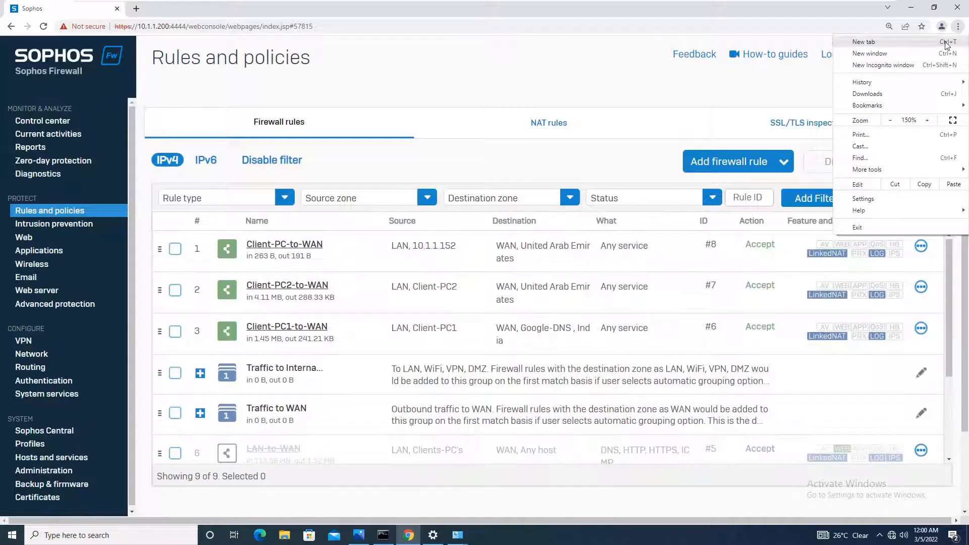
mouse_move(510, 272)
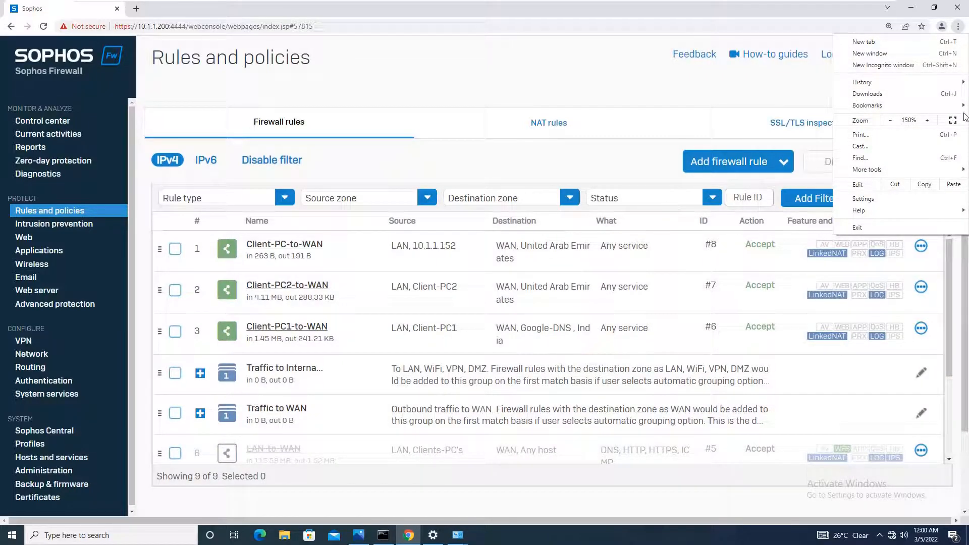
mouse_move(873, 83)
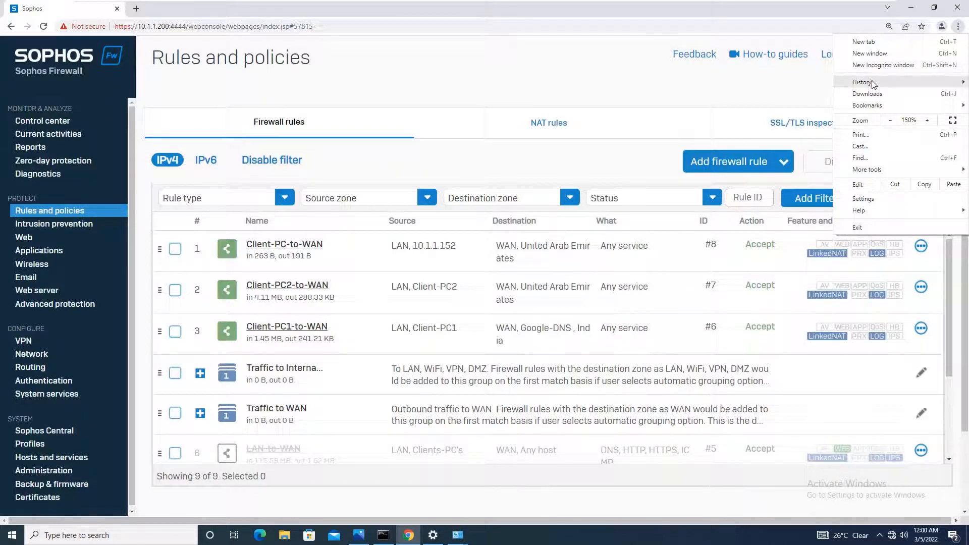
- Load etisalat.ae in an incognito Chrome window on the client, then return to the Sophos console
click(882, 65)
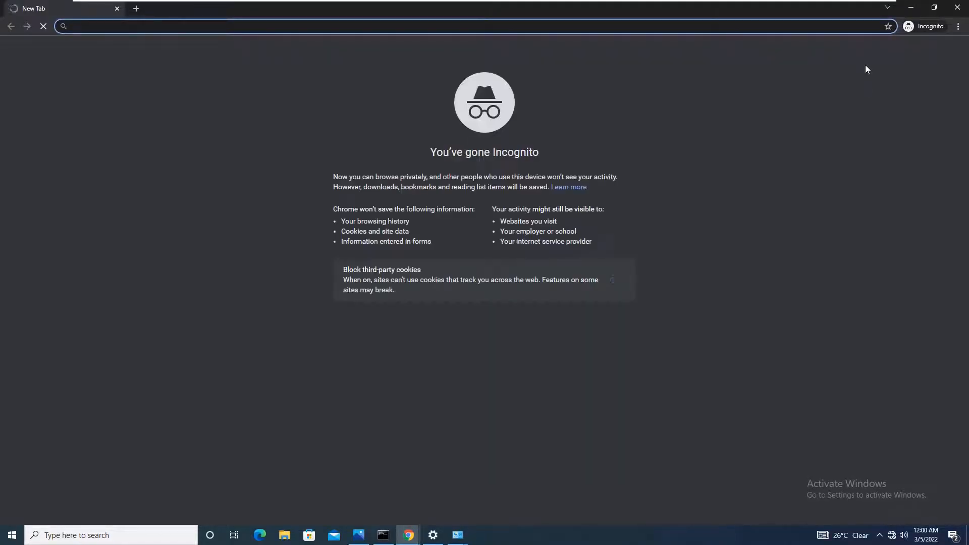
text(etisata)
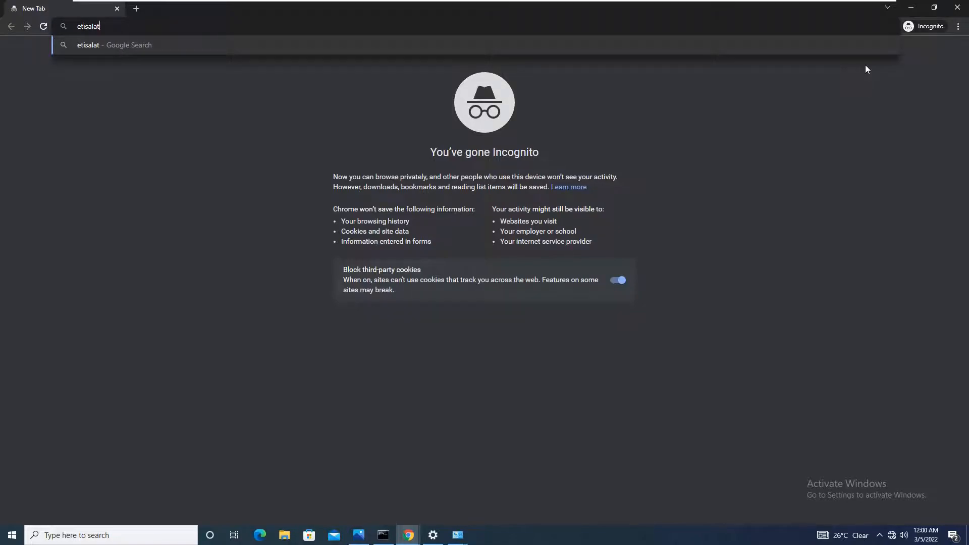
text(.ae/en/index.jsp)
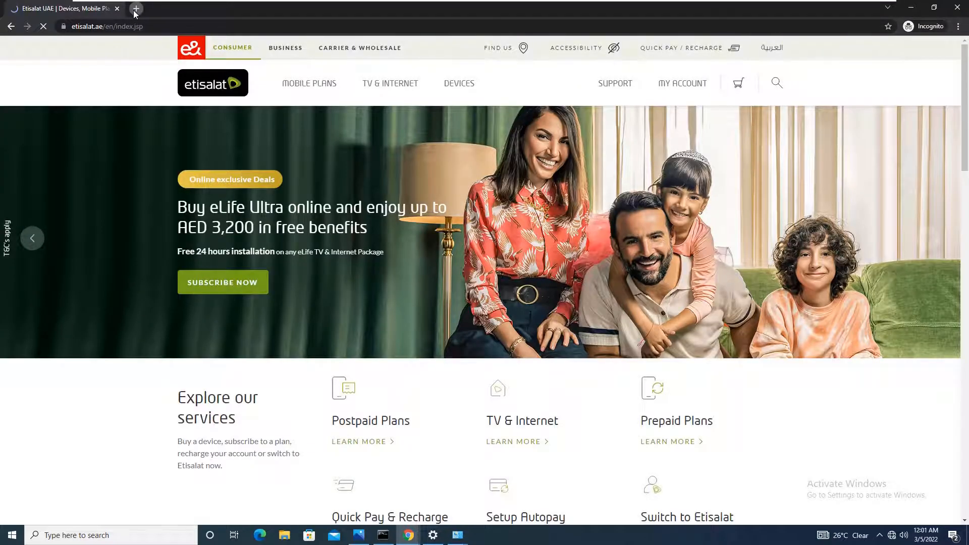
text(www.mu.)
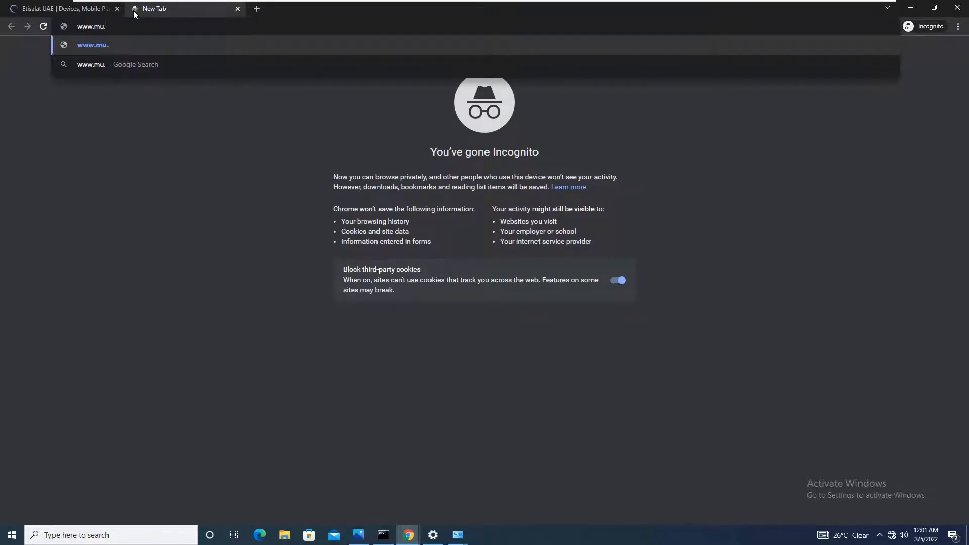
text(ac.in)
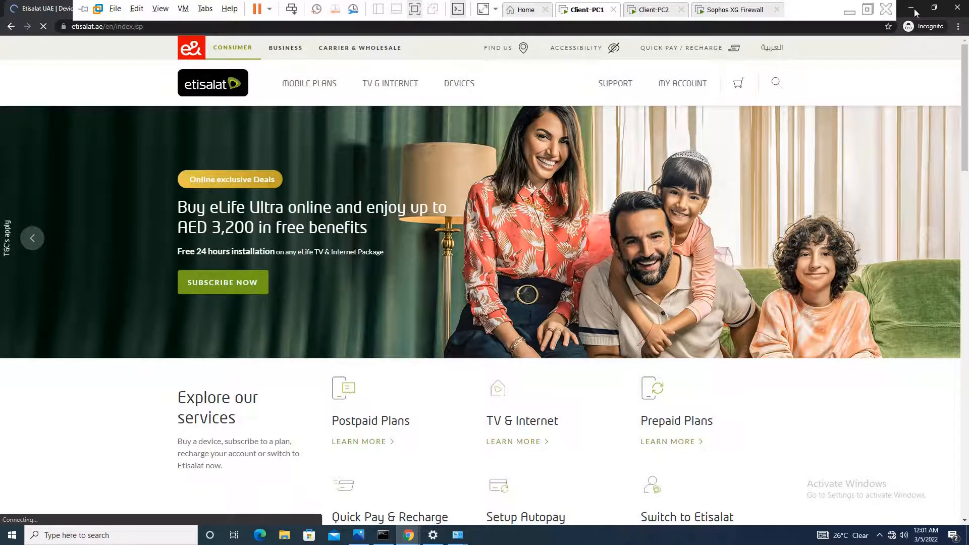
click(739, 10)
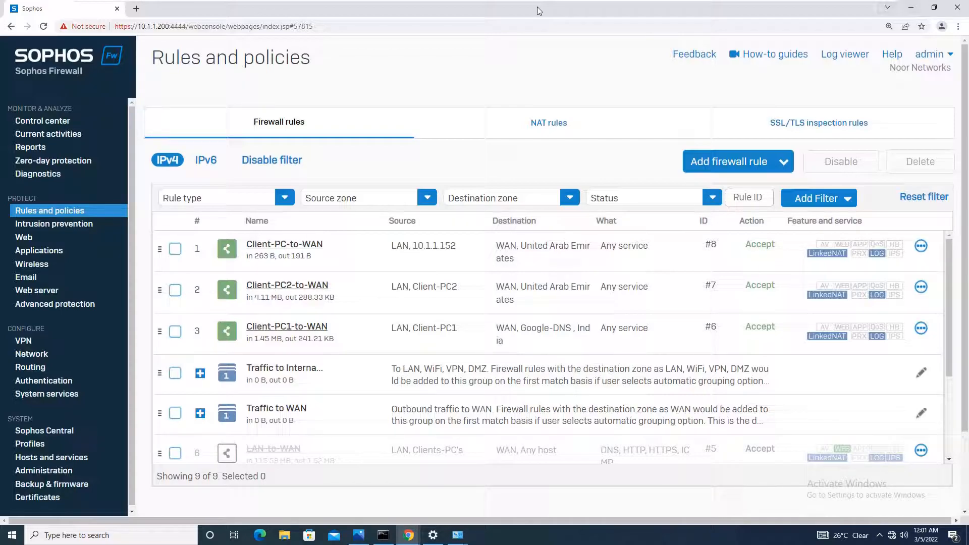
mouse_move(38, 174)
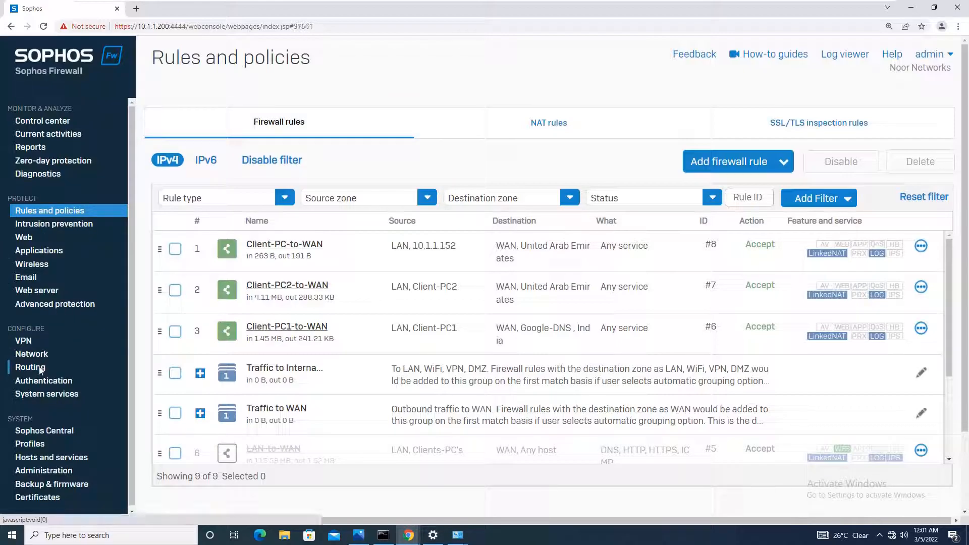
- Go to Routing, glance at the BGP and OSPF tabs, and land on Static routing
click(28, 367)
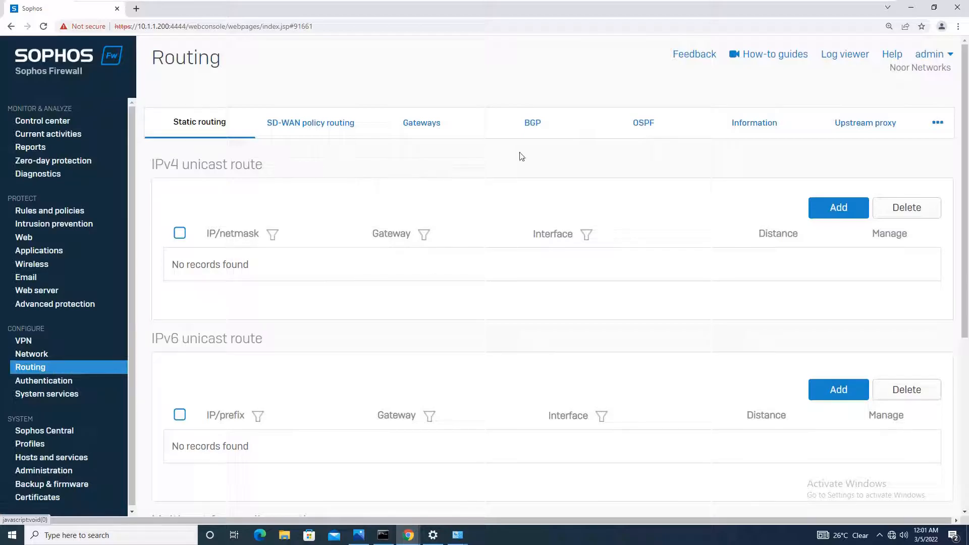
click(533, 122)
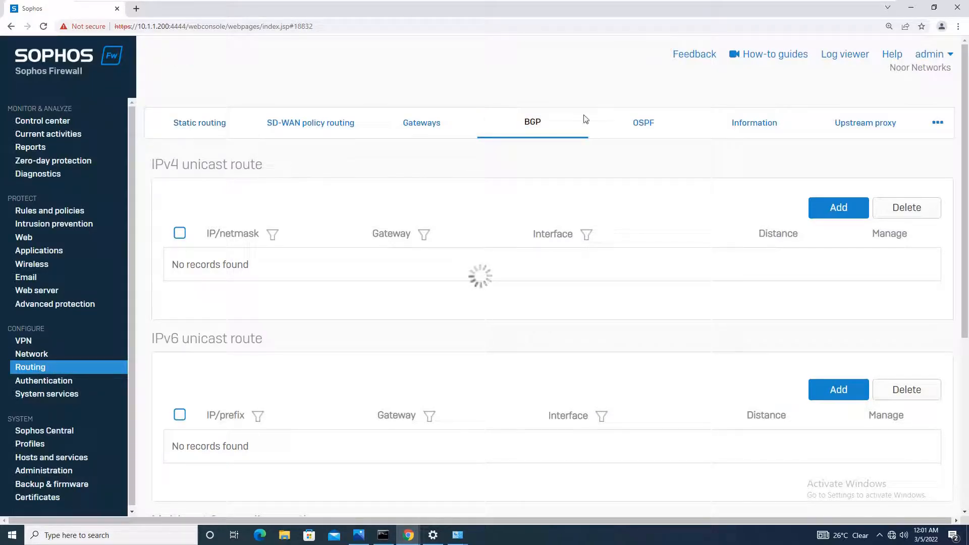
click(643, 122)
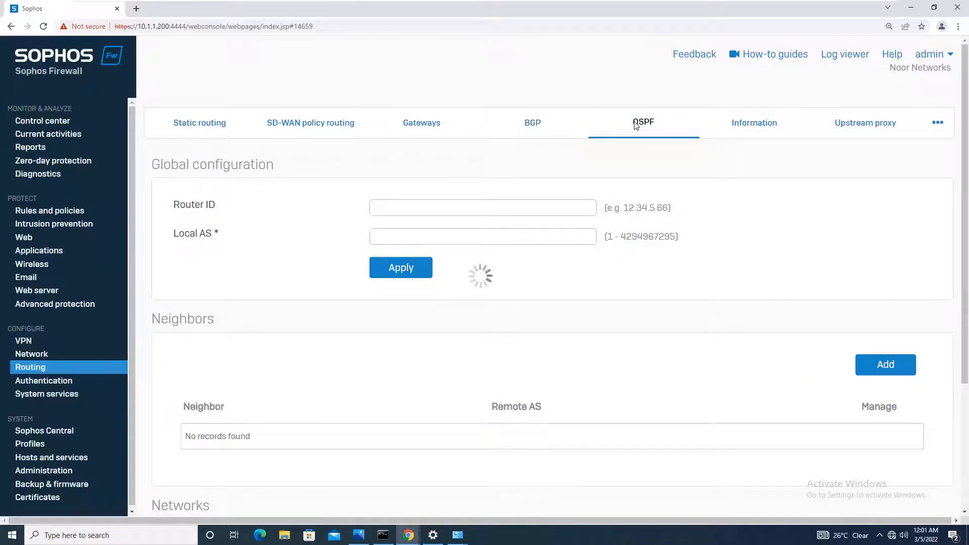
click(644, 122)
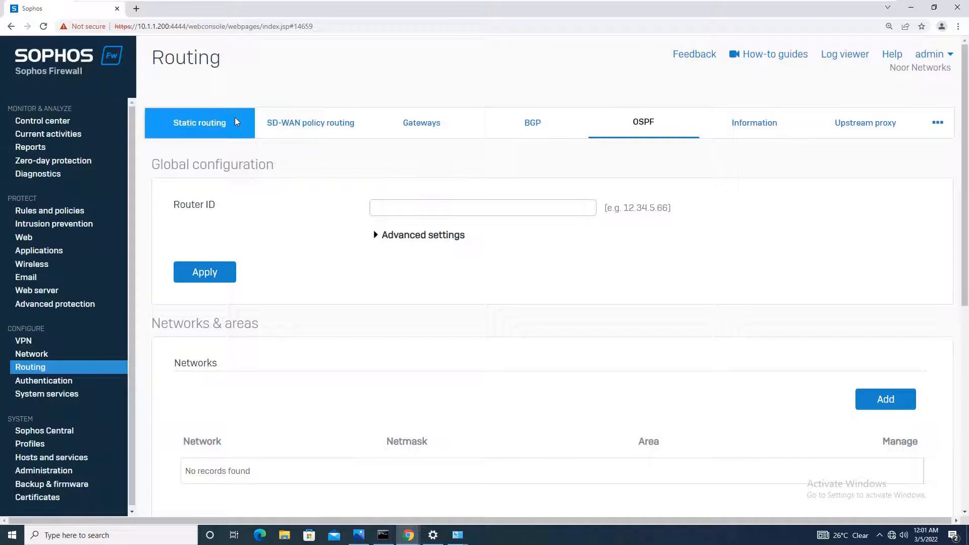
click(199, 123)
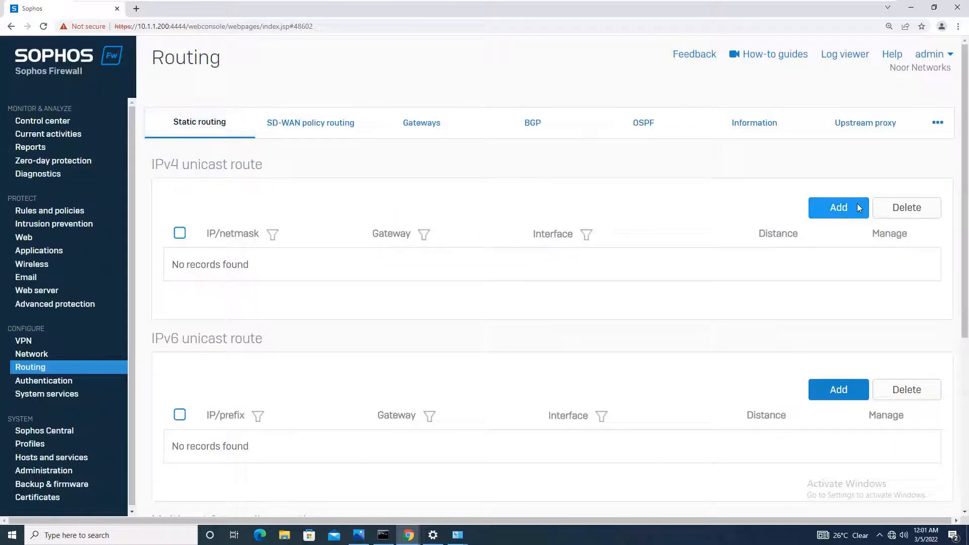
- Add an IPv4 unicast route with destination 0.0.0.0, netmask /0 and gateway 192.168.0.166
click(838, 208)
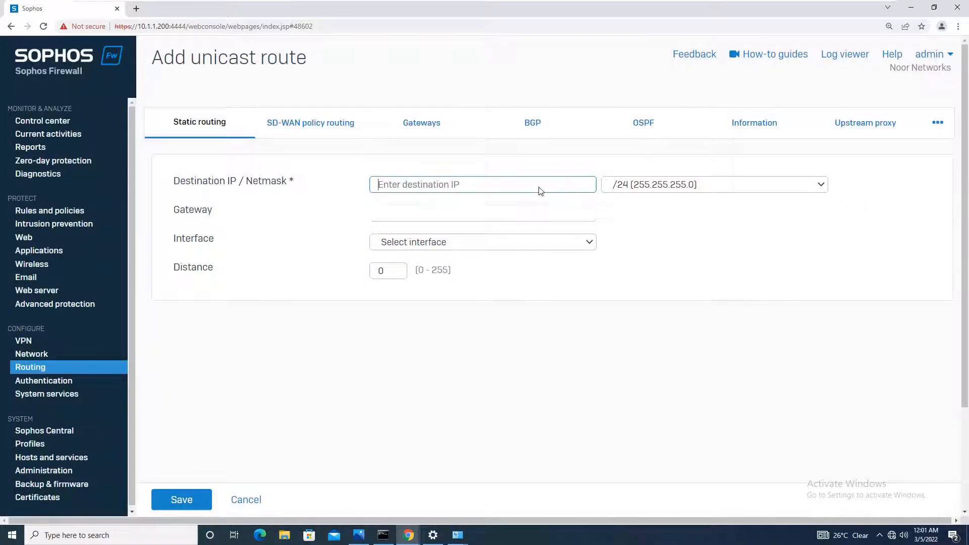
text(0.0.0.0)
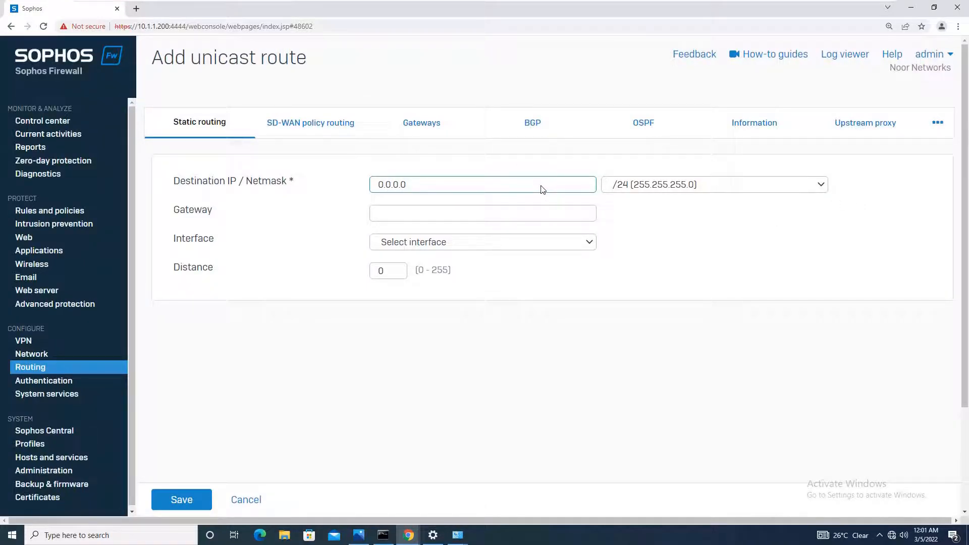
mouse_move(531, 173)
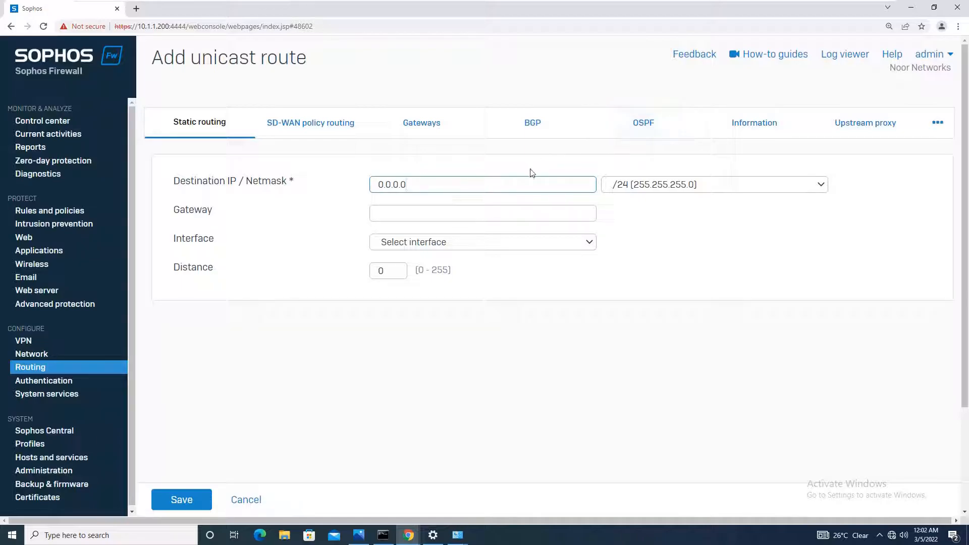
click(714, 184)
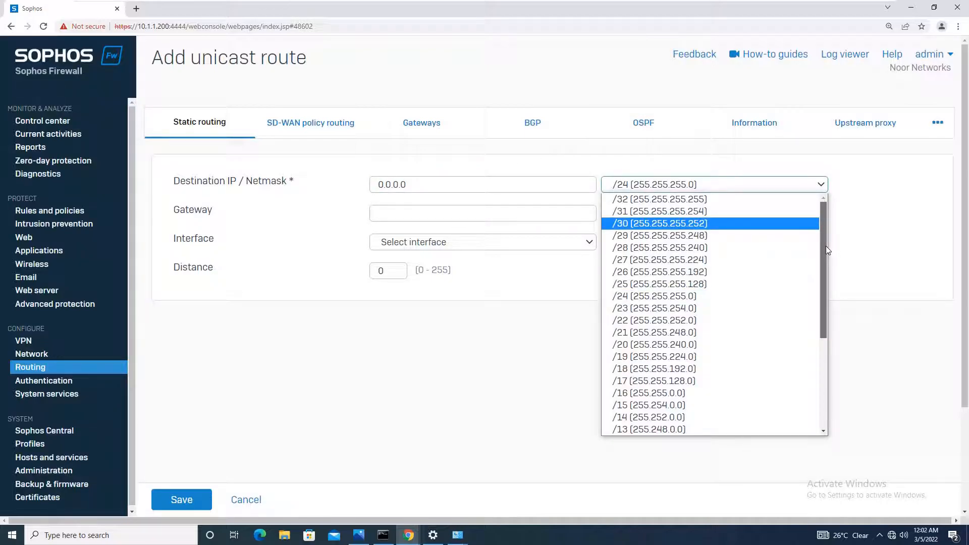
click(694, 432)
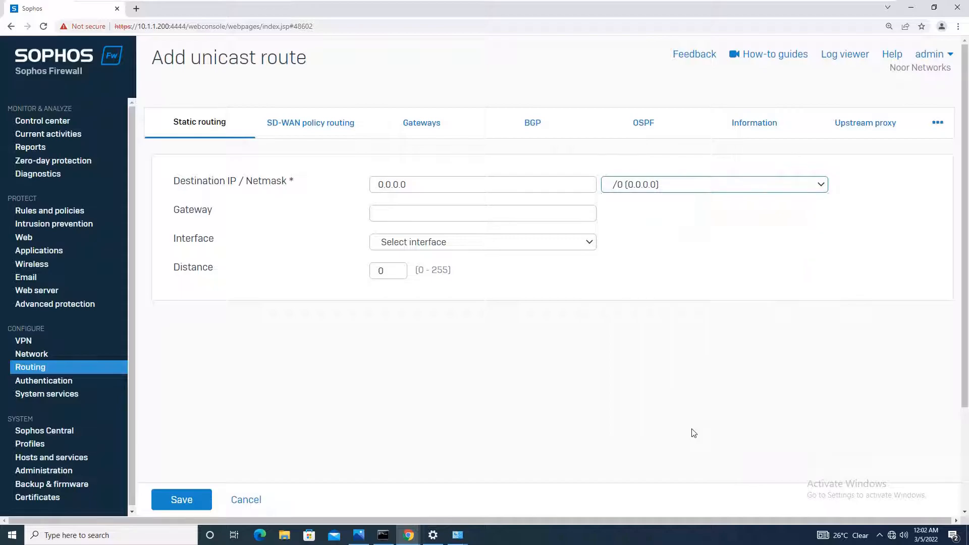
click(482, 213)
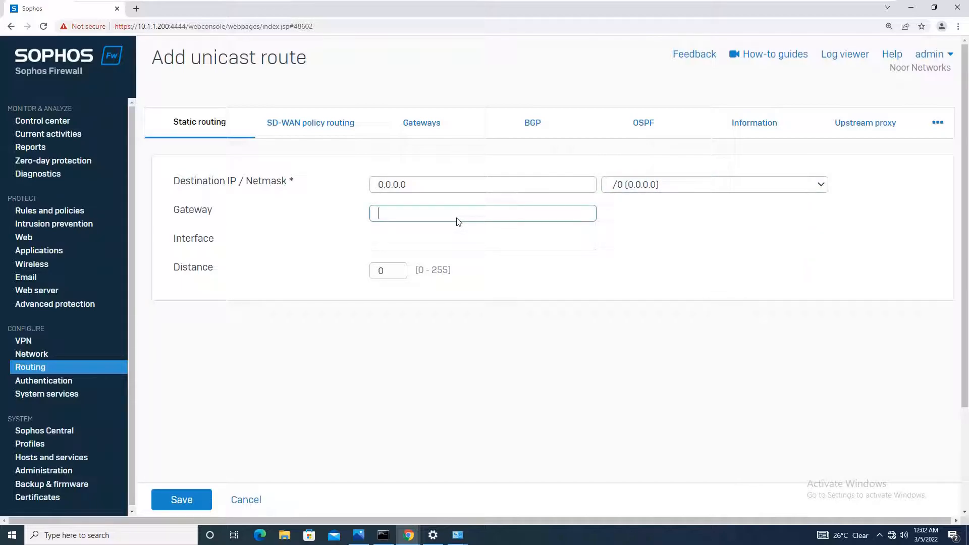
text(192.168.0.166)
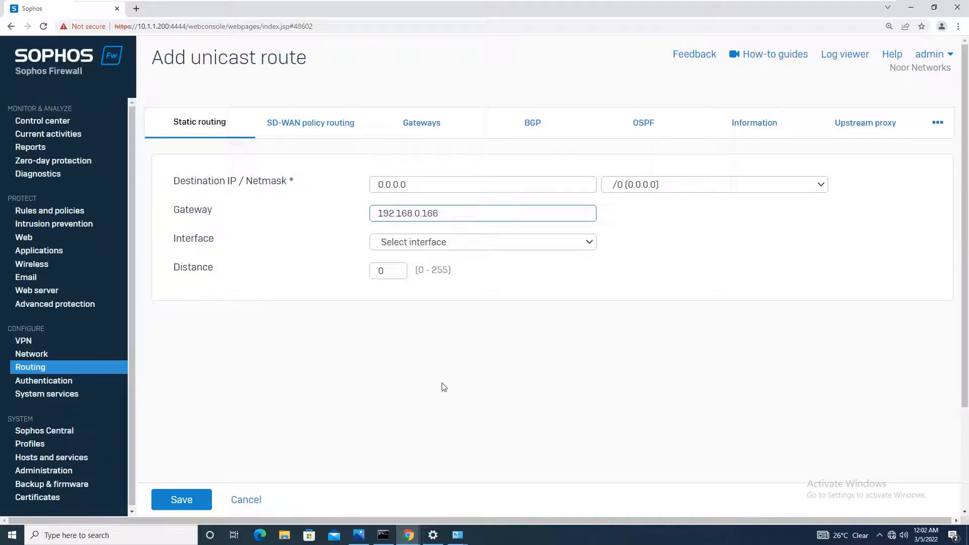
mouse_move(436, 532)
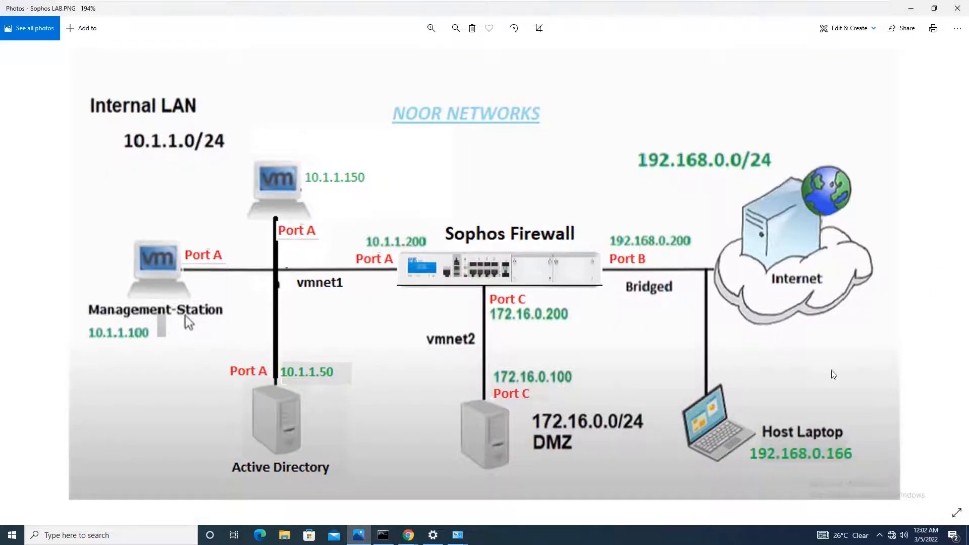
mouse_move(702, 410)
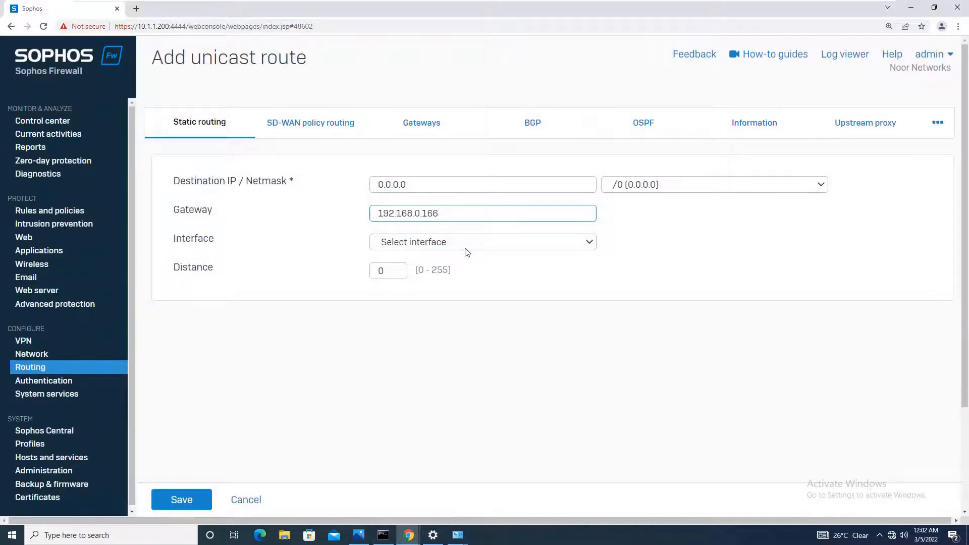
- Set the route's interface to PortB-192.168.0.200 and save the default route
click(483, 242)
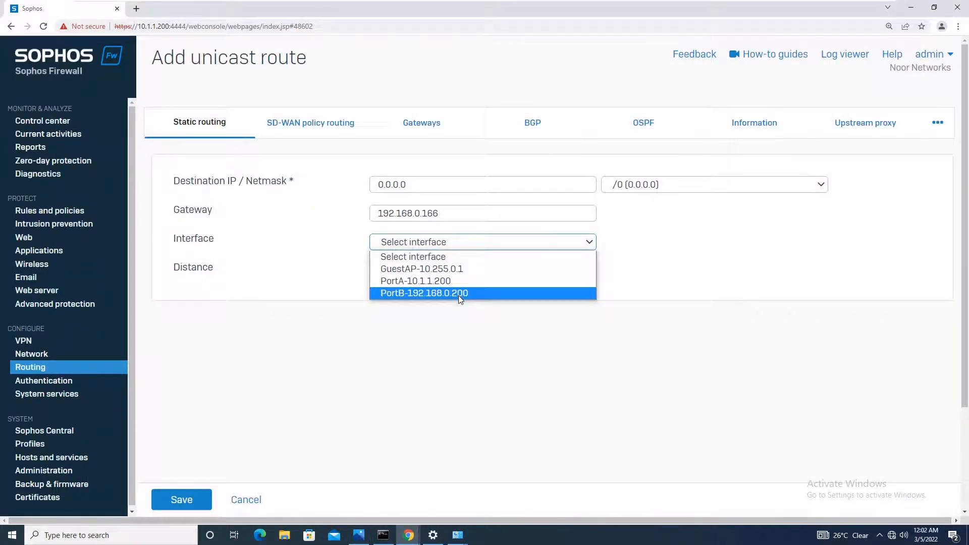
click(424, 293)
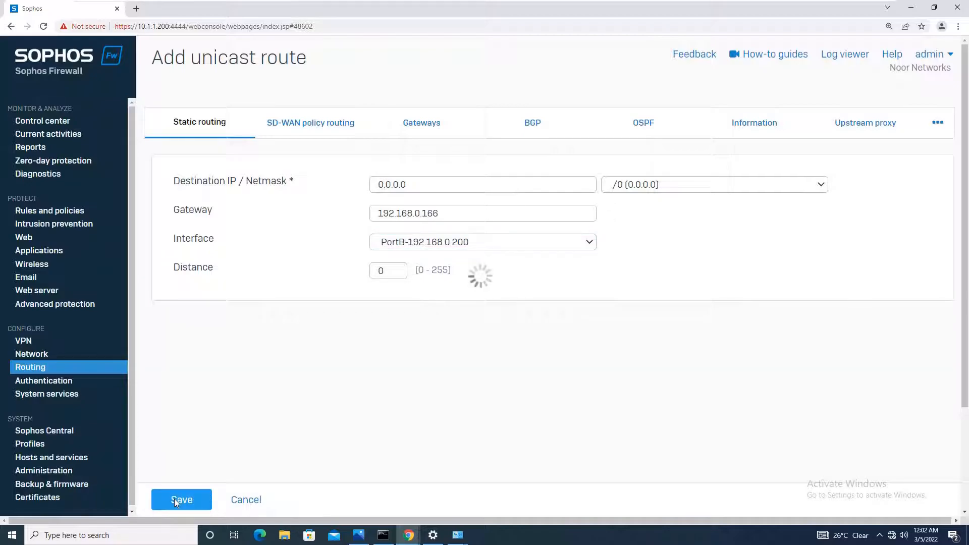
click(181, 500)
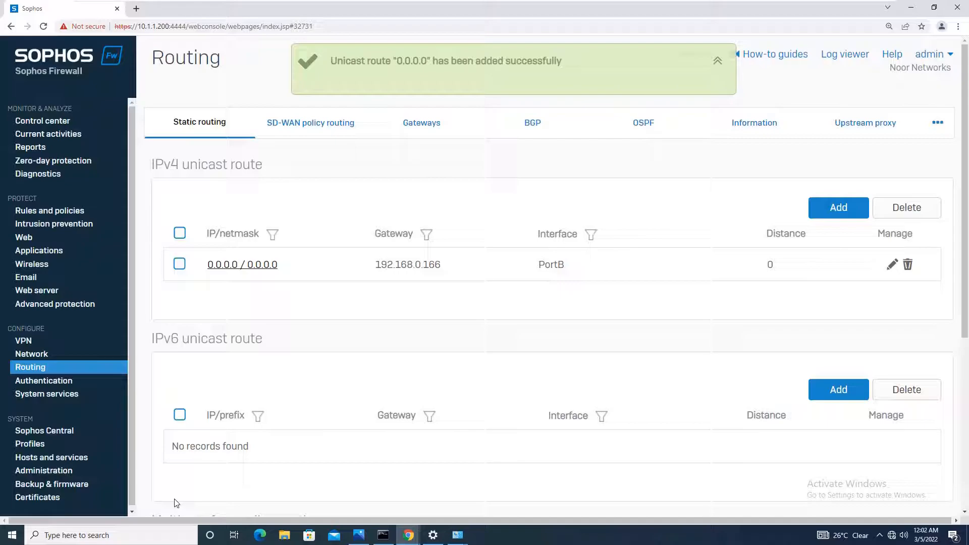
mouse_move(877, 208)
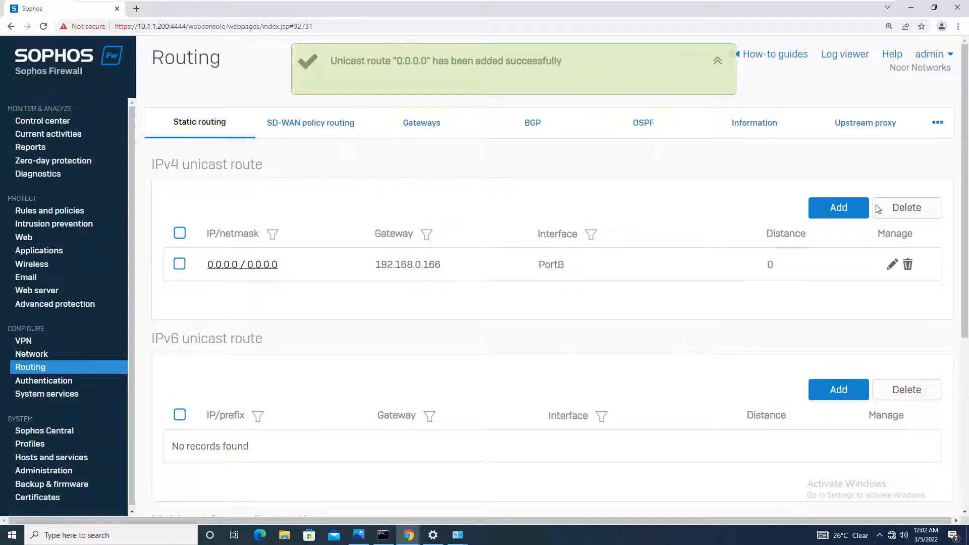
- Leave a new add-route form open and minimize the VM to show the host desktop
click(837, 207)
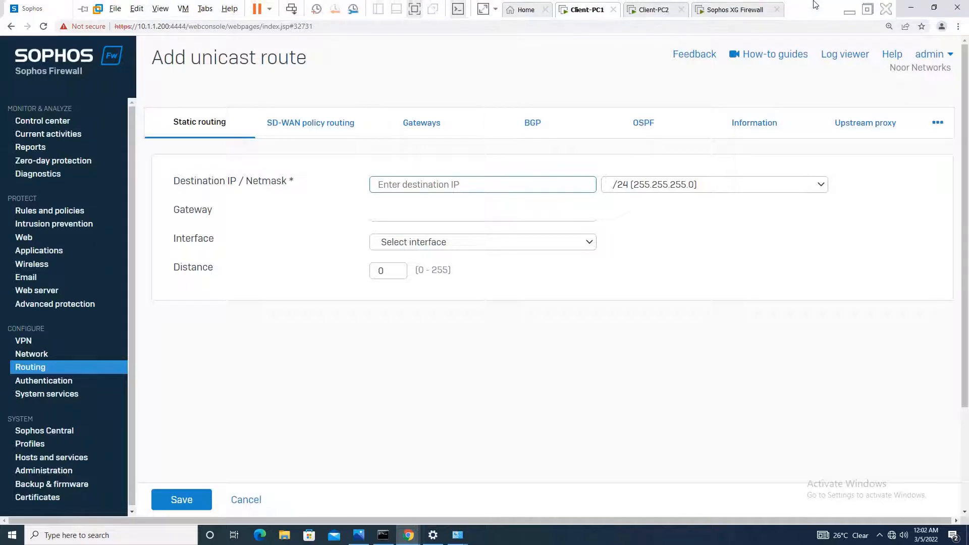
mouse_move(848, 9)
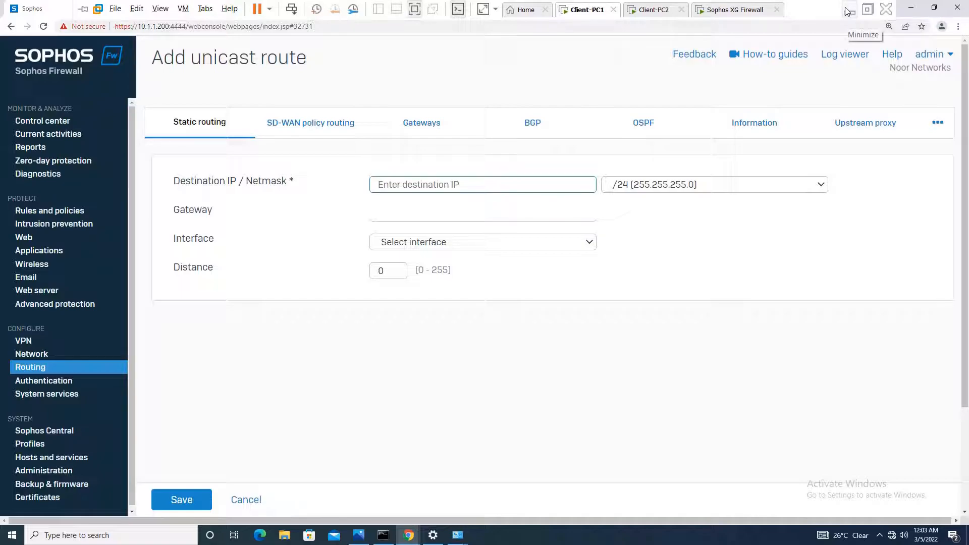
click(846, 10)
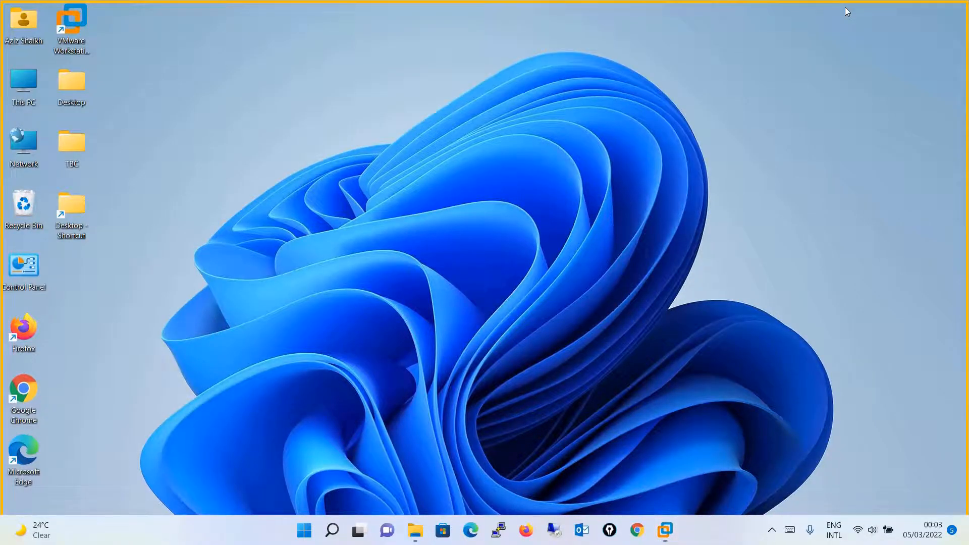